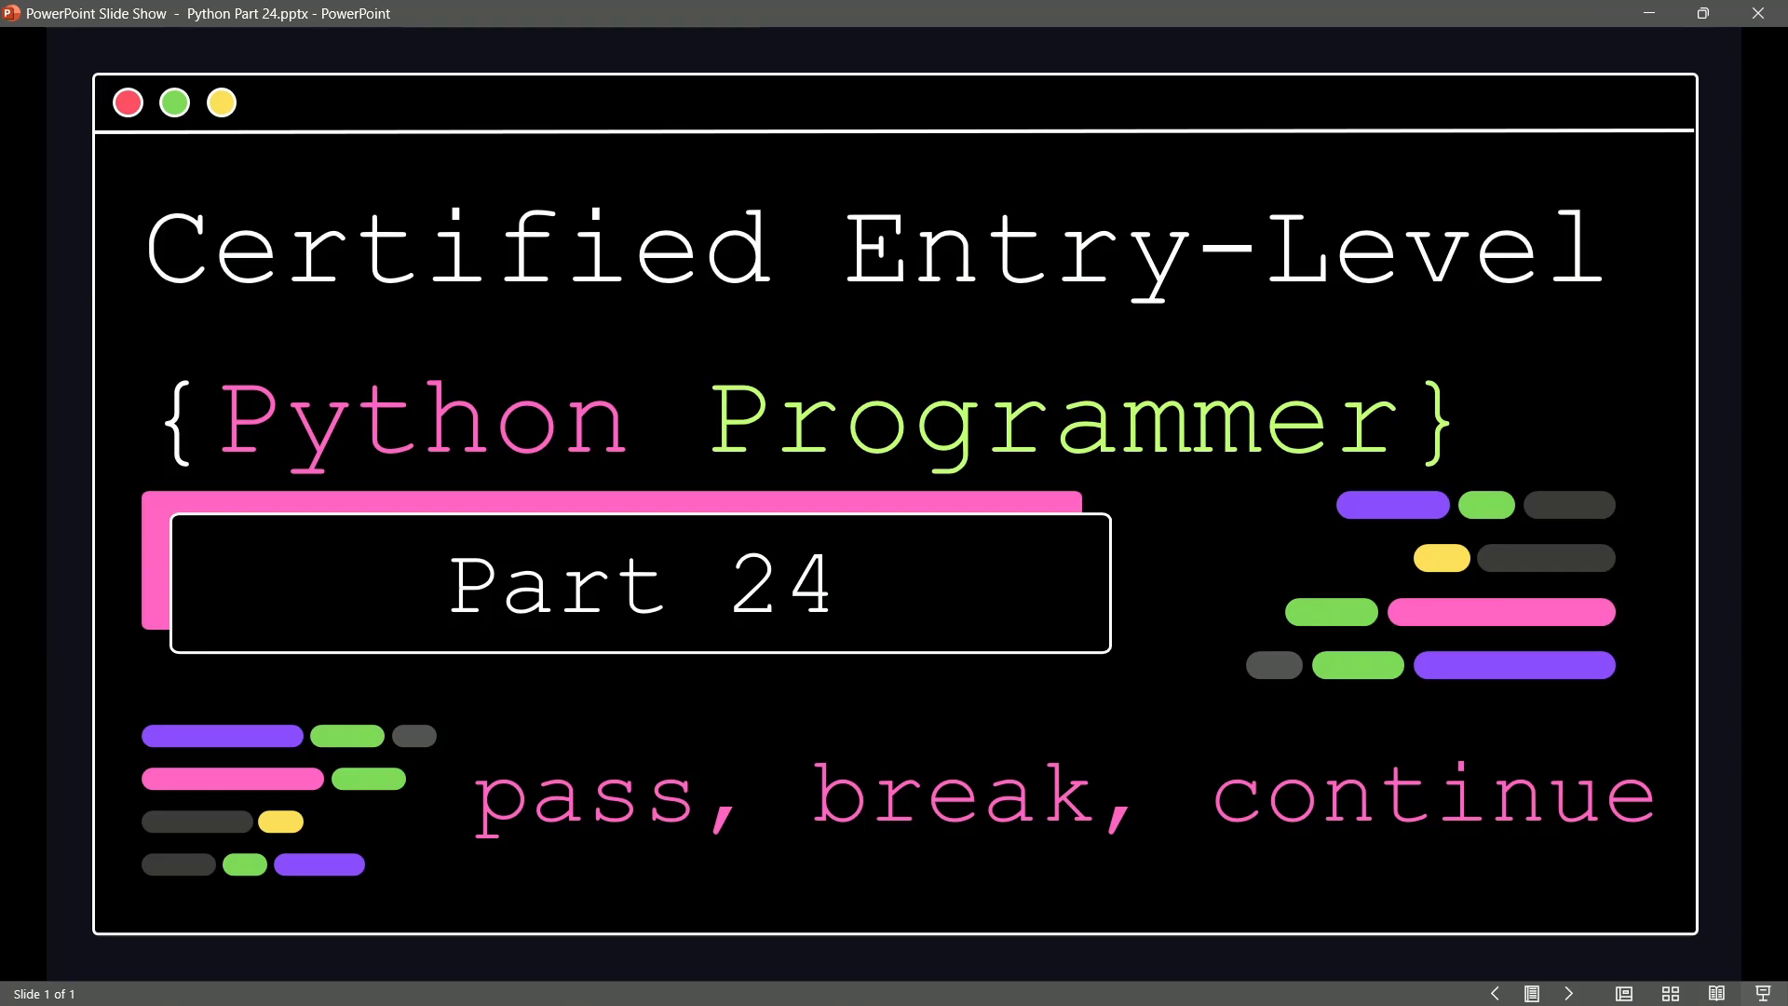
mouse_move(1295, 123)
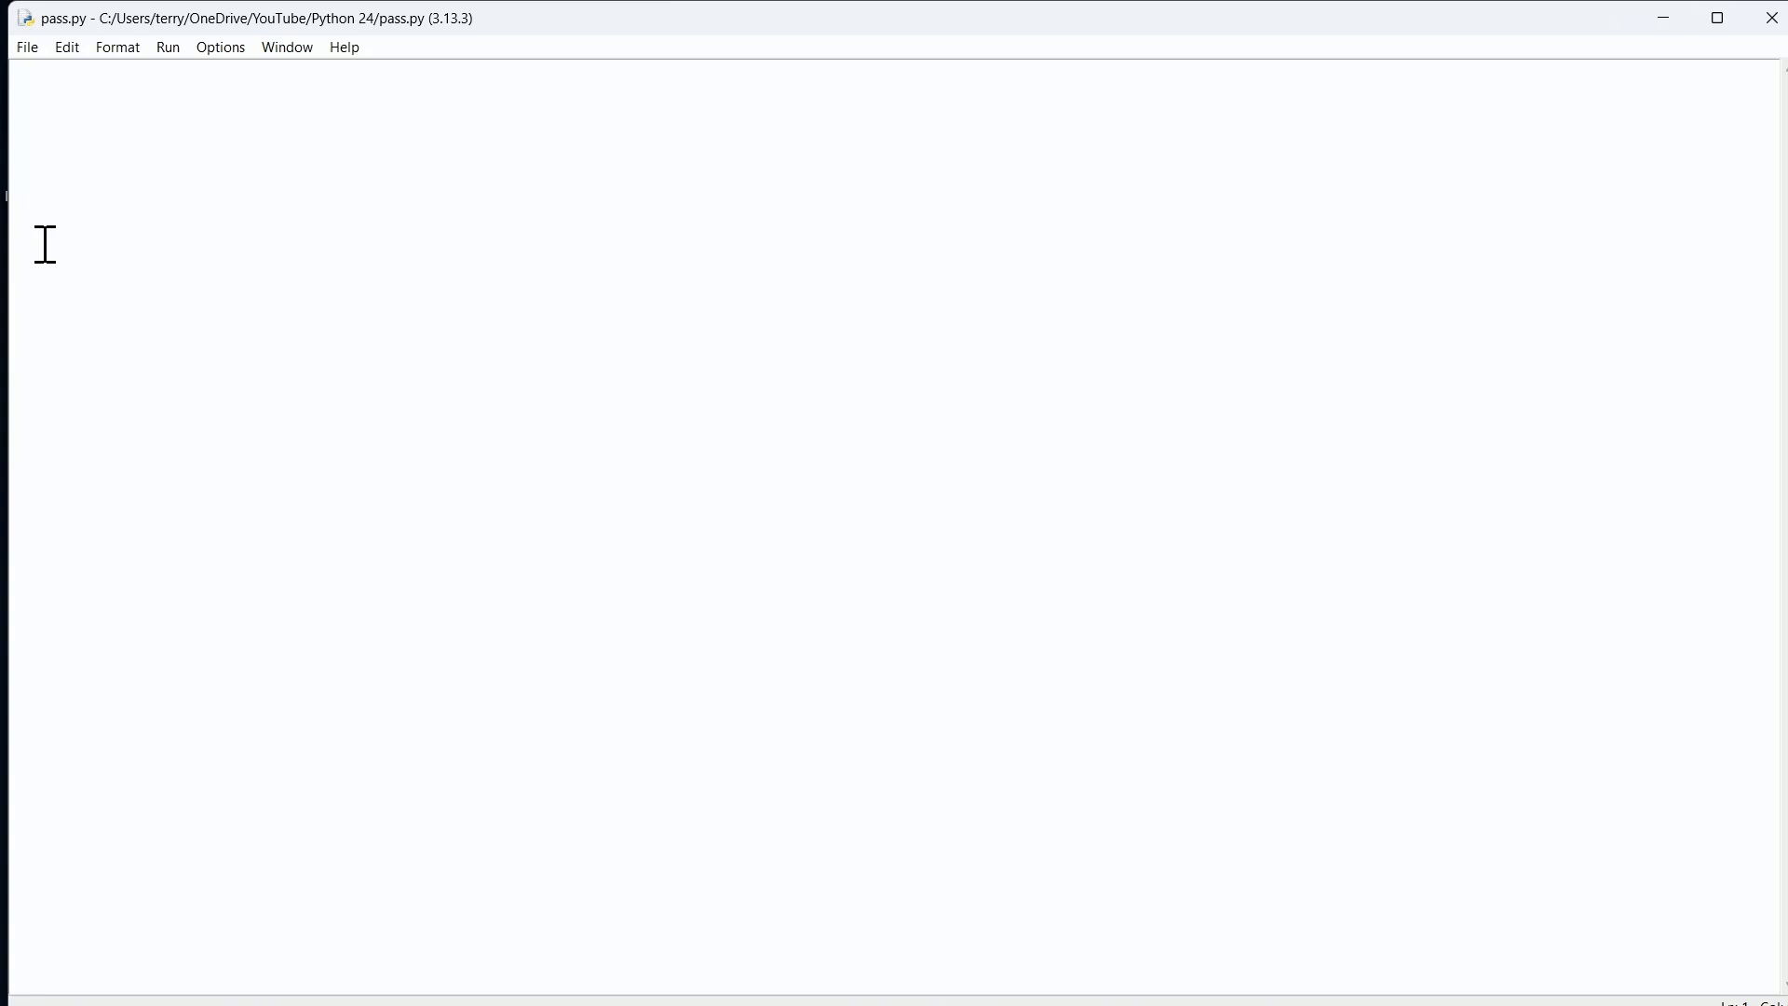
mouse_move(822, 235)
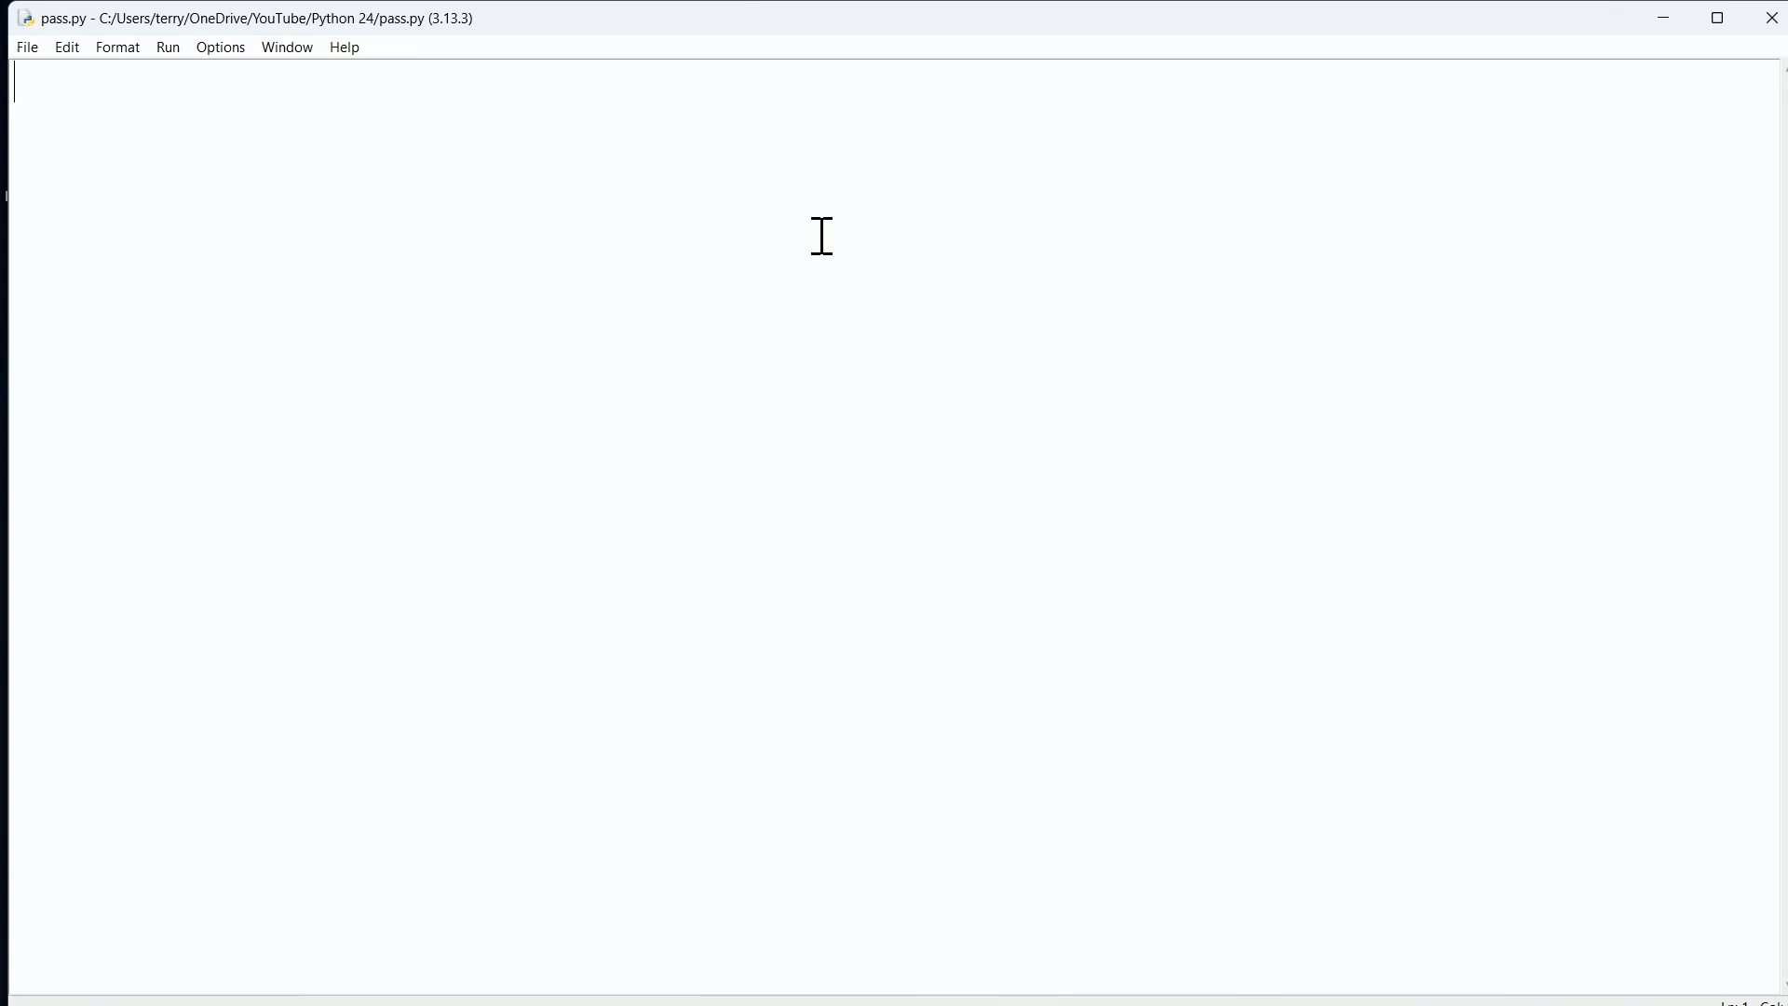
- Type a 'while False:' loop with a pass body, followed by print('SUCCESS')
type("W")
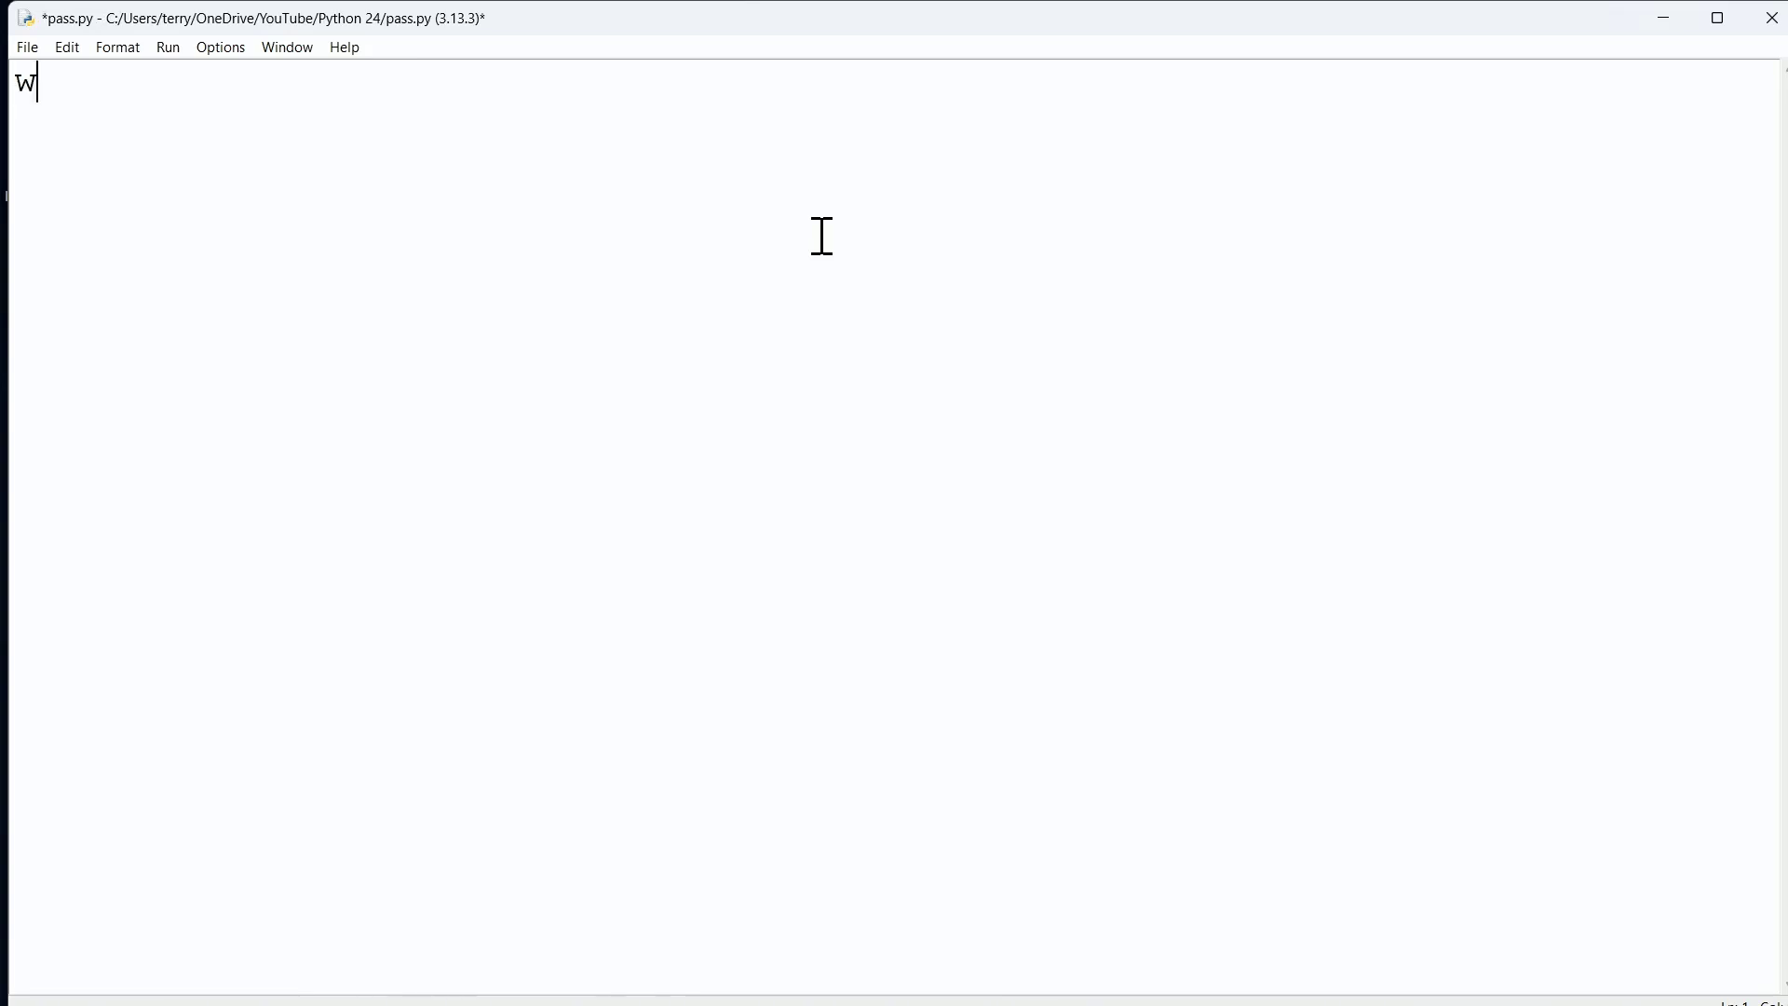
type("hile")
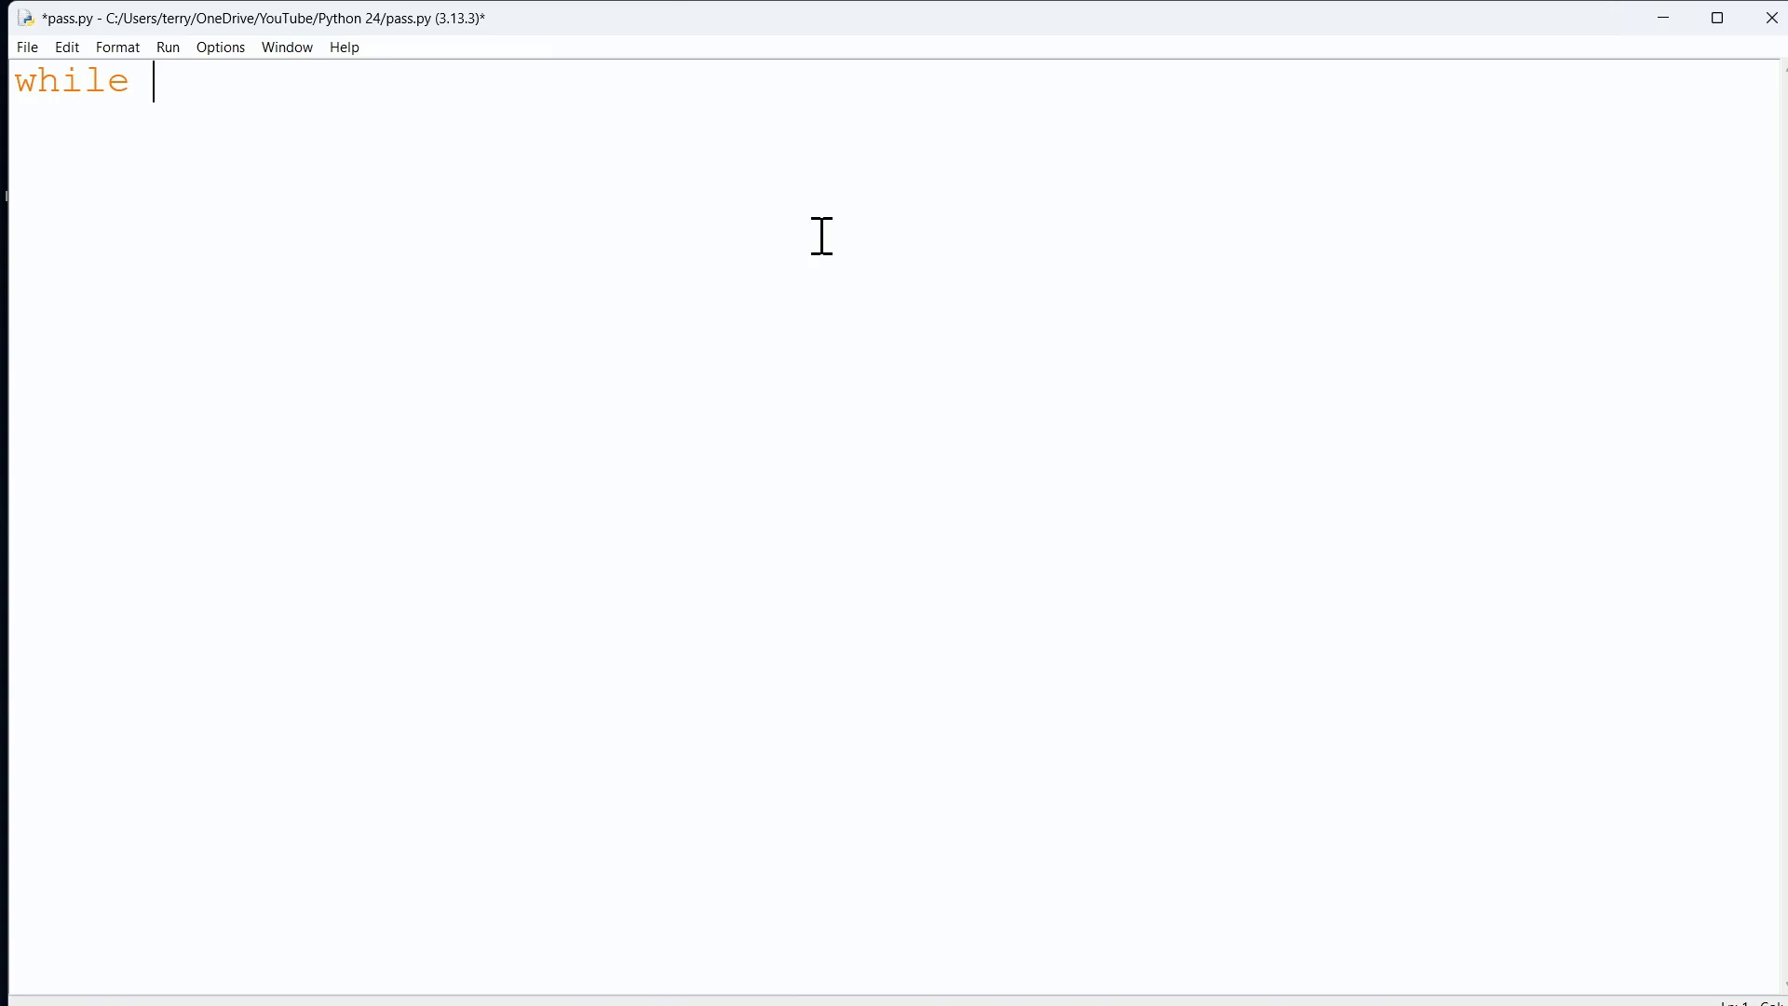
type("False")
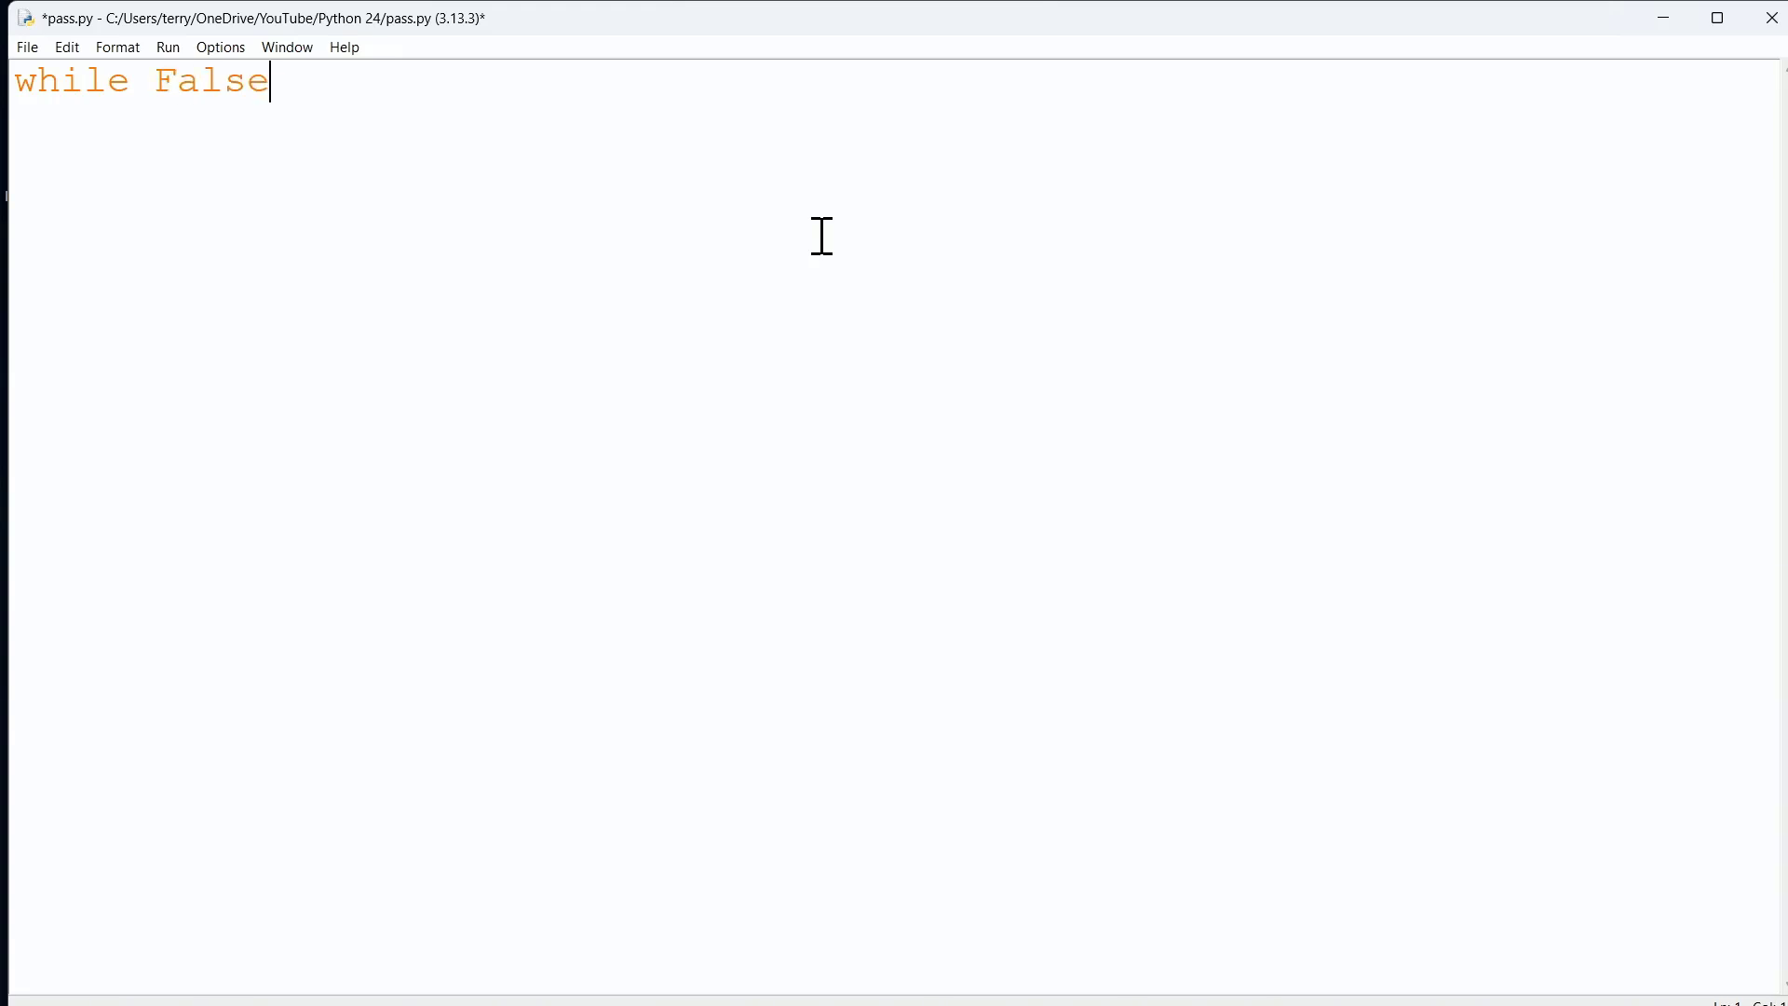
type(":")
type("pass")
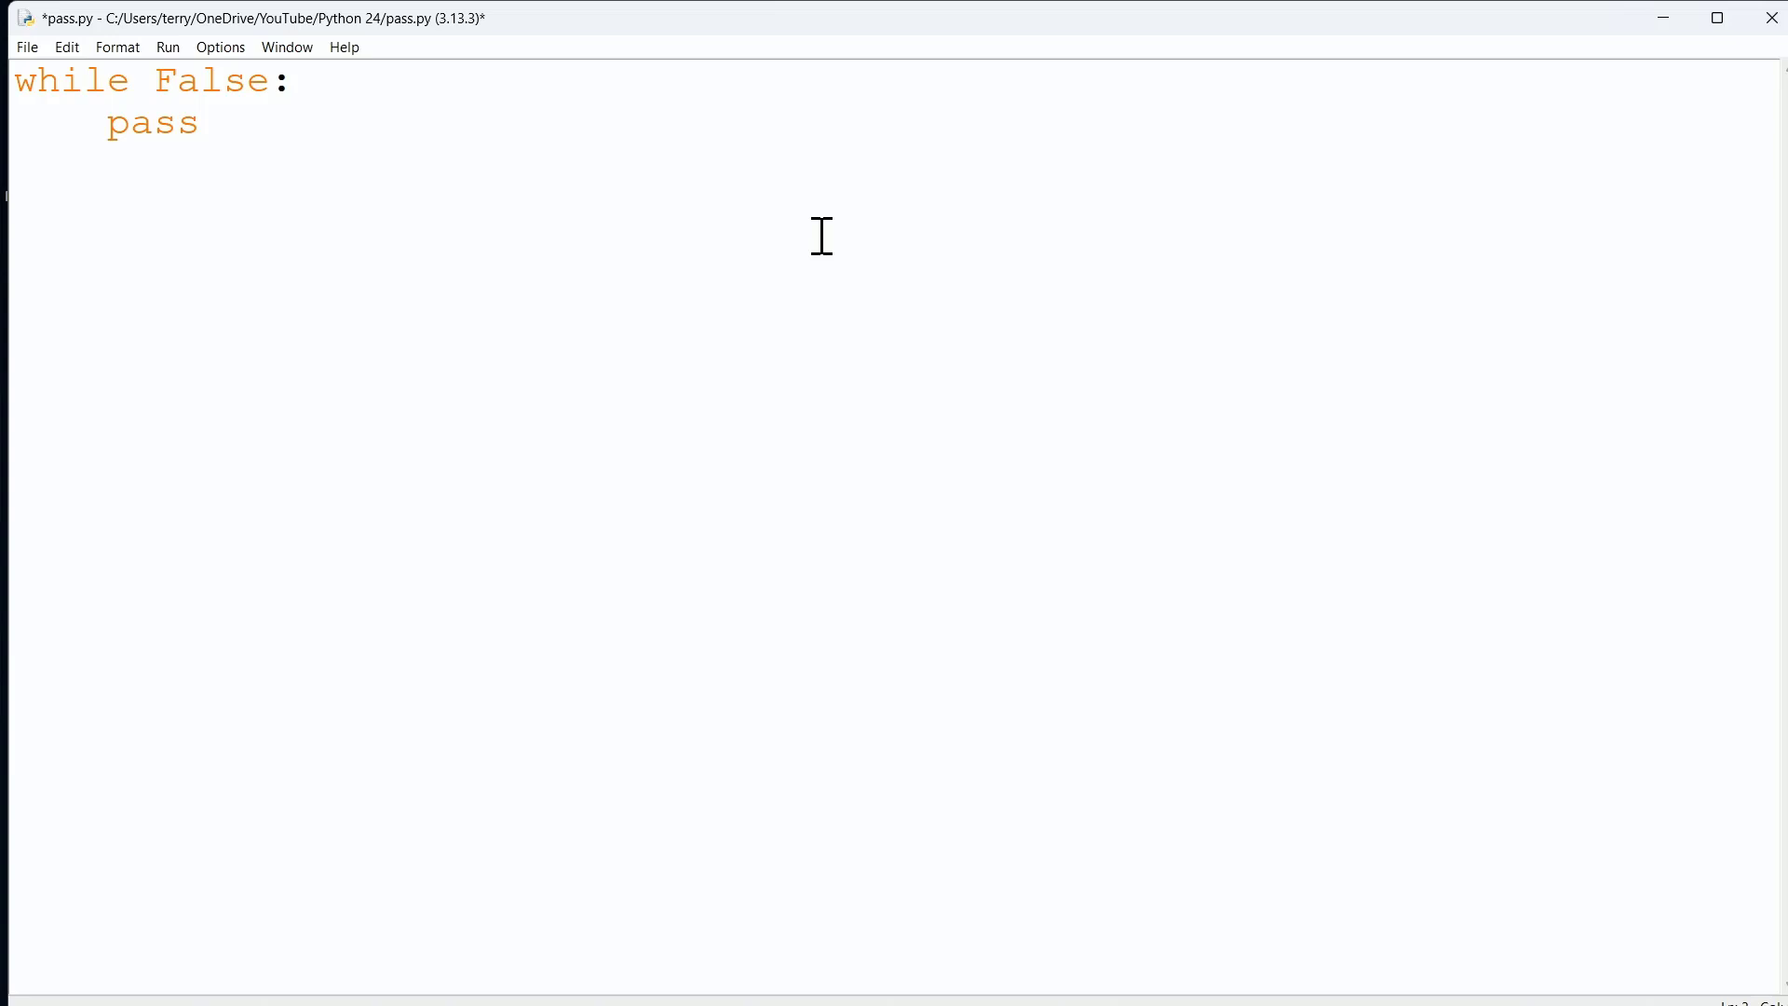
type("print")
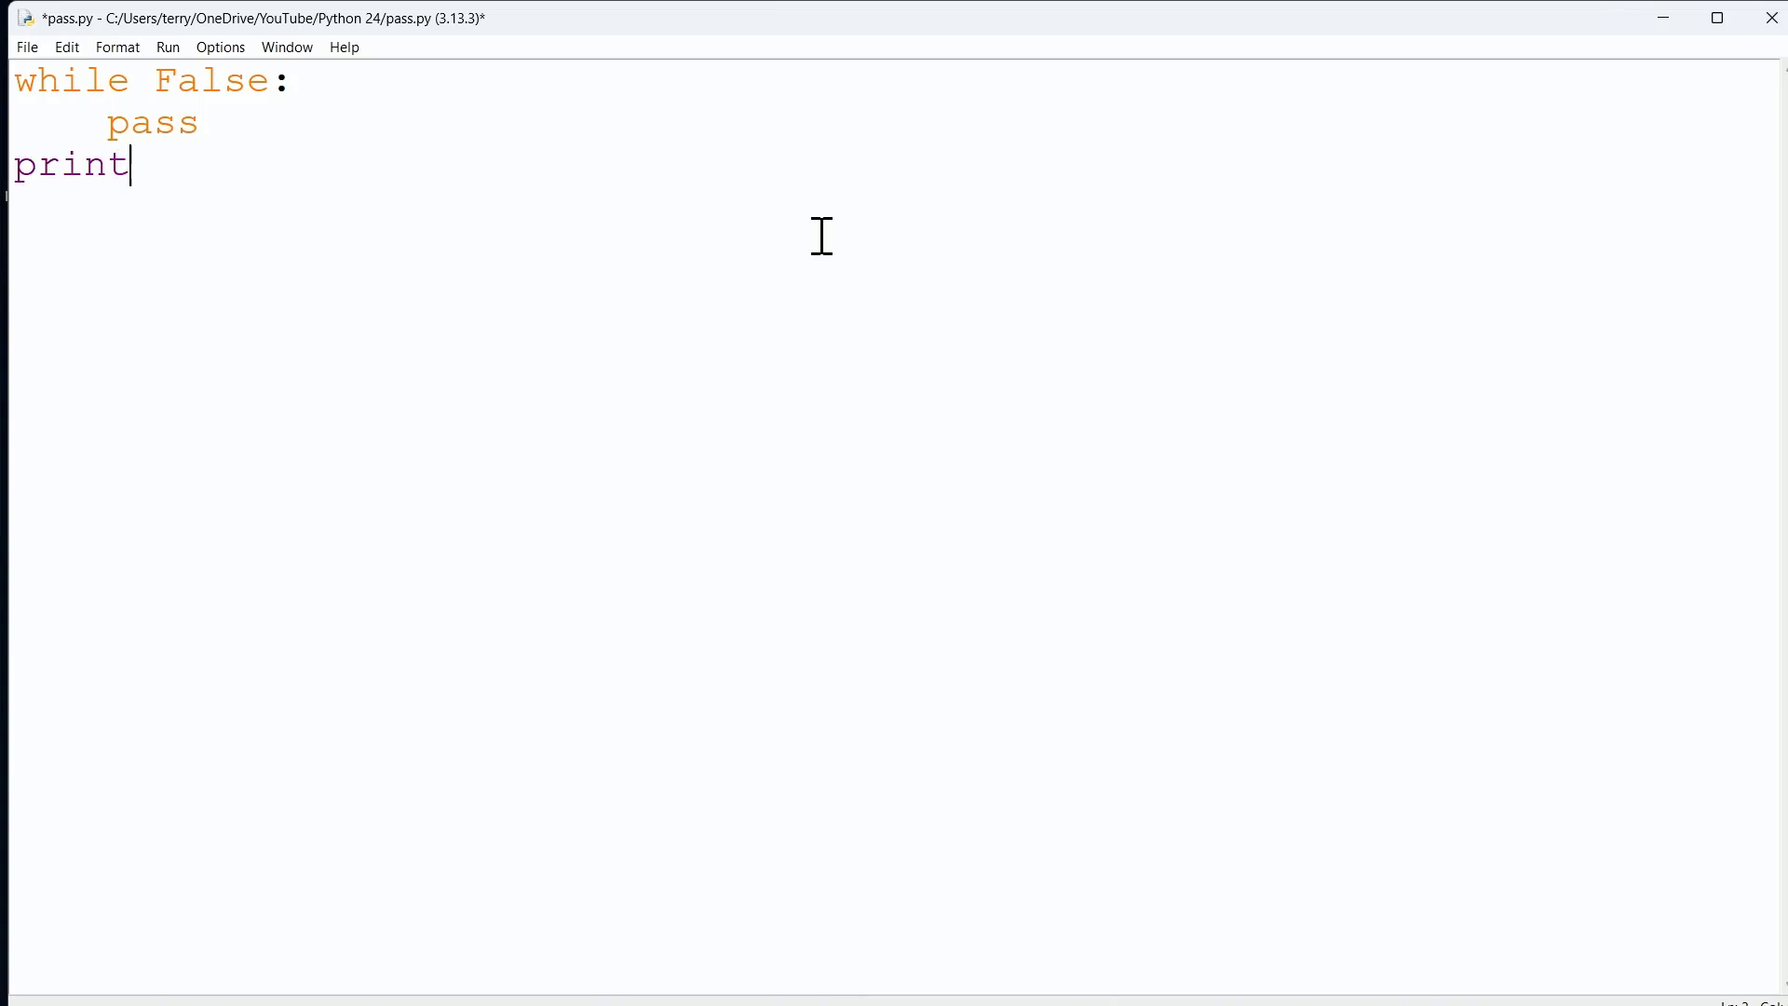
type("(")
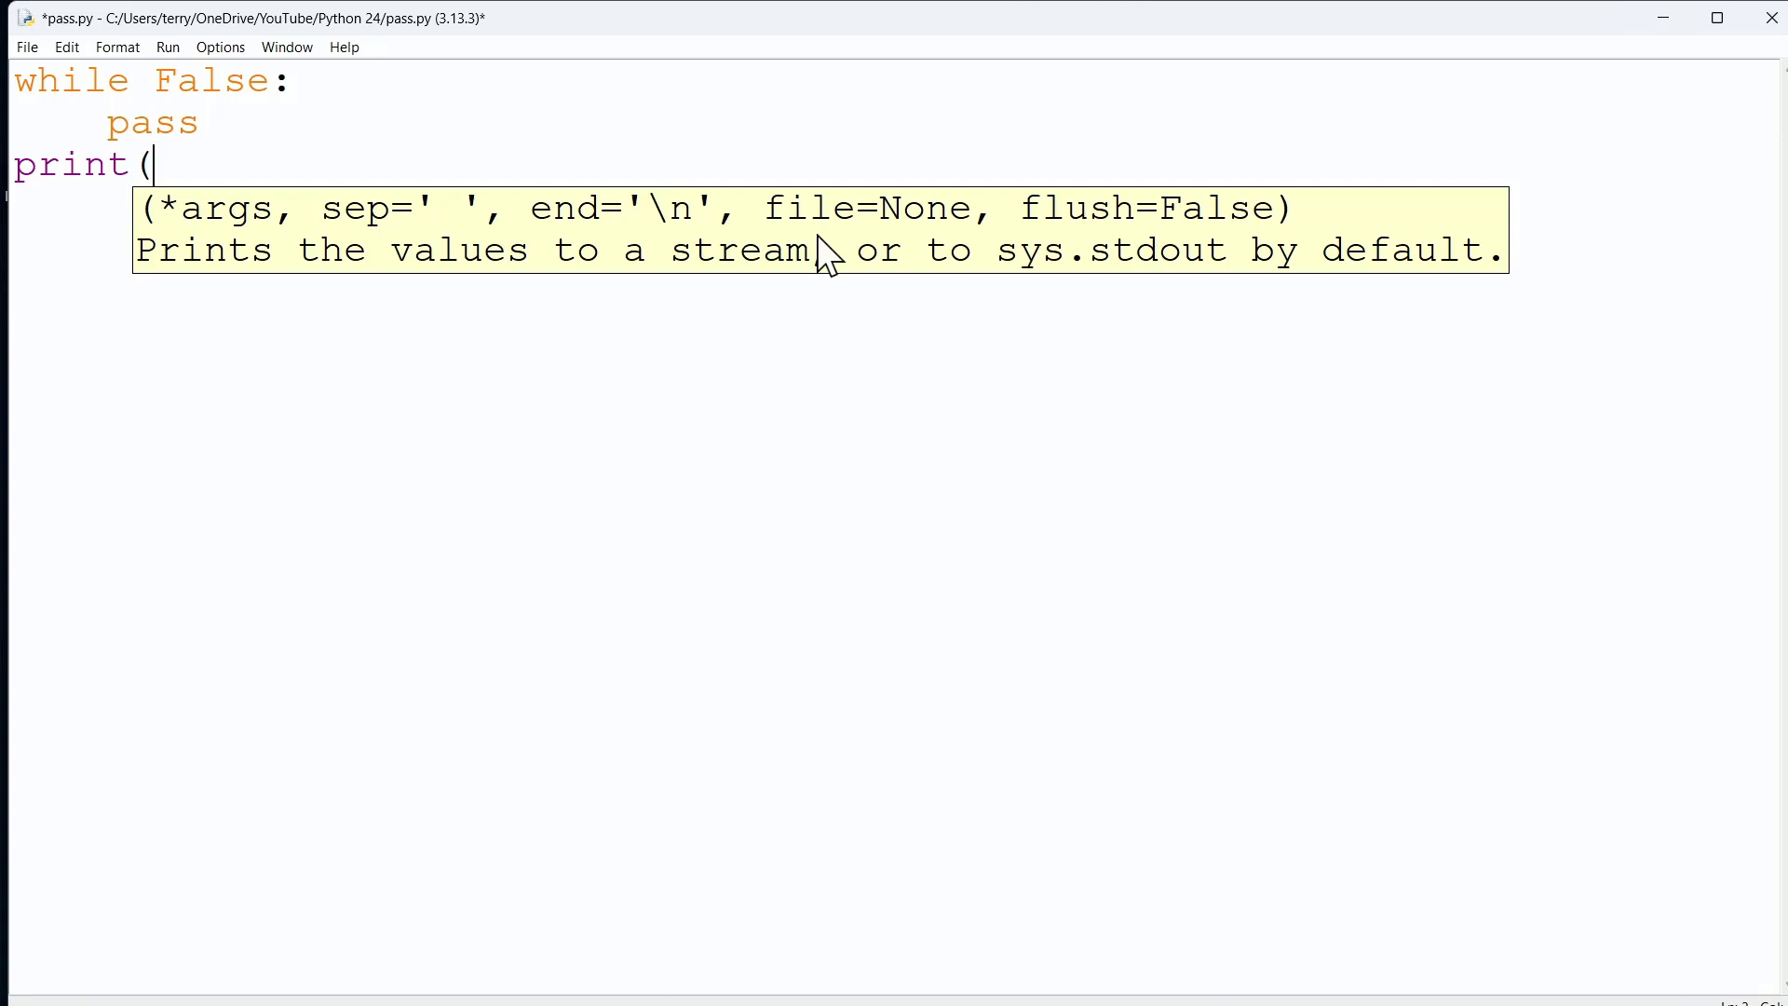
type("'")
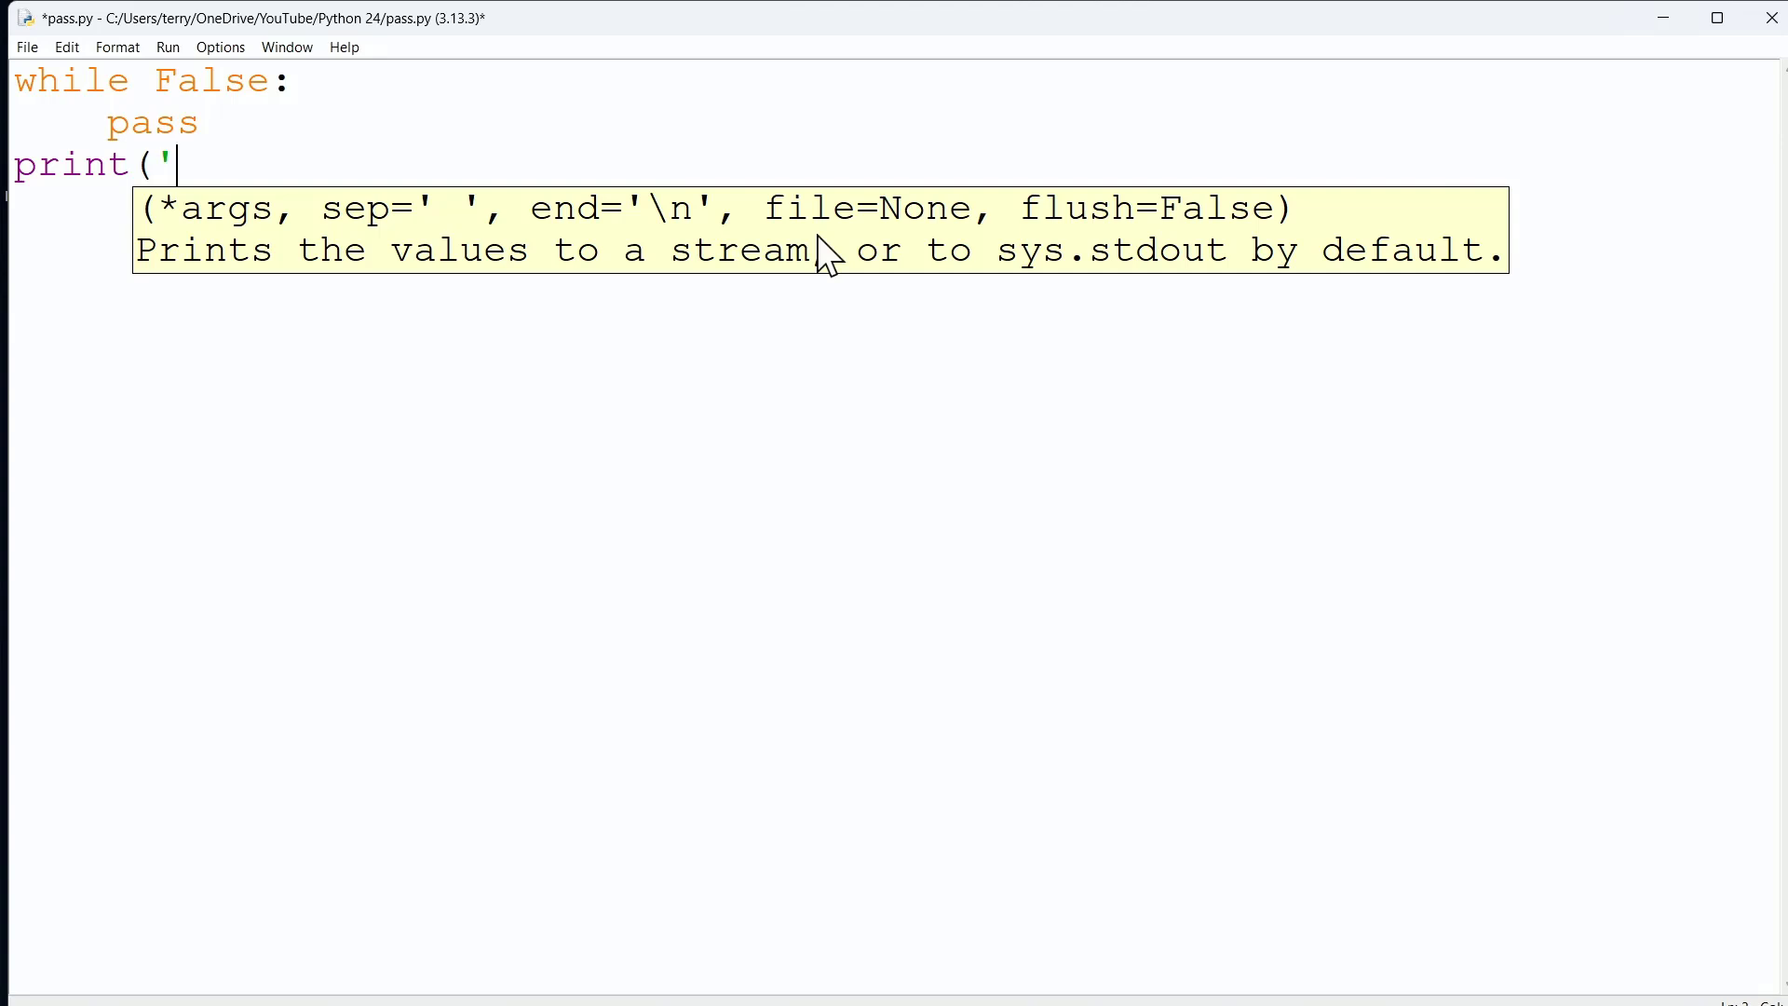
type("SUCCESS")
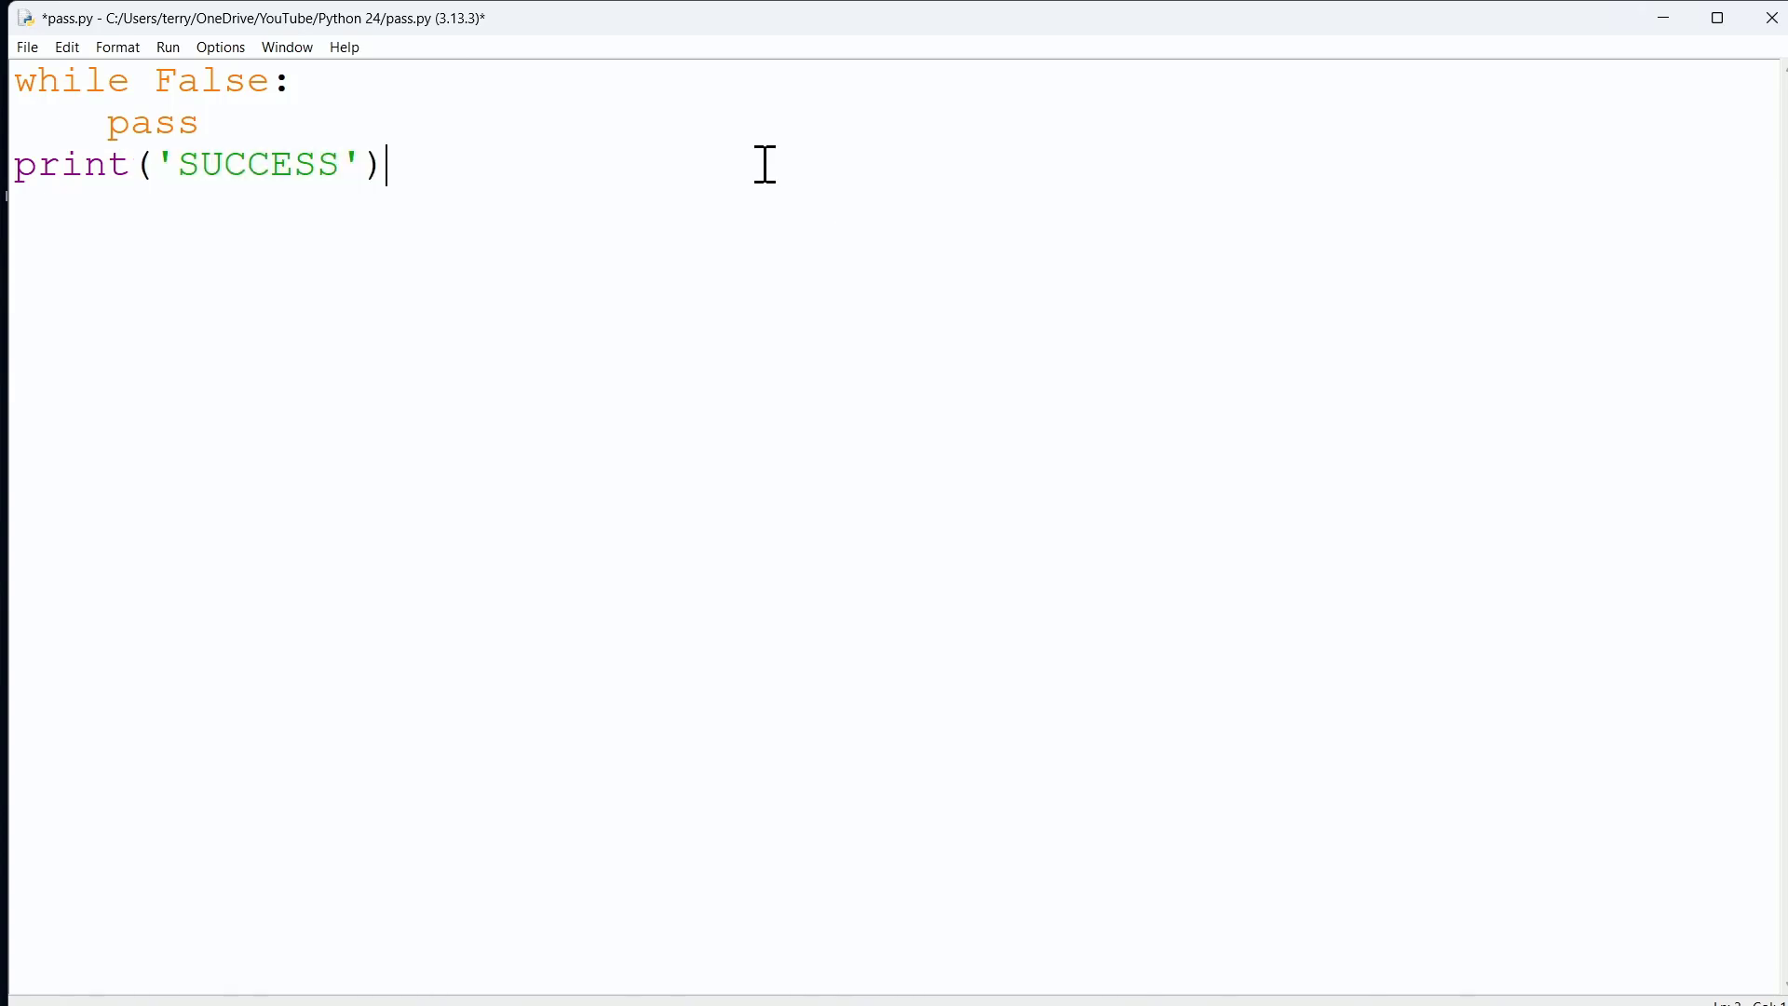
mouse_move(296, 81)
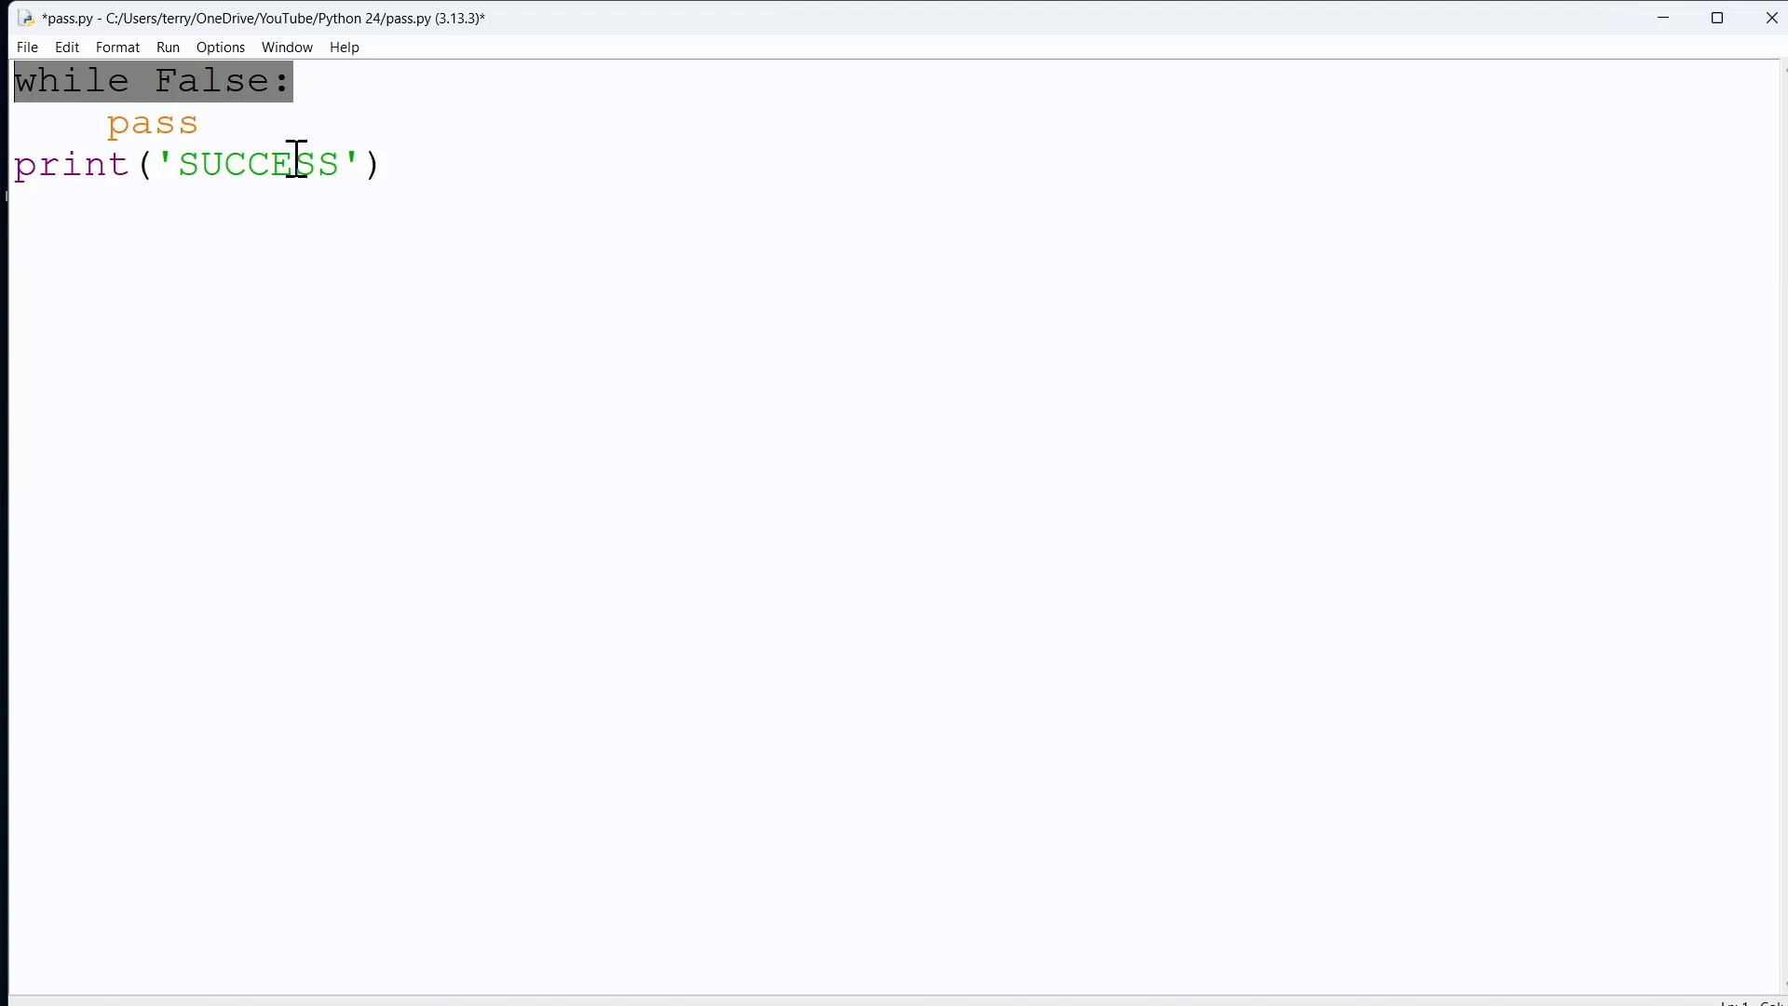
double_click(220, 80)
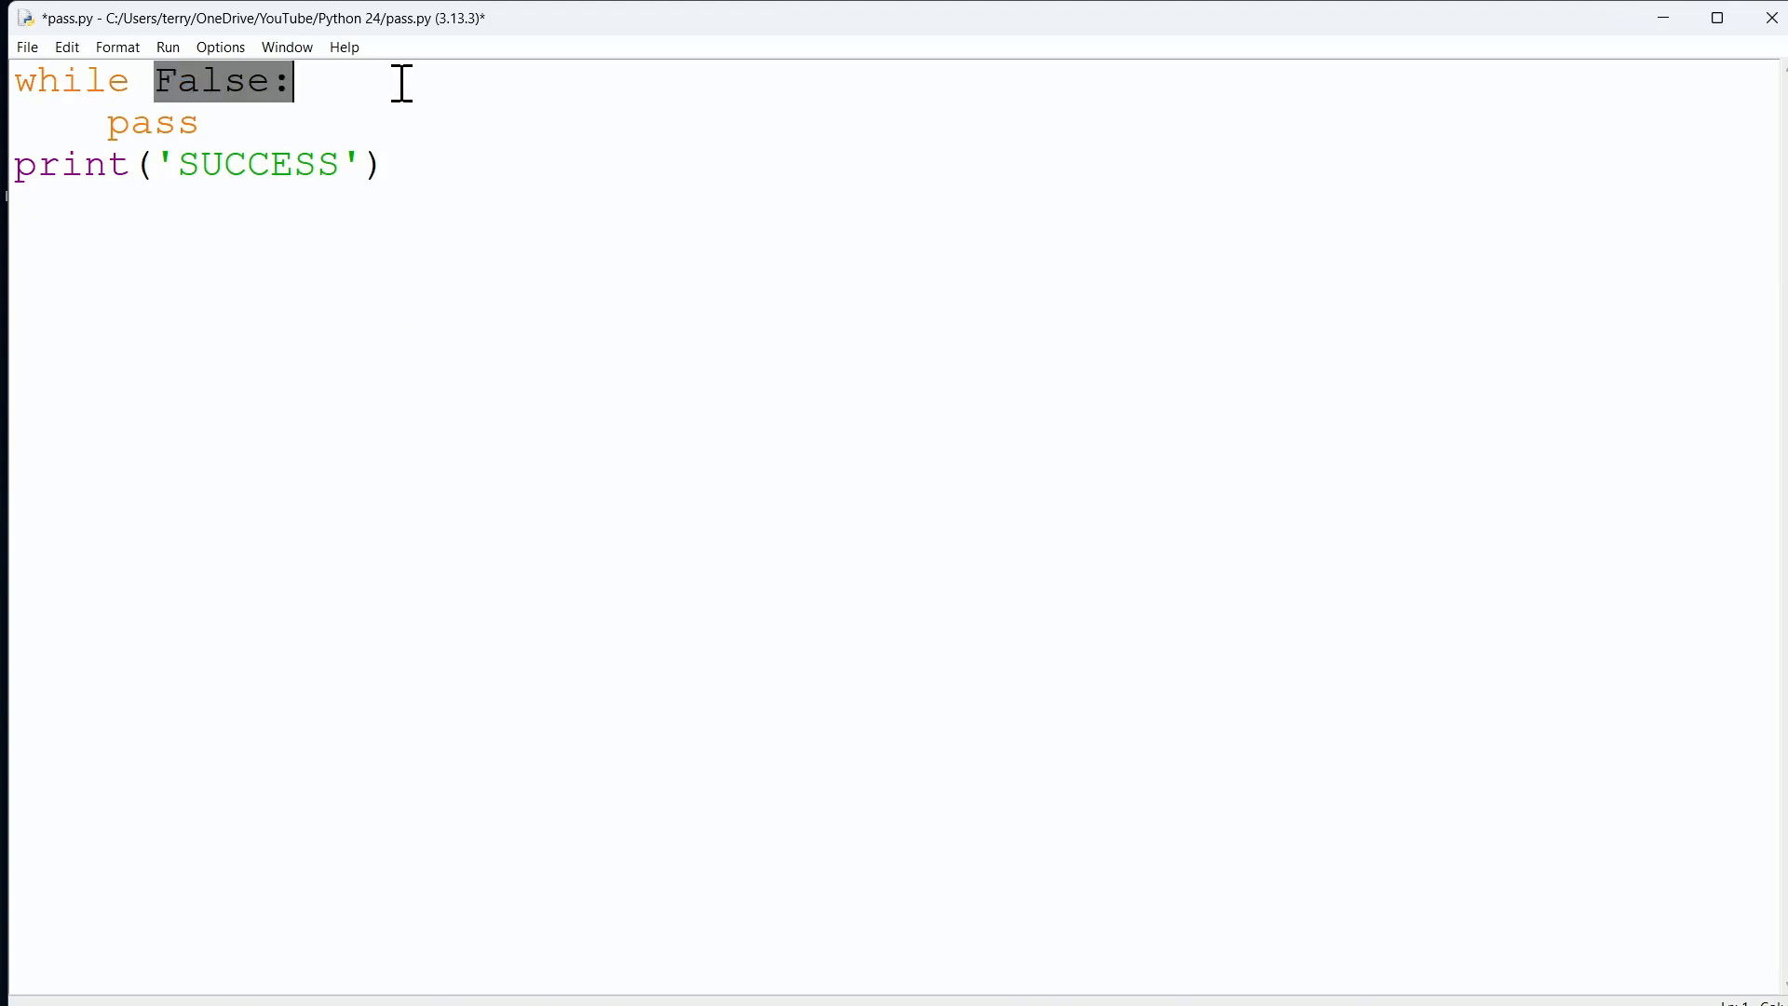
mouse_move(521, 285)
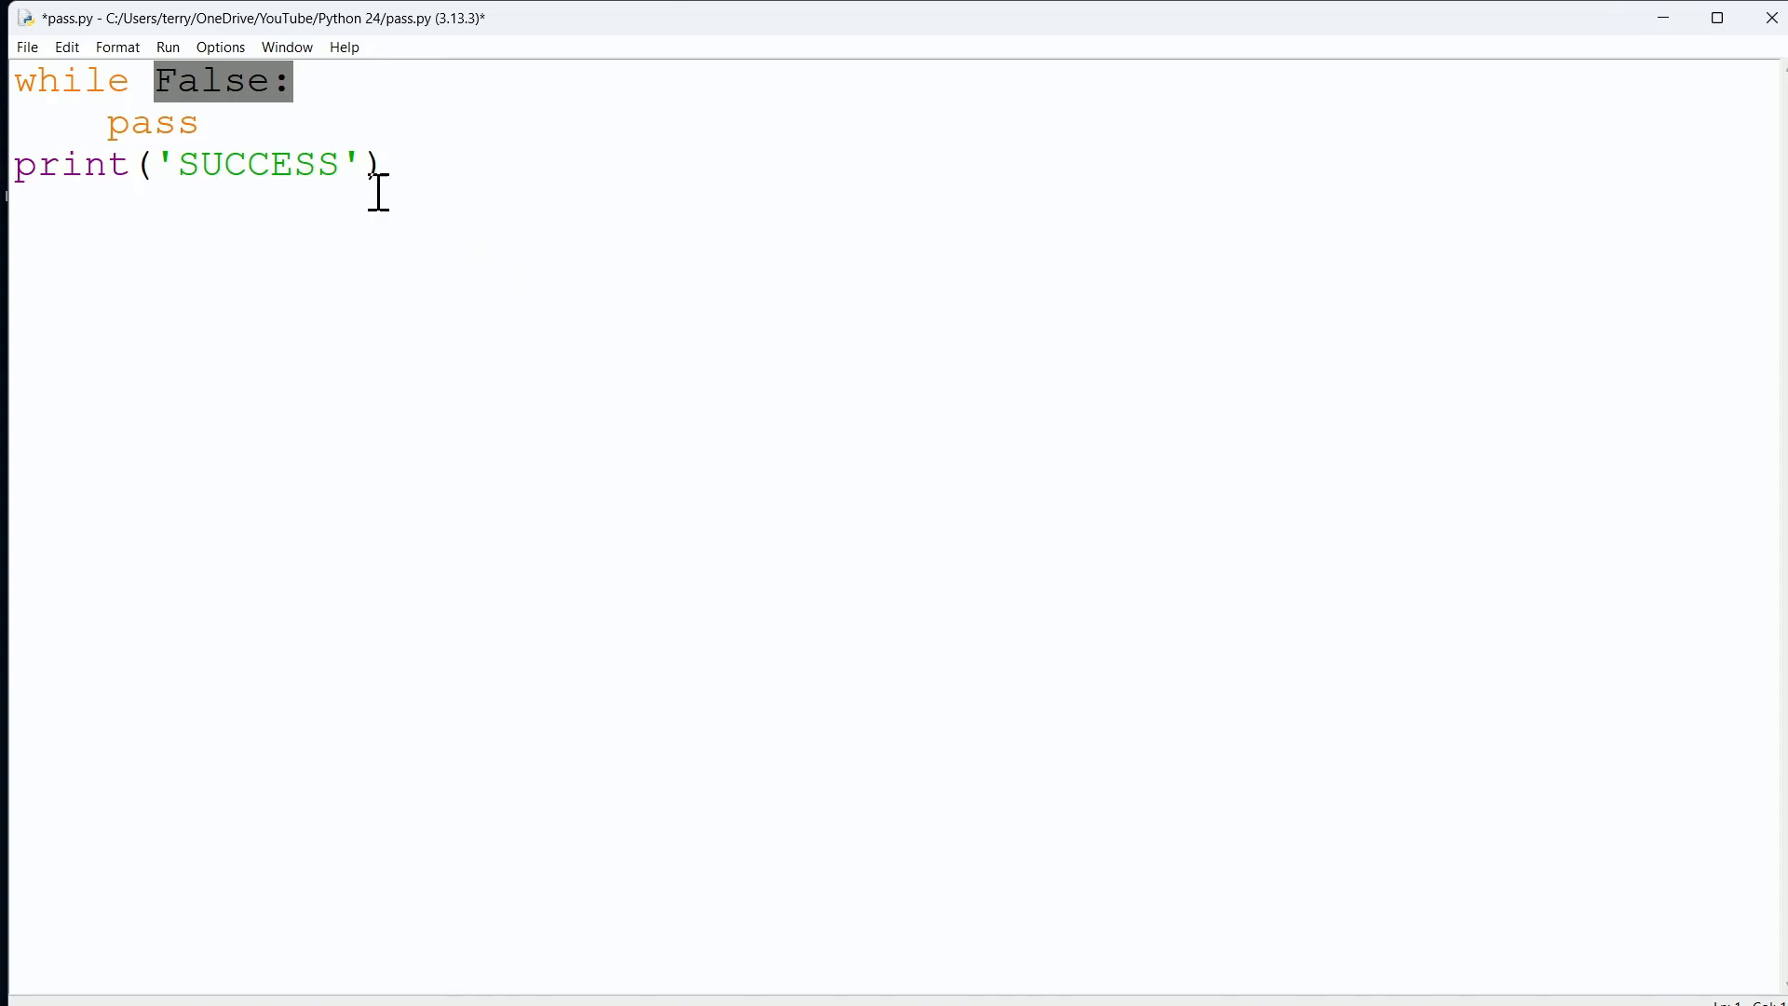
double_click(152, 123)
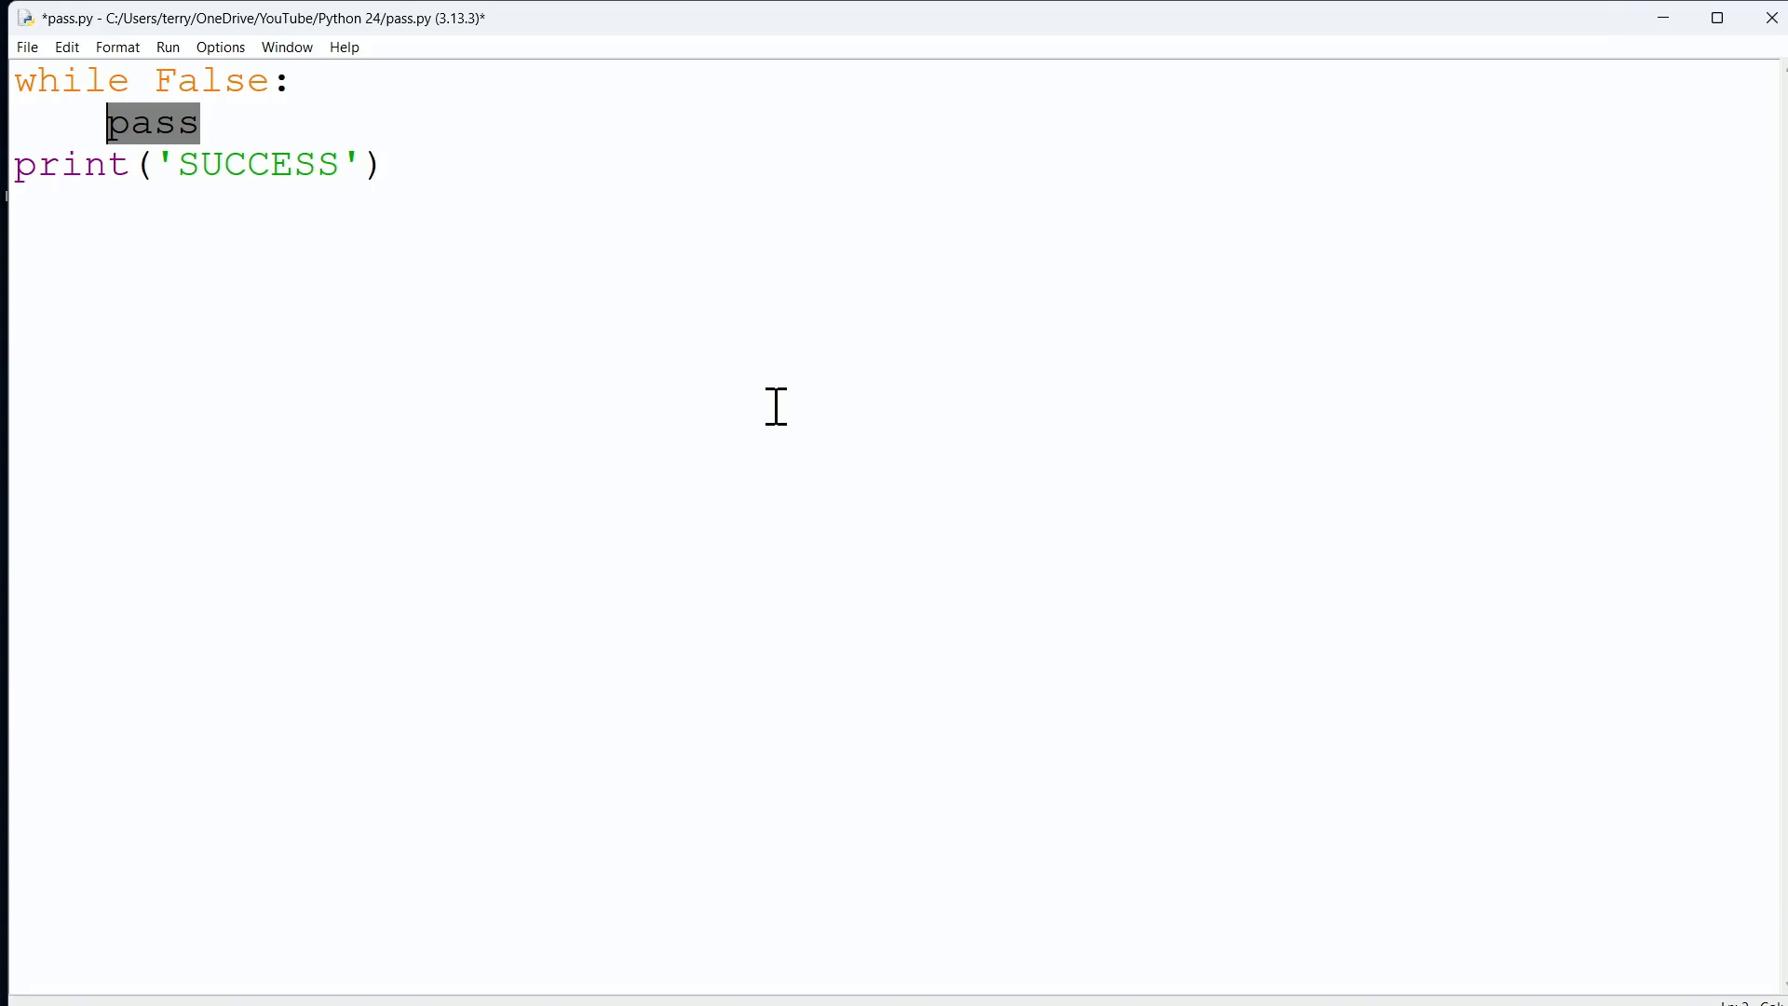
left_click(385, 164)
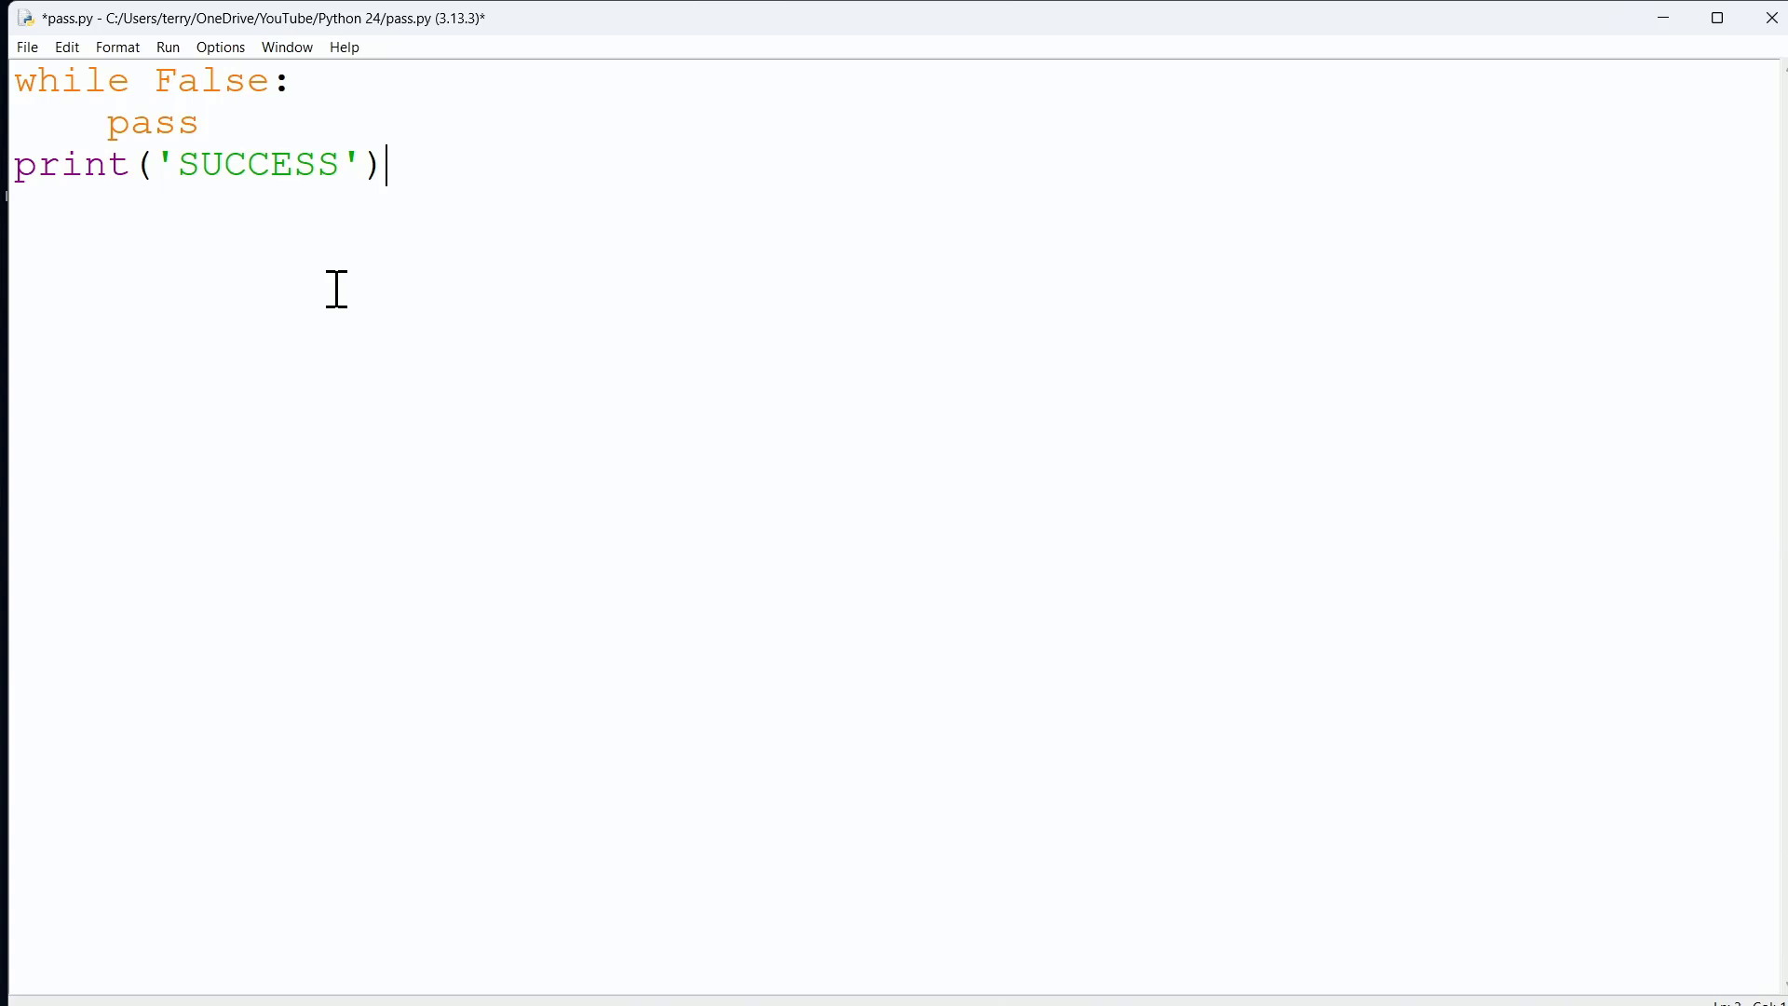
double_click(152, 123)
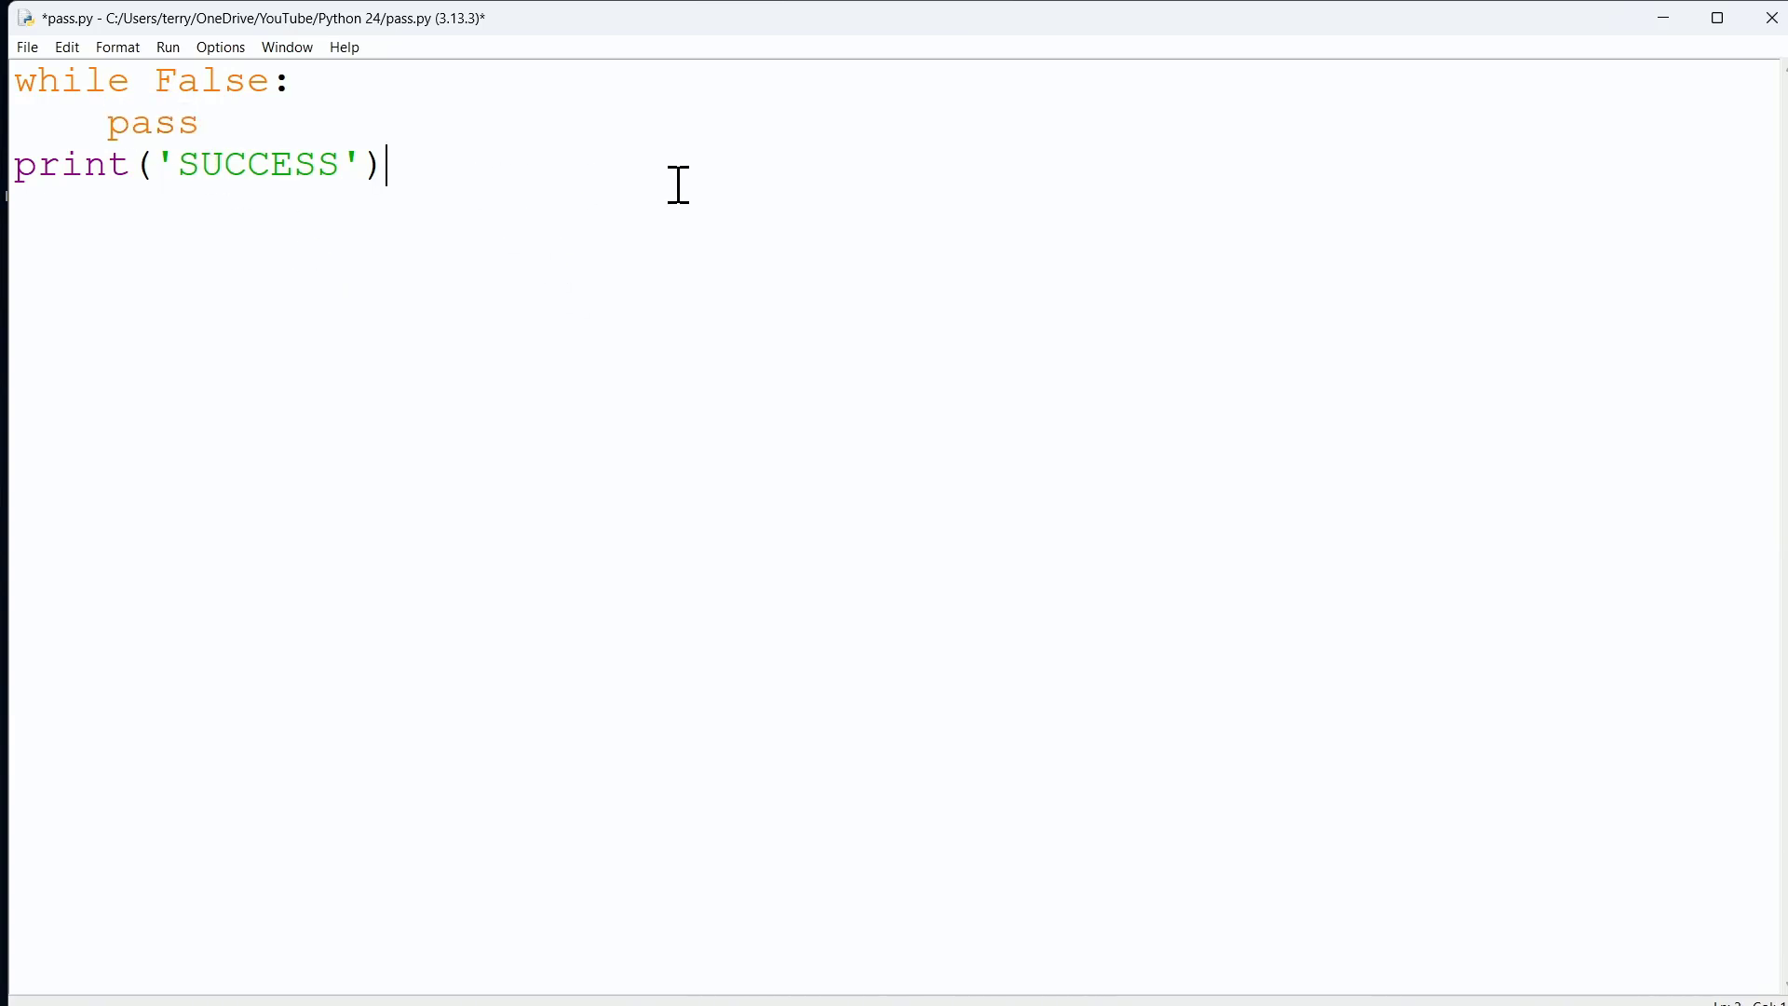
left_click(25, 47)
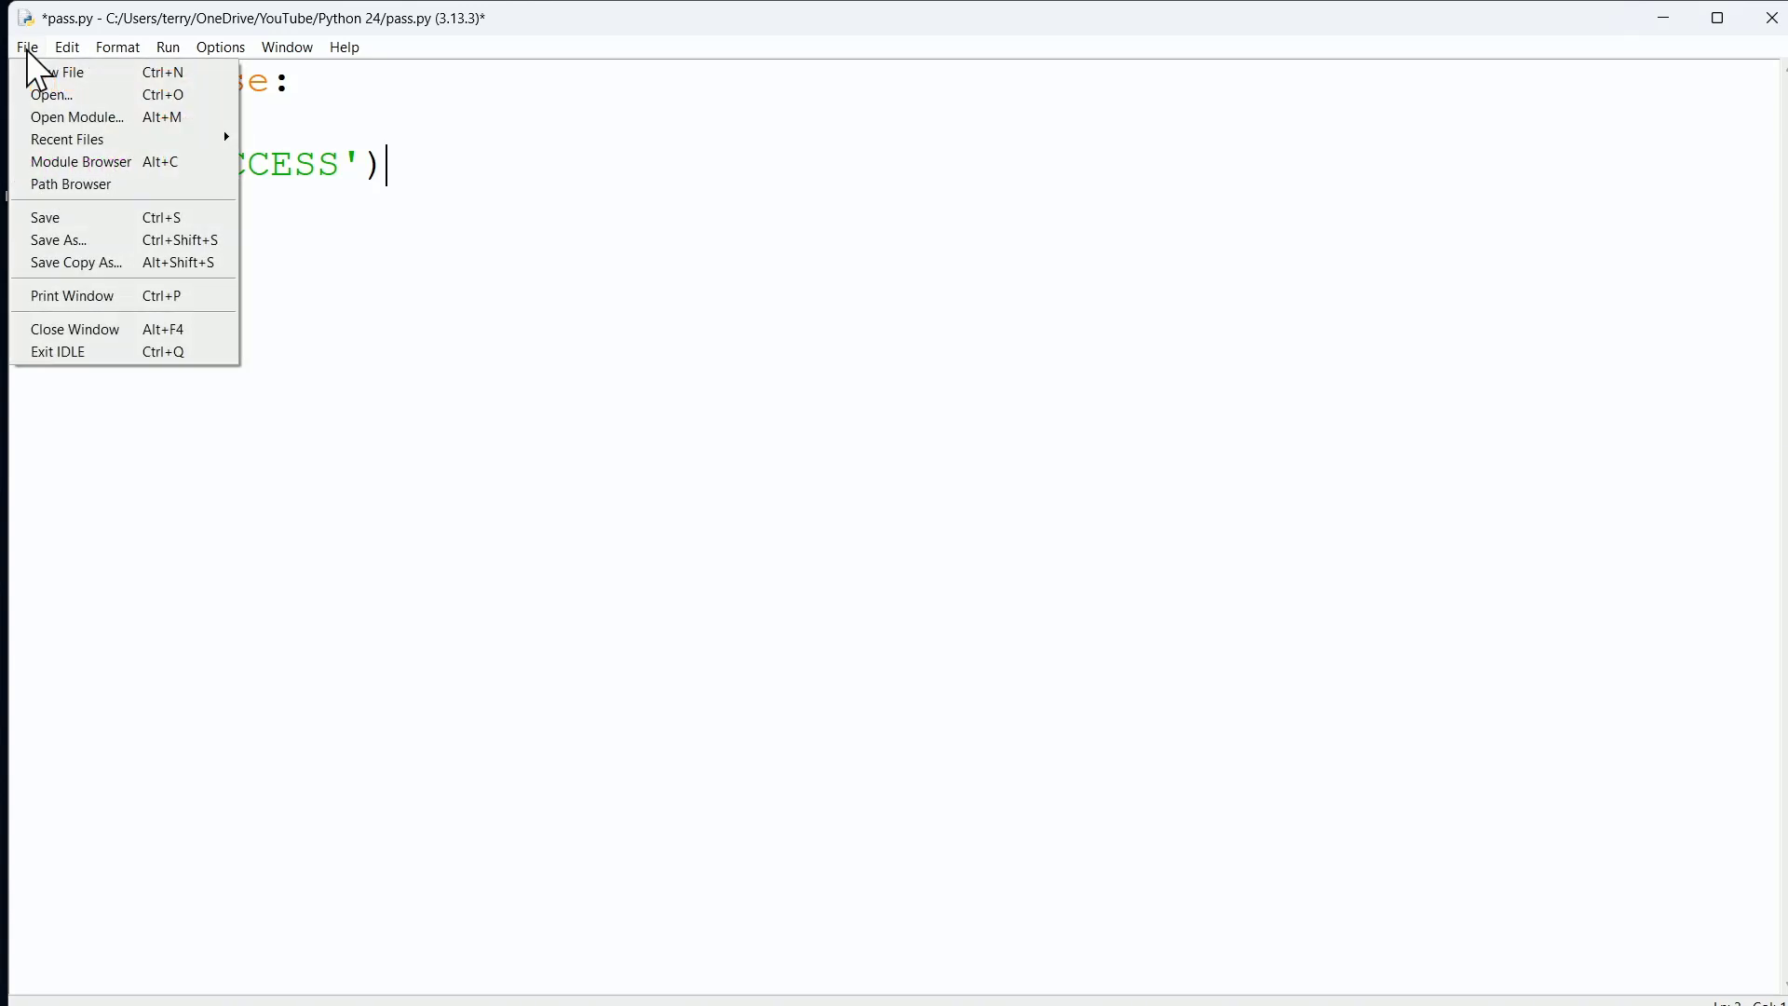
- Save pass.py and run it with F5 so IDLE Shell prints SUCCESS
left_click(45, 217)
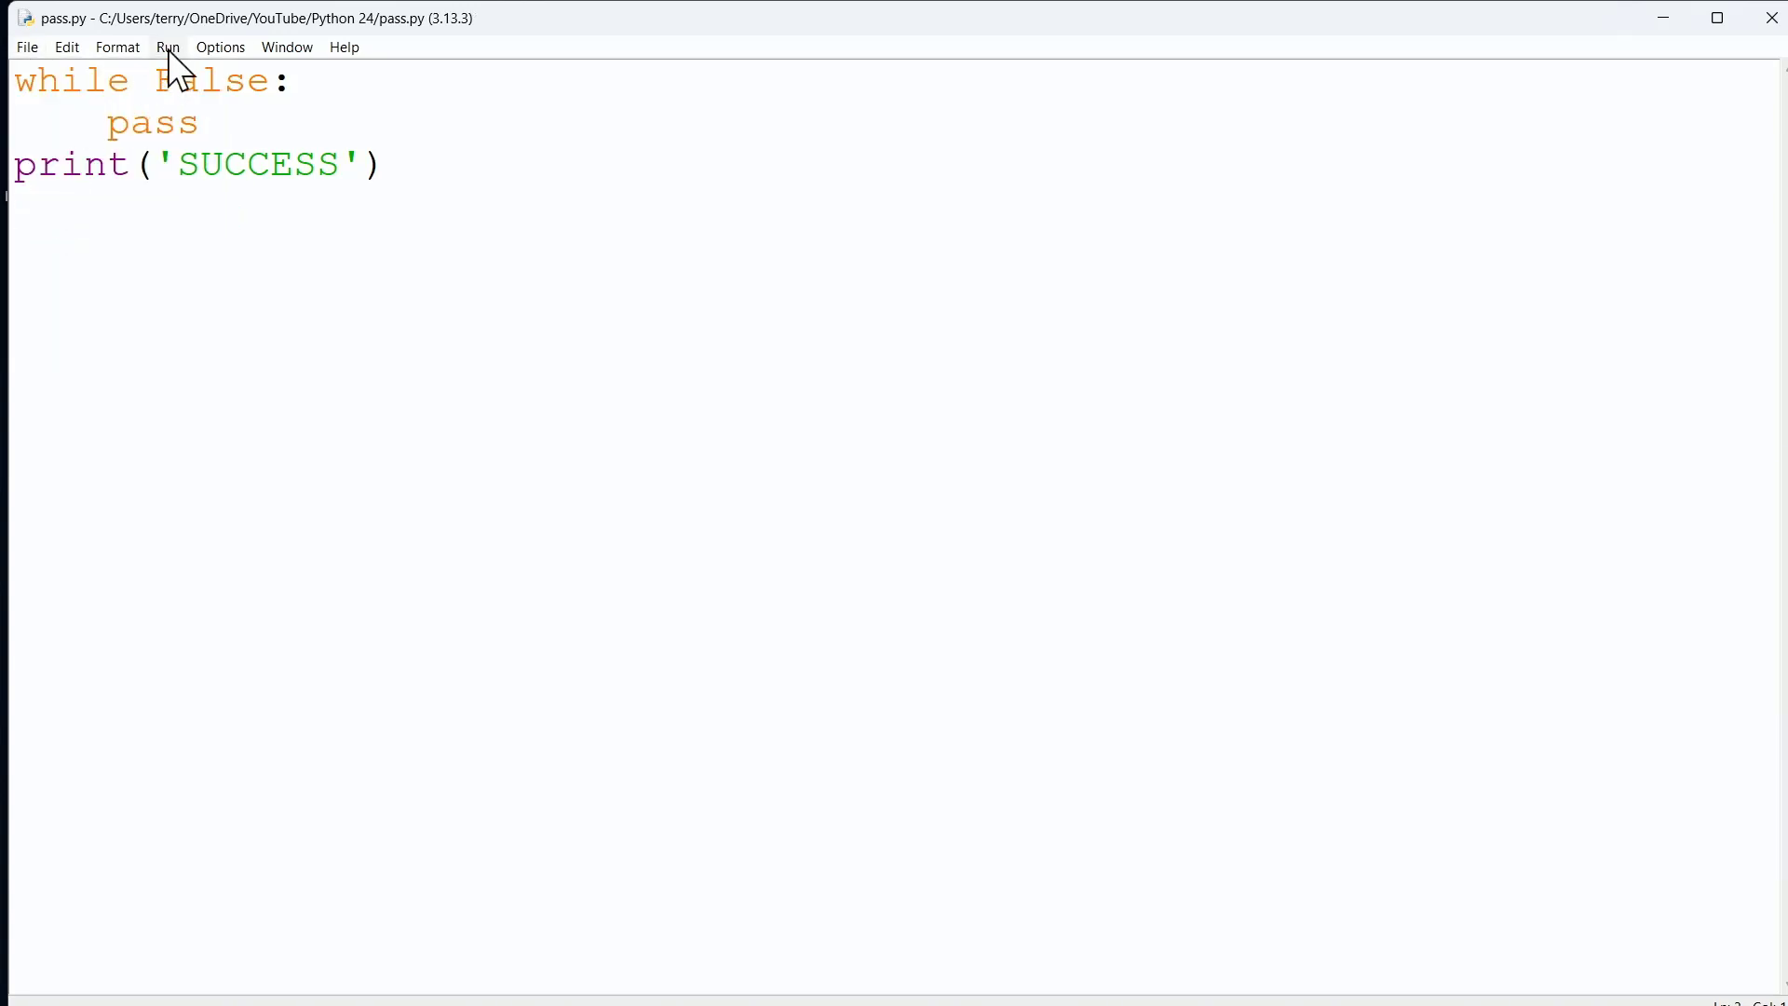
key("F5")
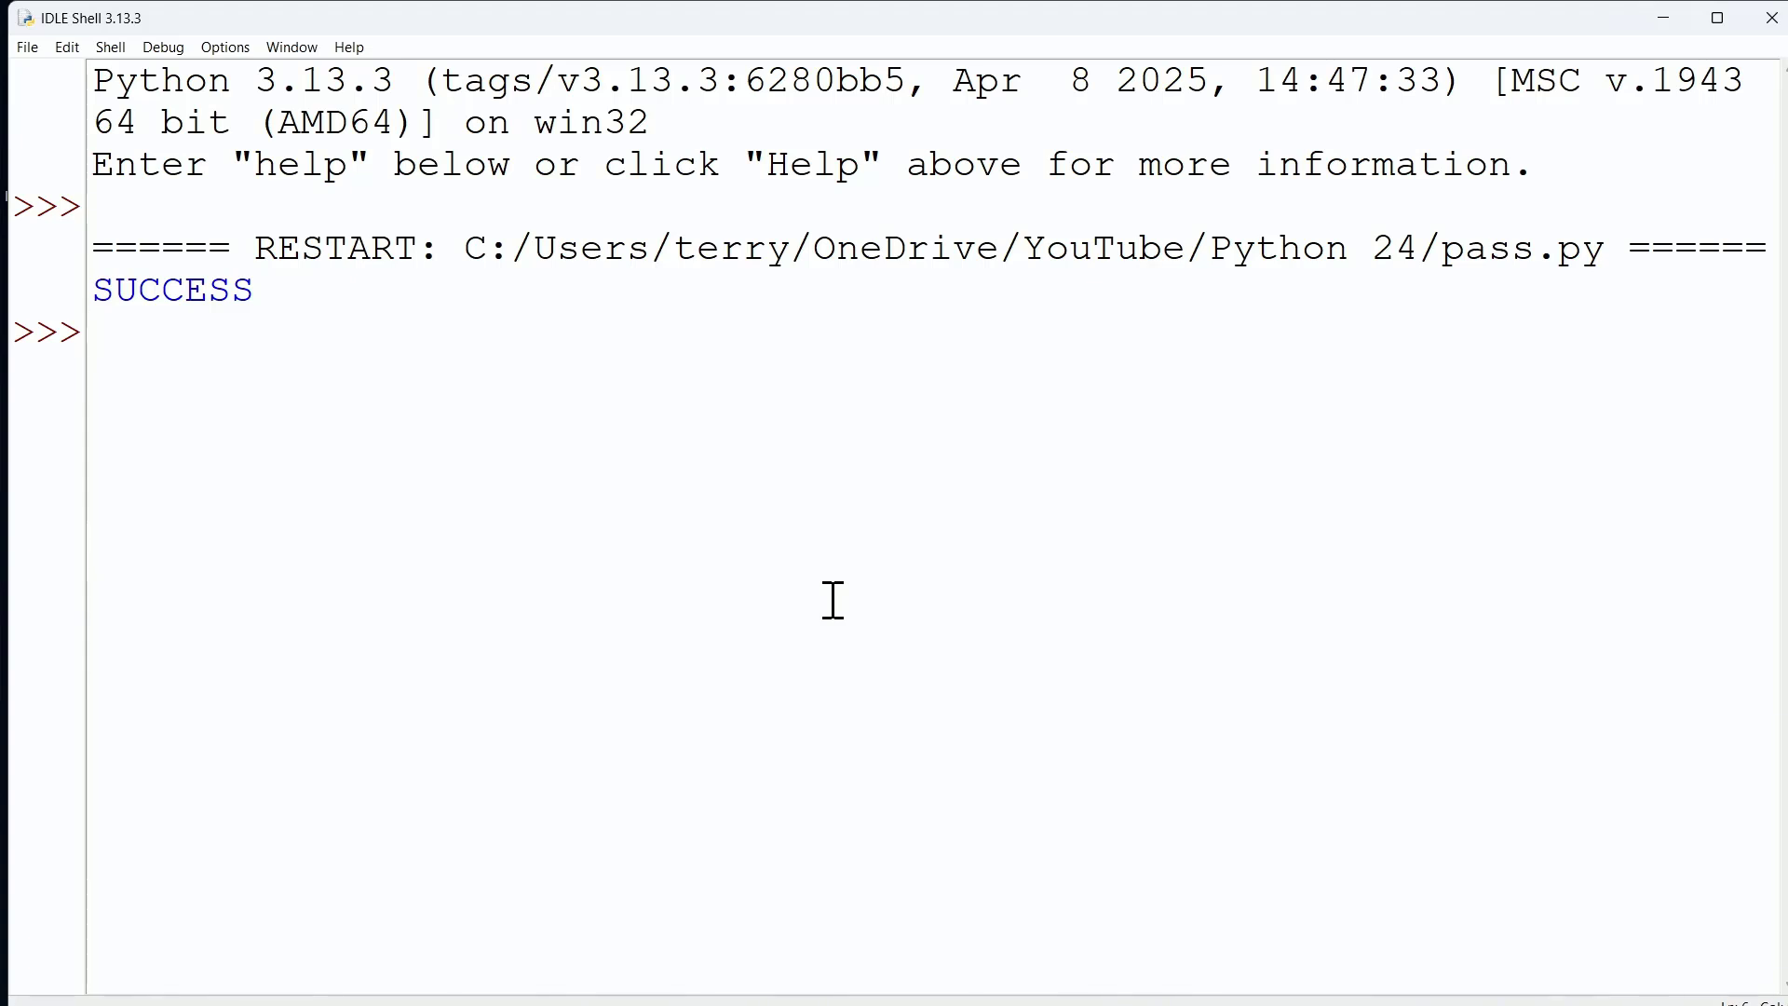
mouse_move(1714, 185)
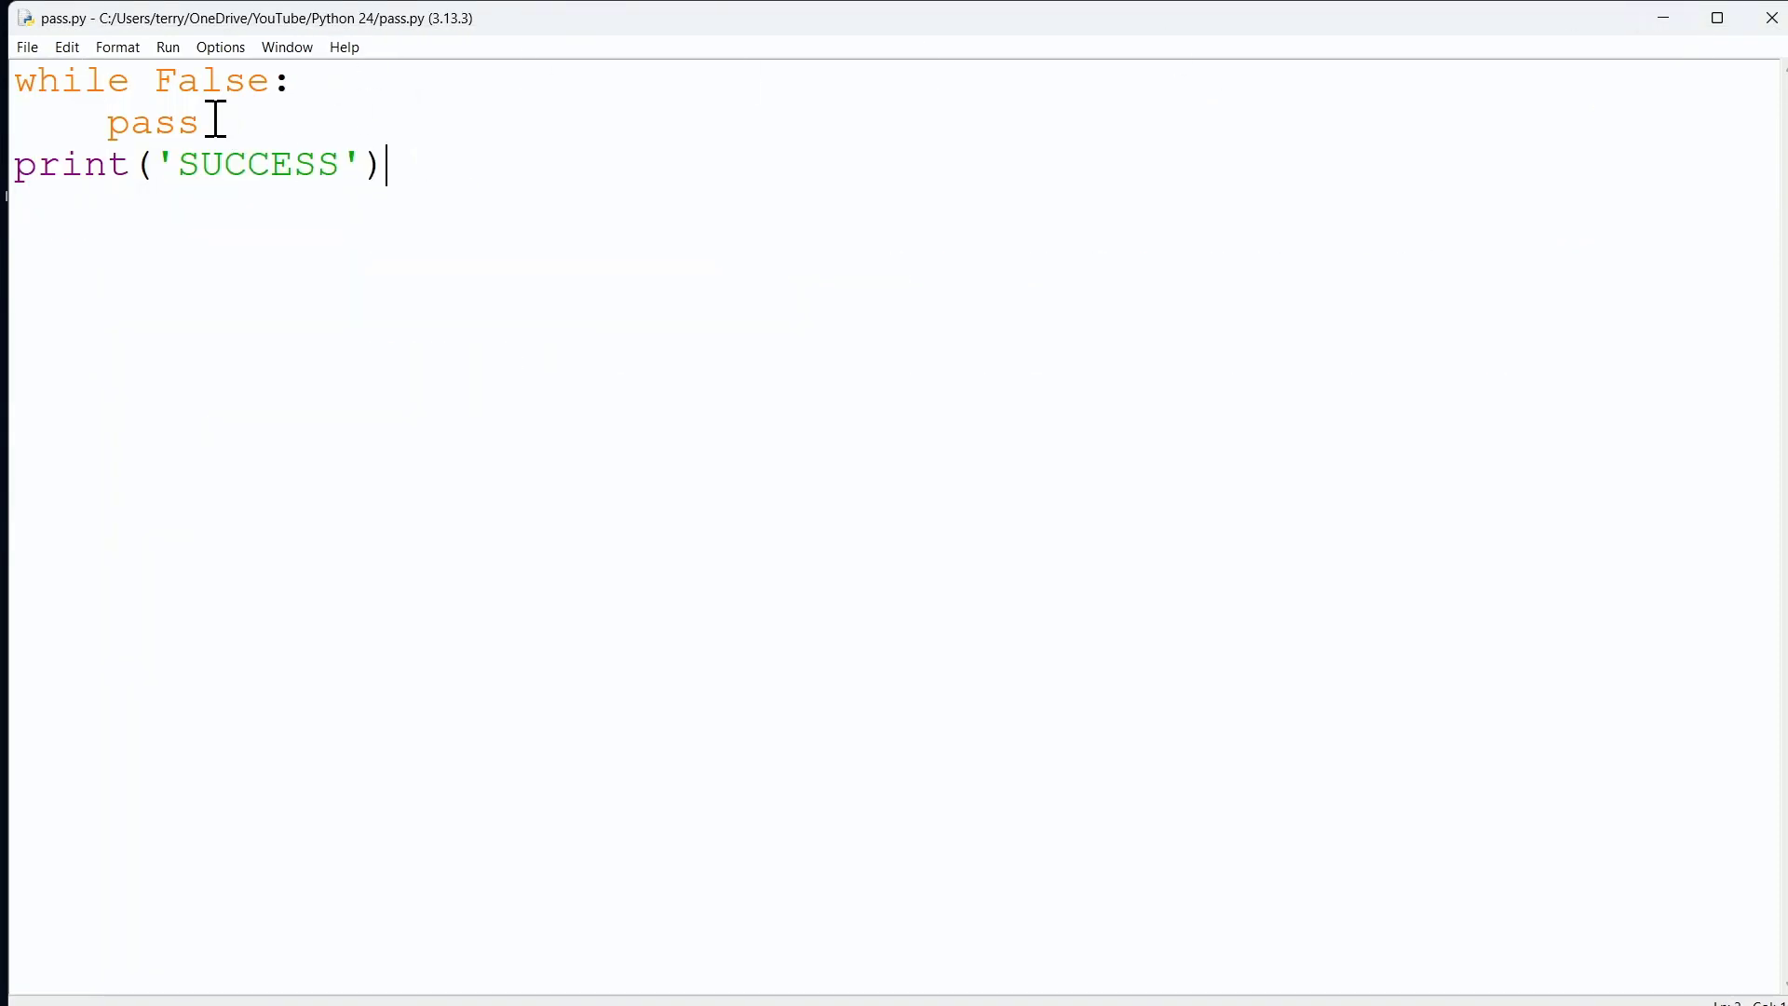
double_click(152, 122)
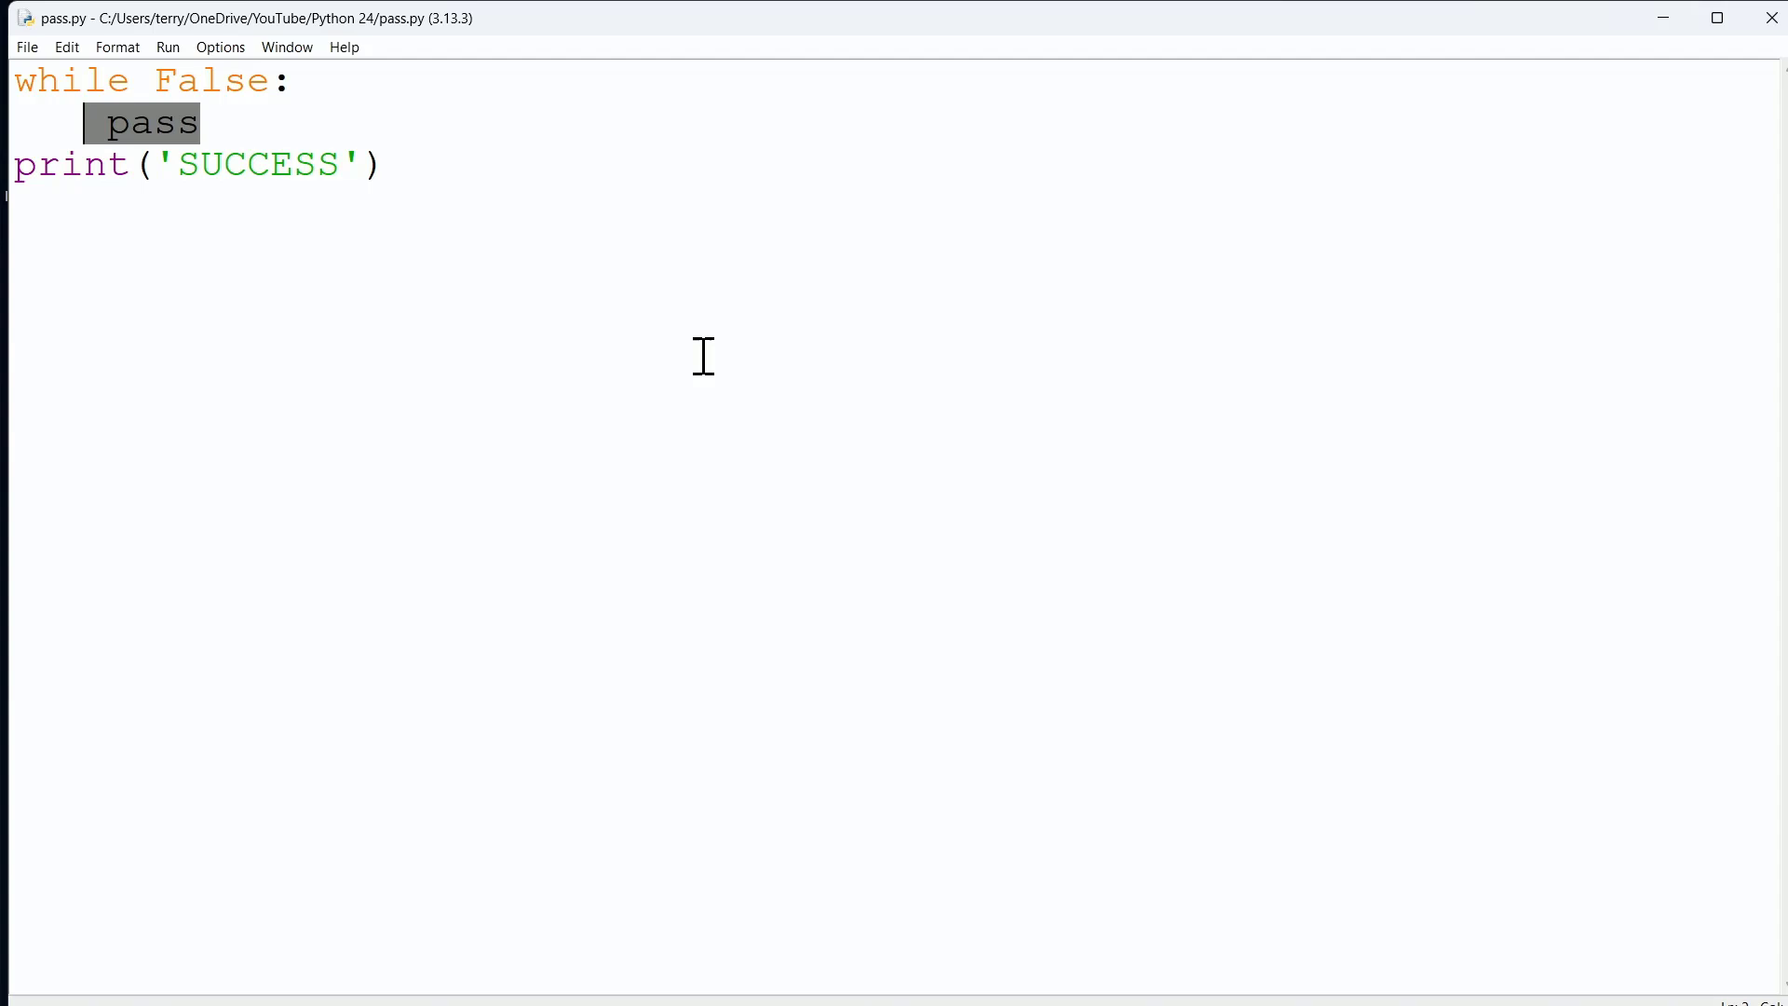
mouse_move(474, 219)
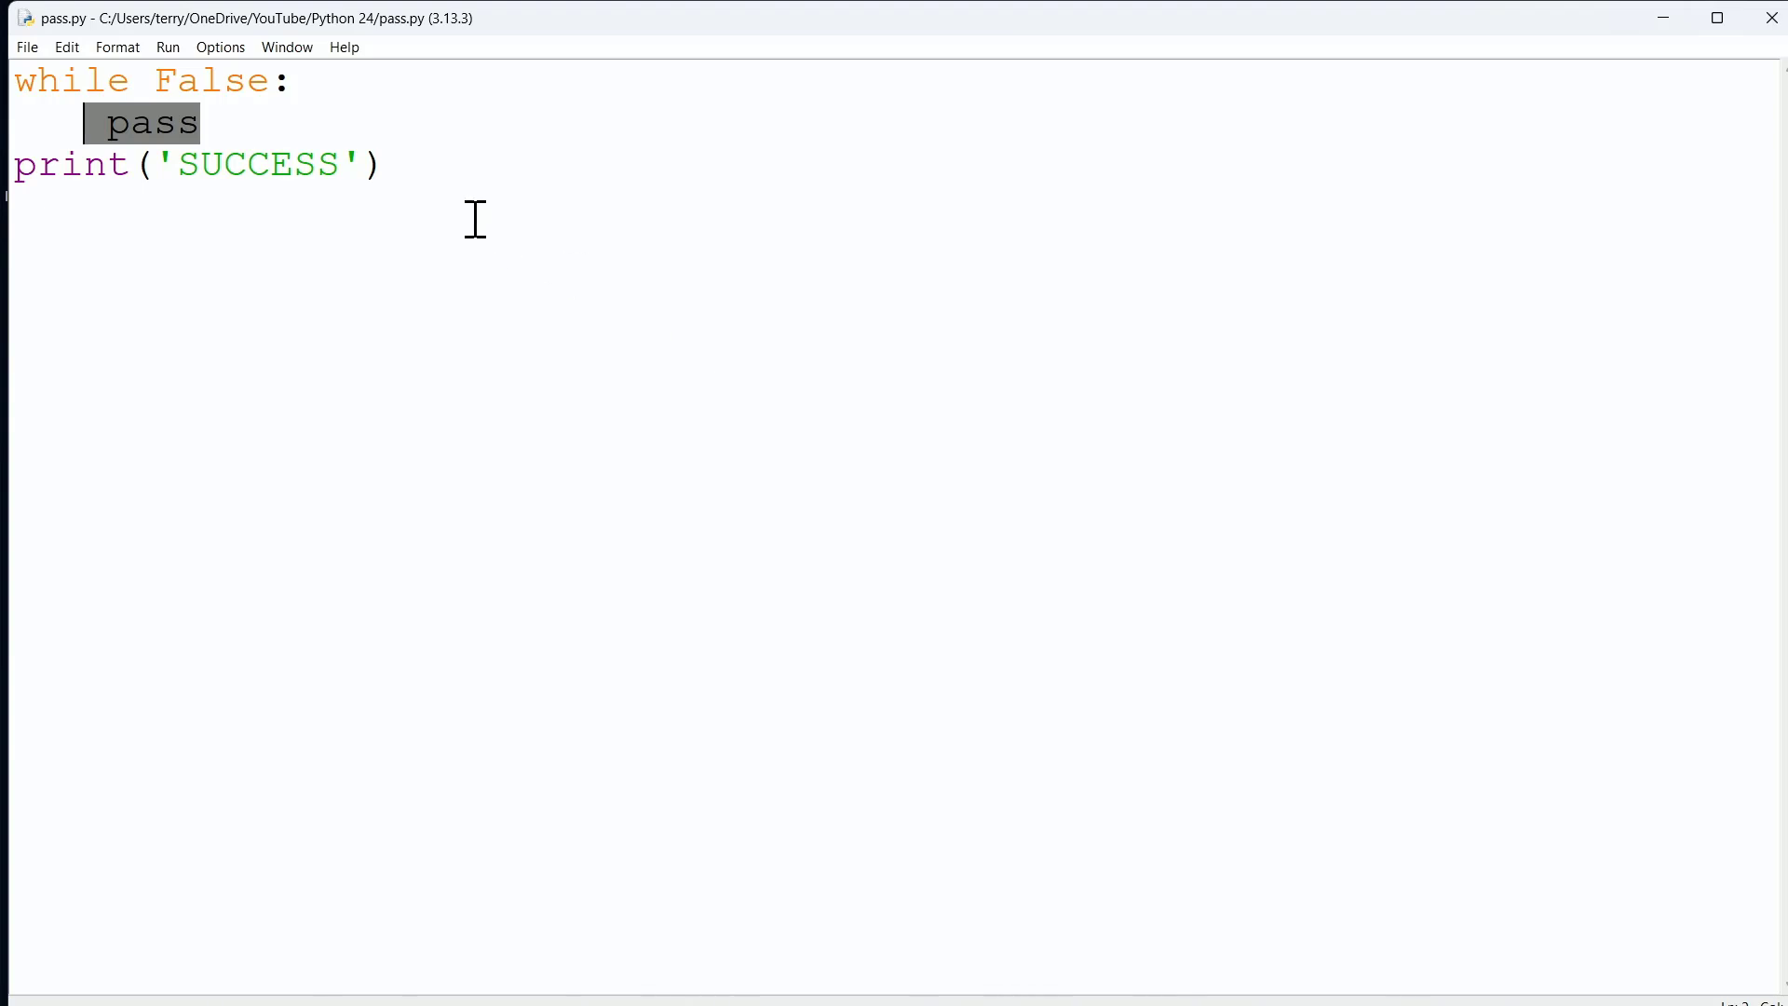
left_click(108, 122)
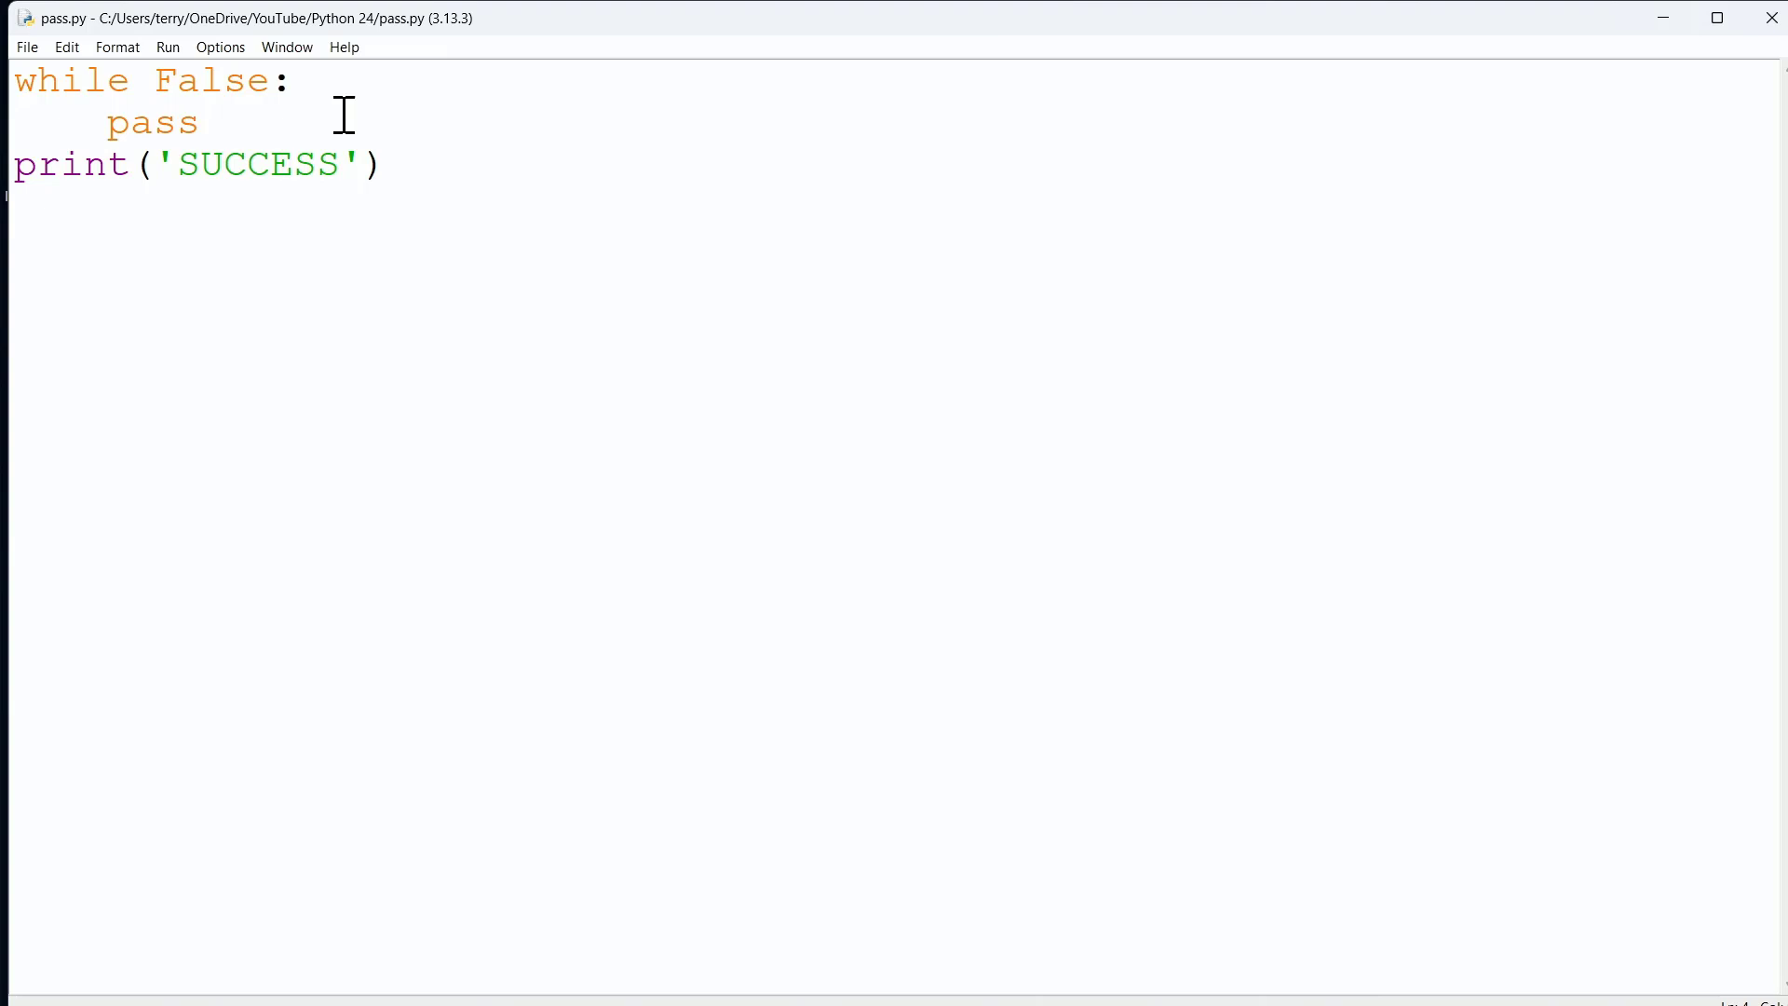
double_click(210, 81)
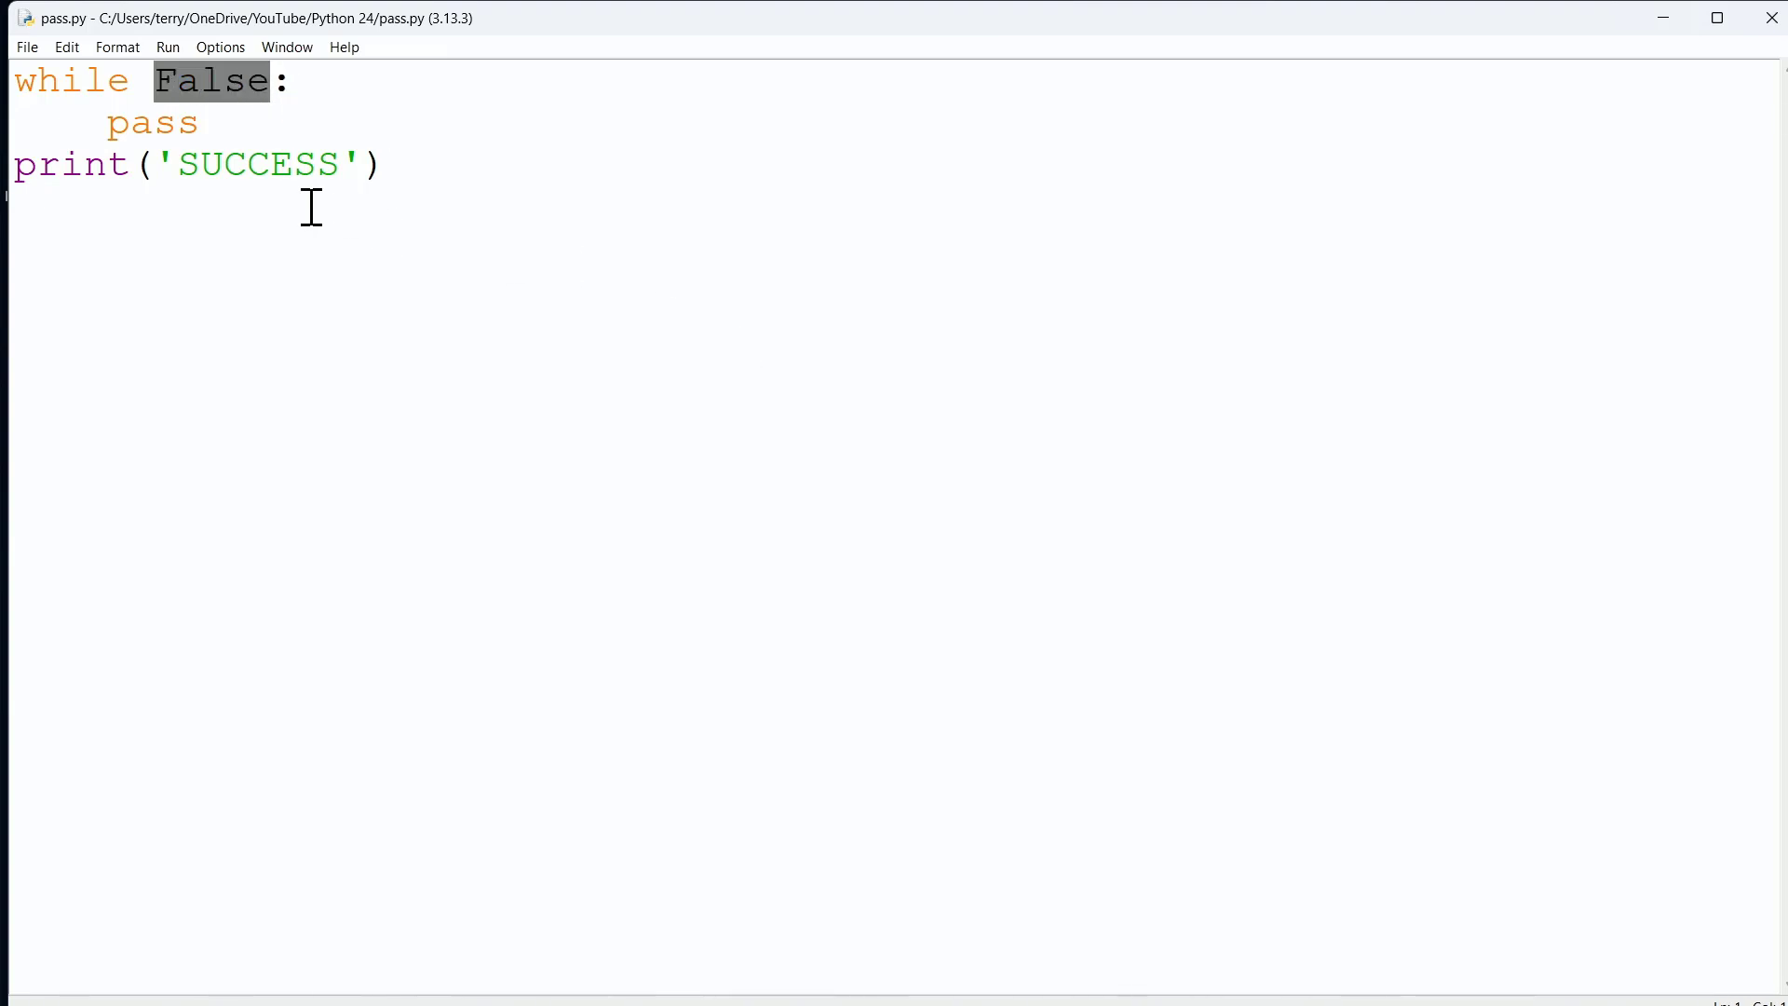
double_click(152, 123)
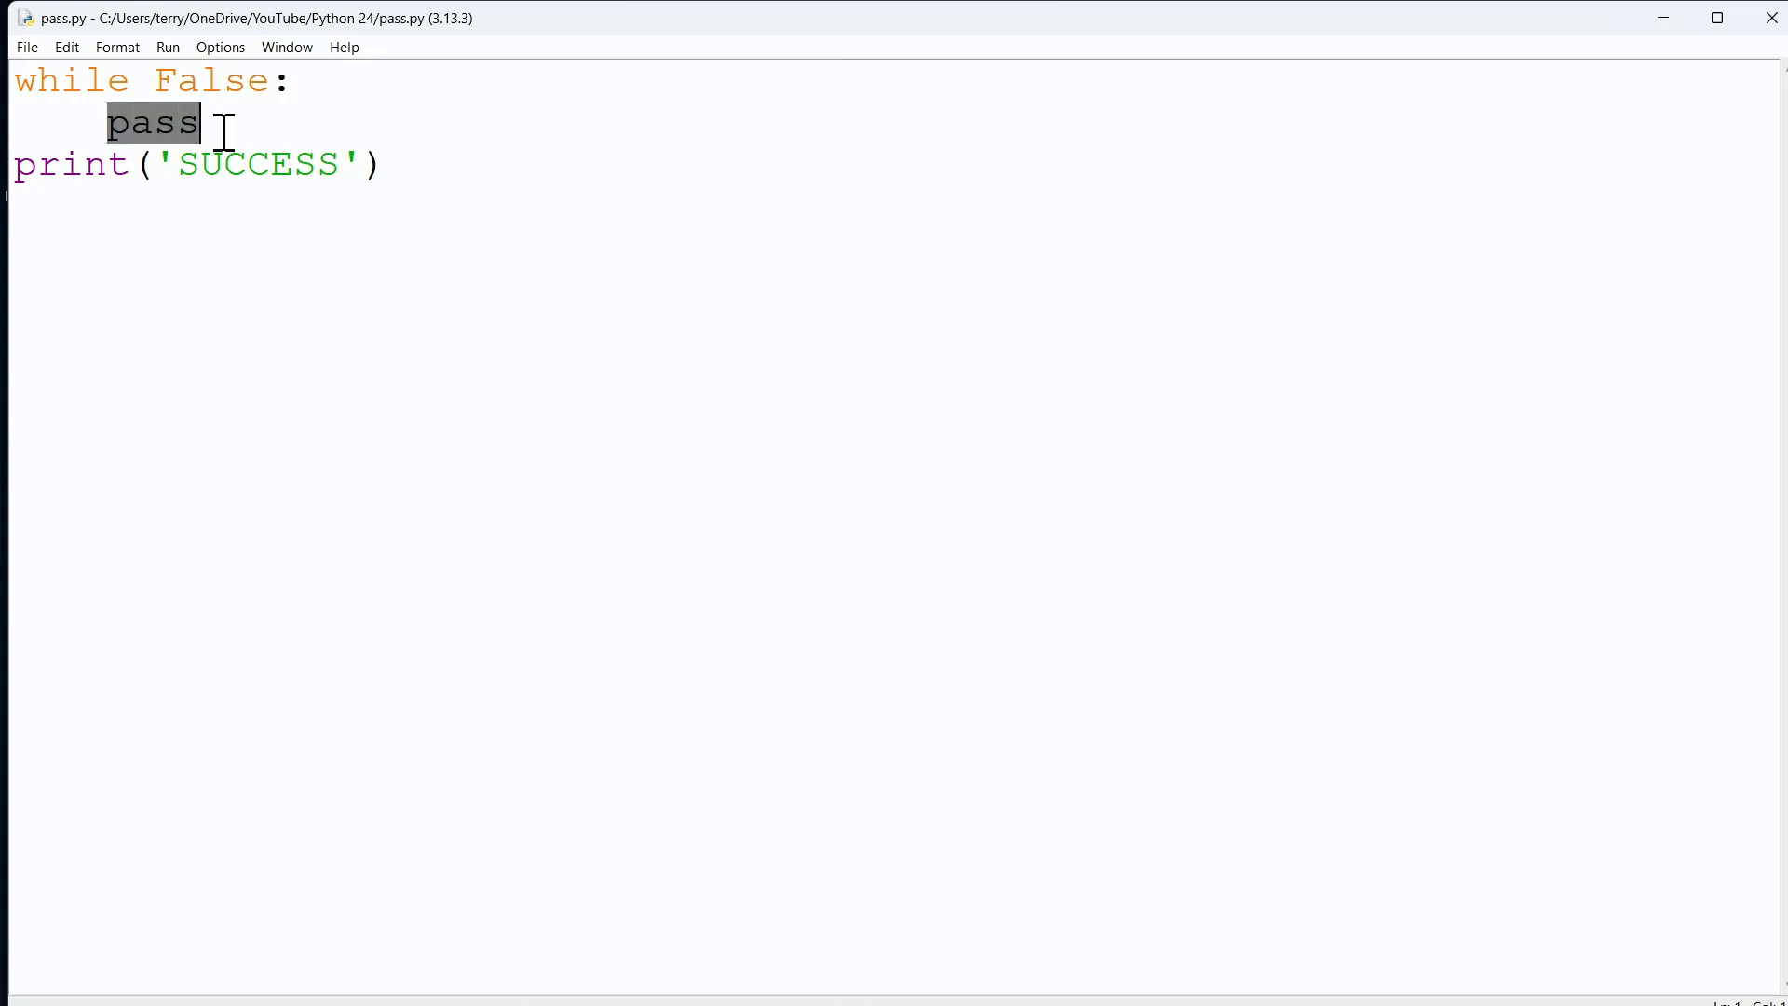
mouse_move(832, 473)
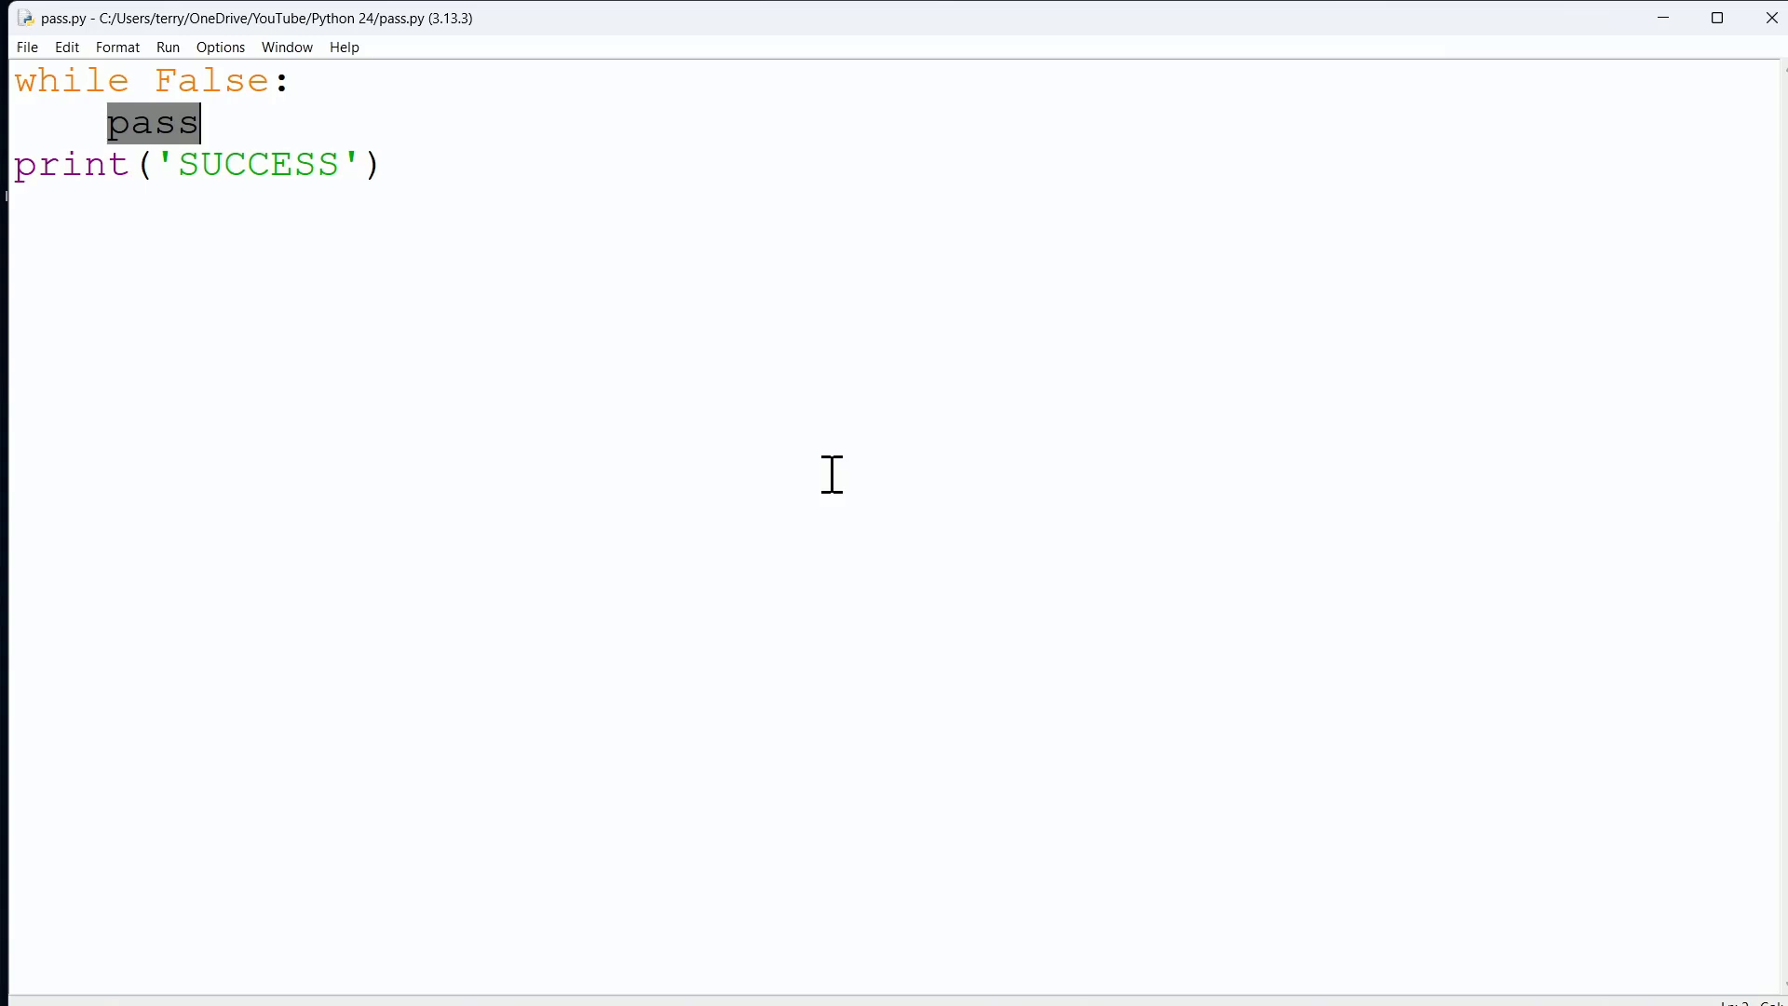
left_click(128, 122)
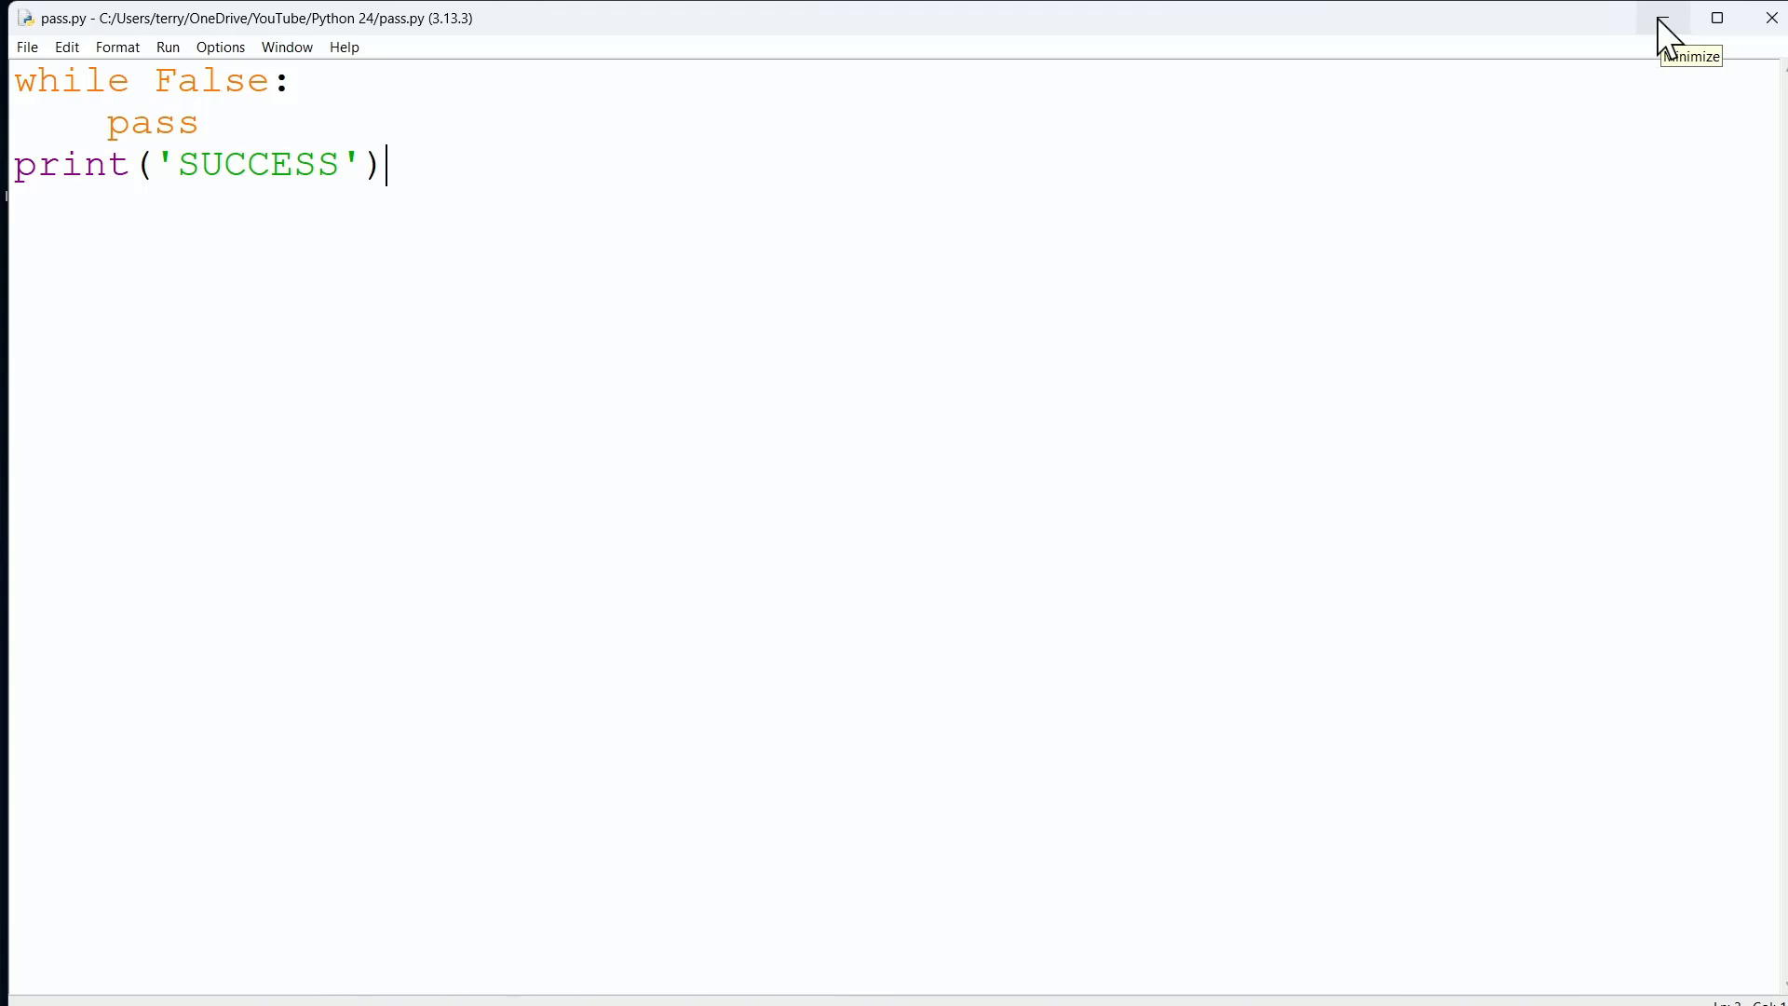
- Minimize the pass.py window and bring up break.py from the taskbar
left_click(1660, 18)
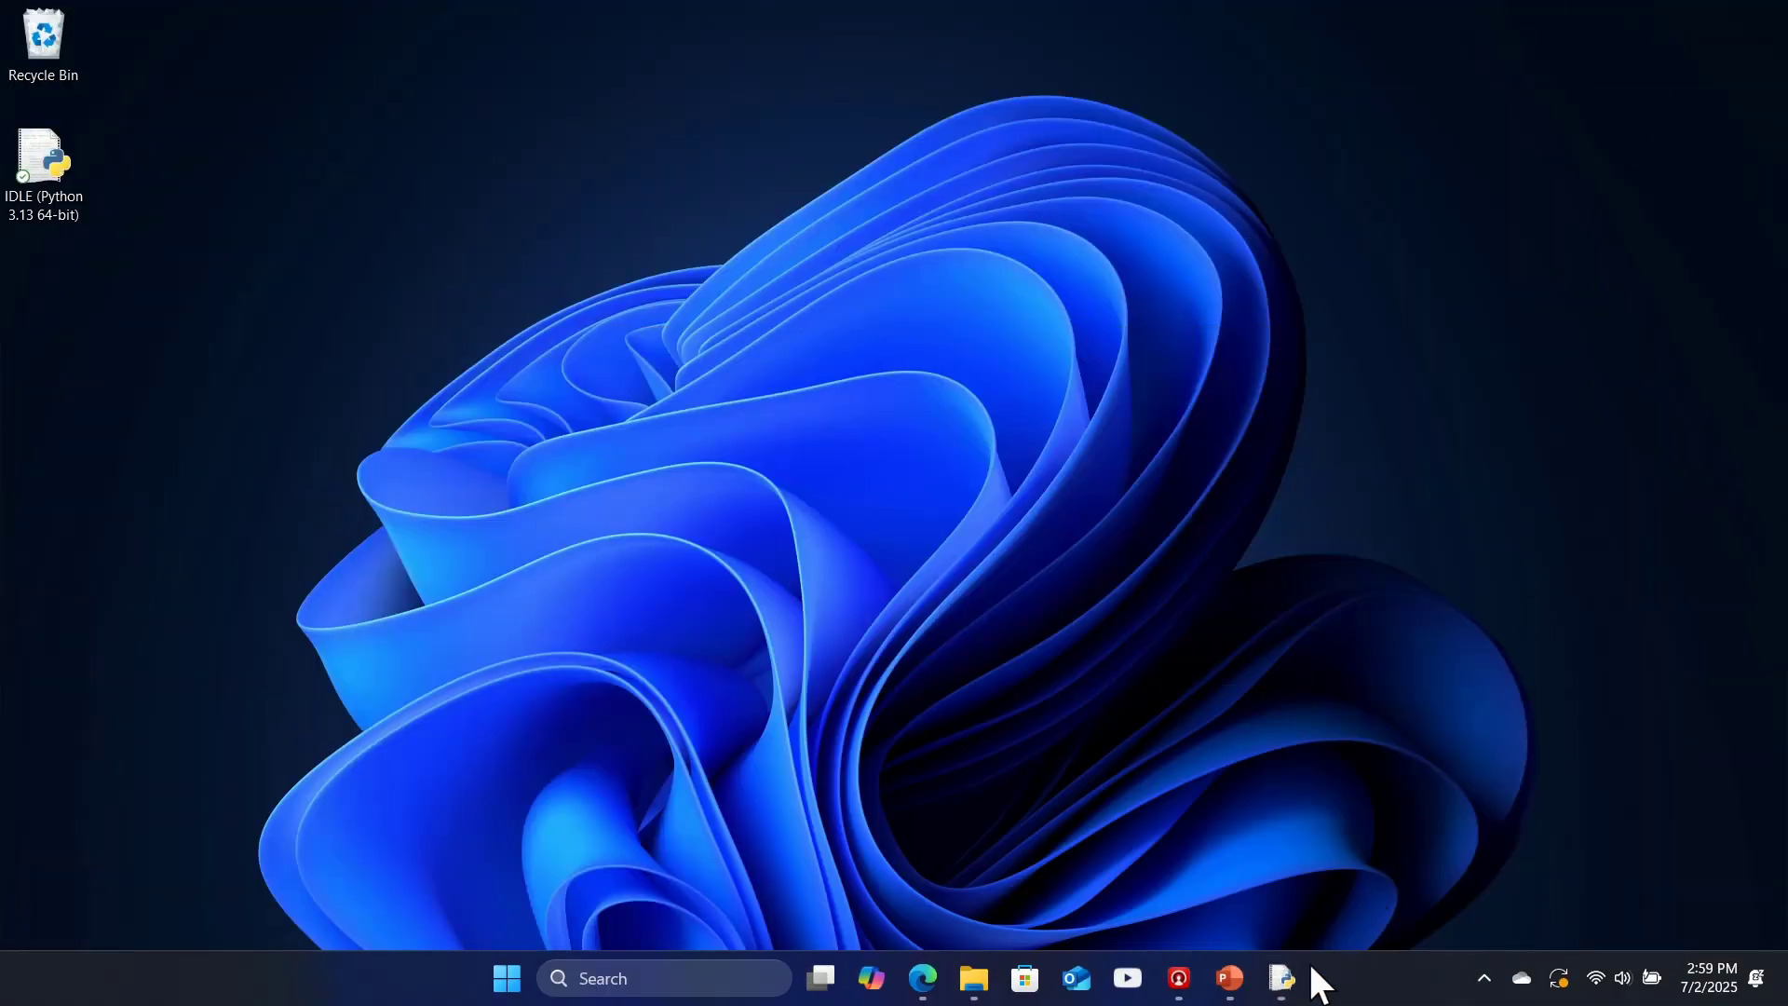
mouse_move(1192, 884)
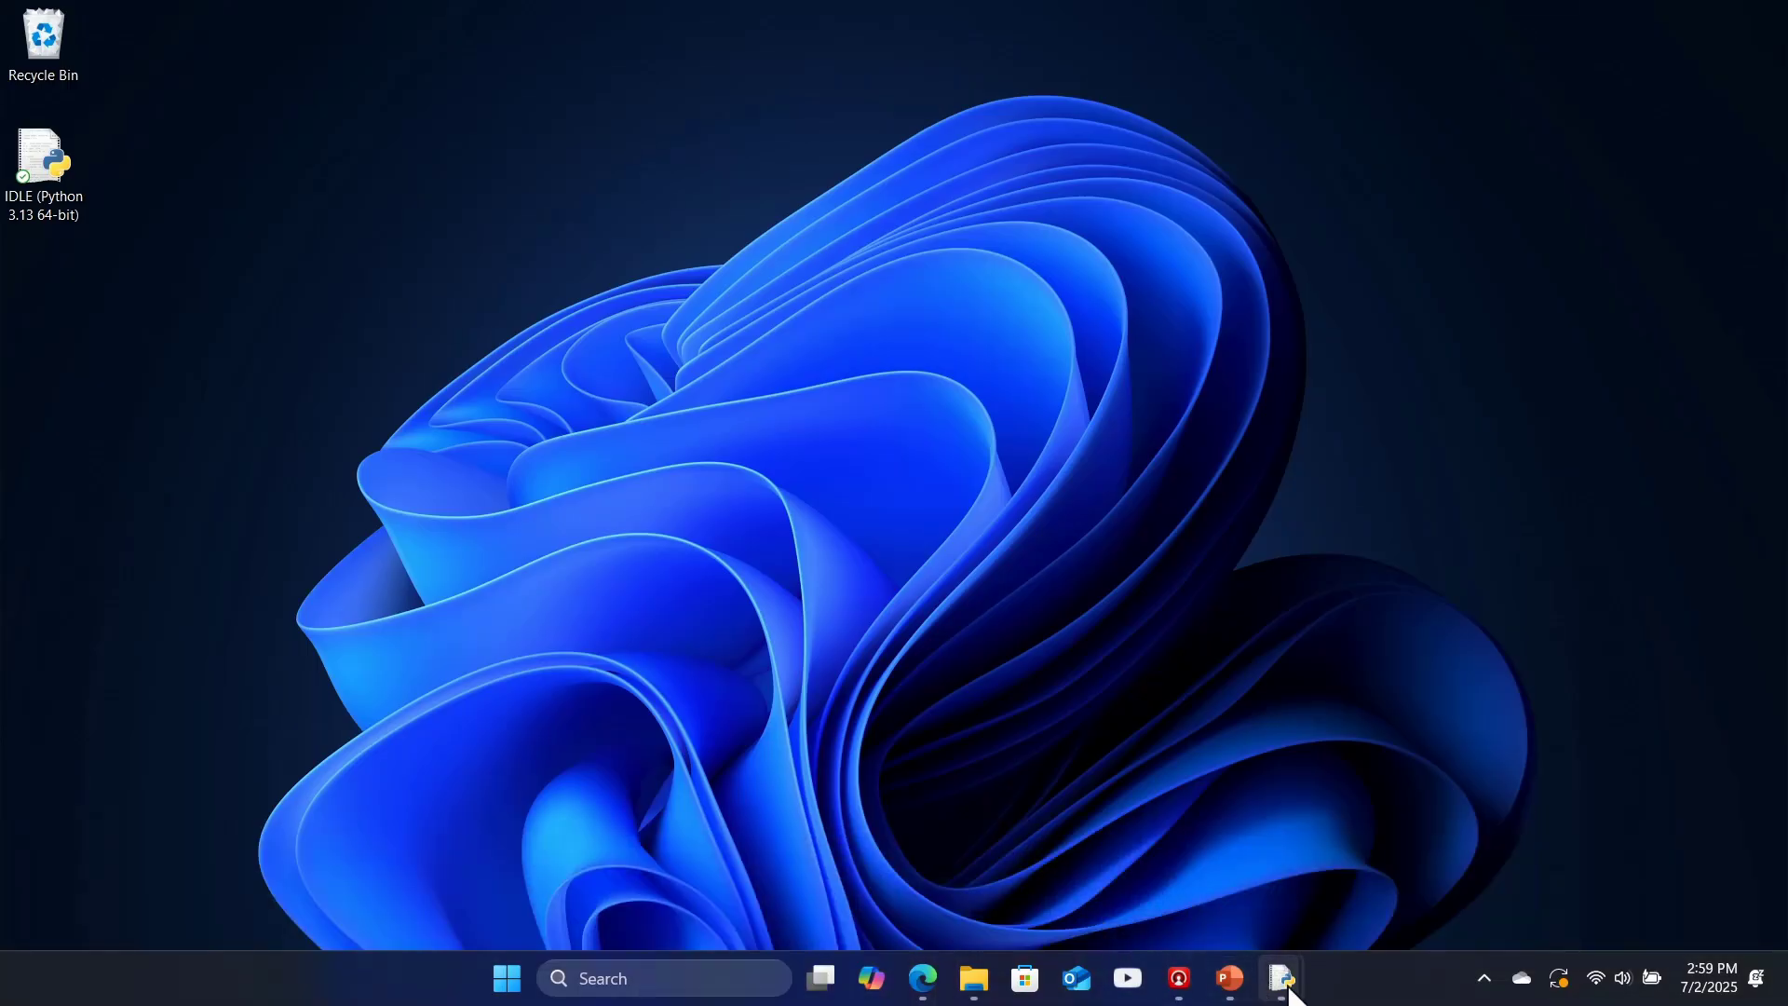
left_click(1279, 977)
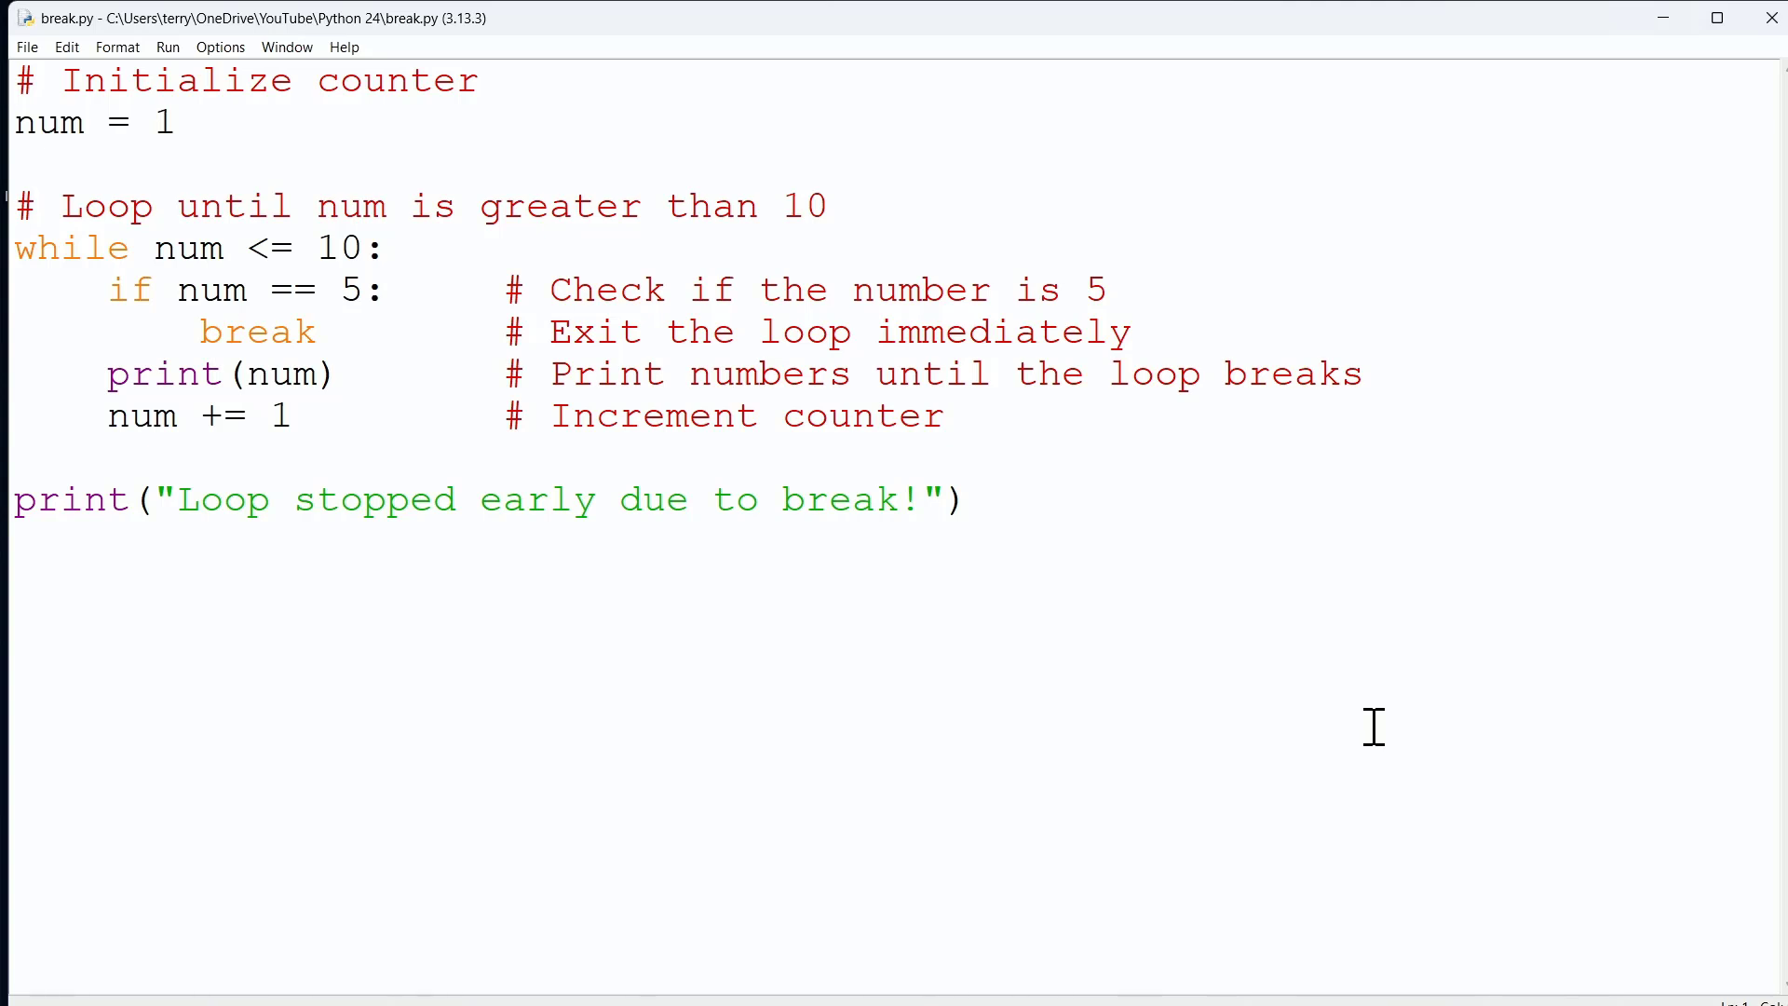
mouse_move(598, 236)
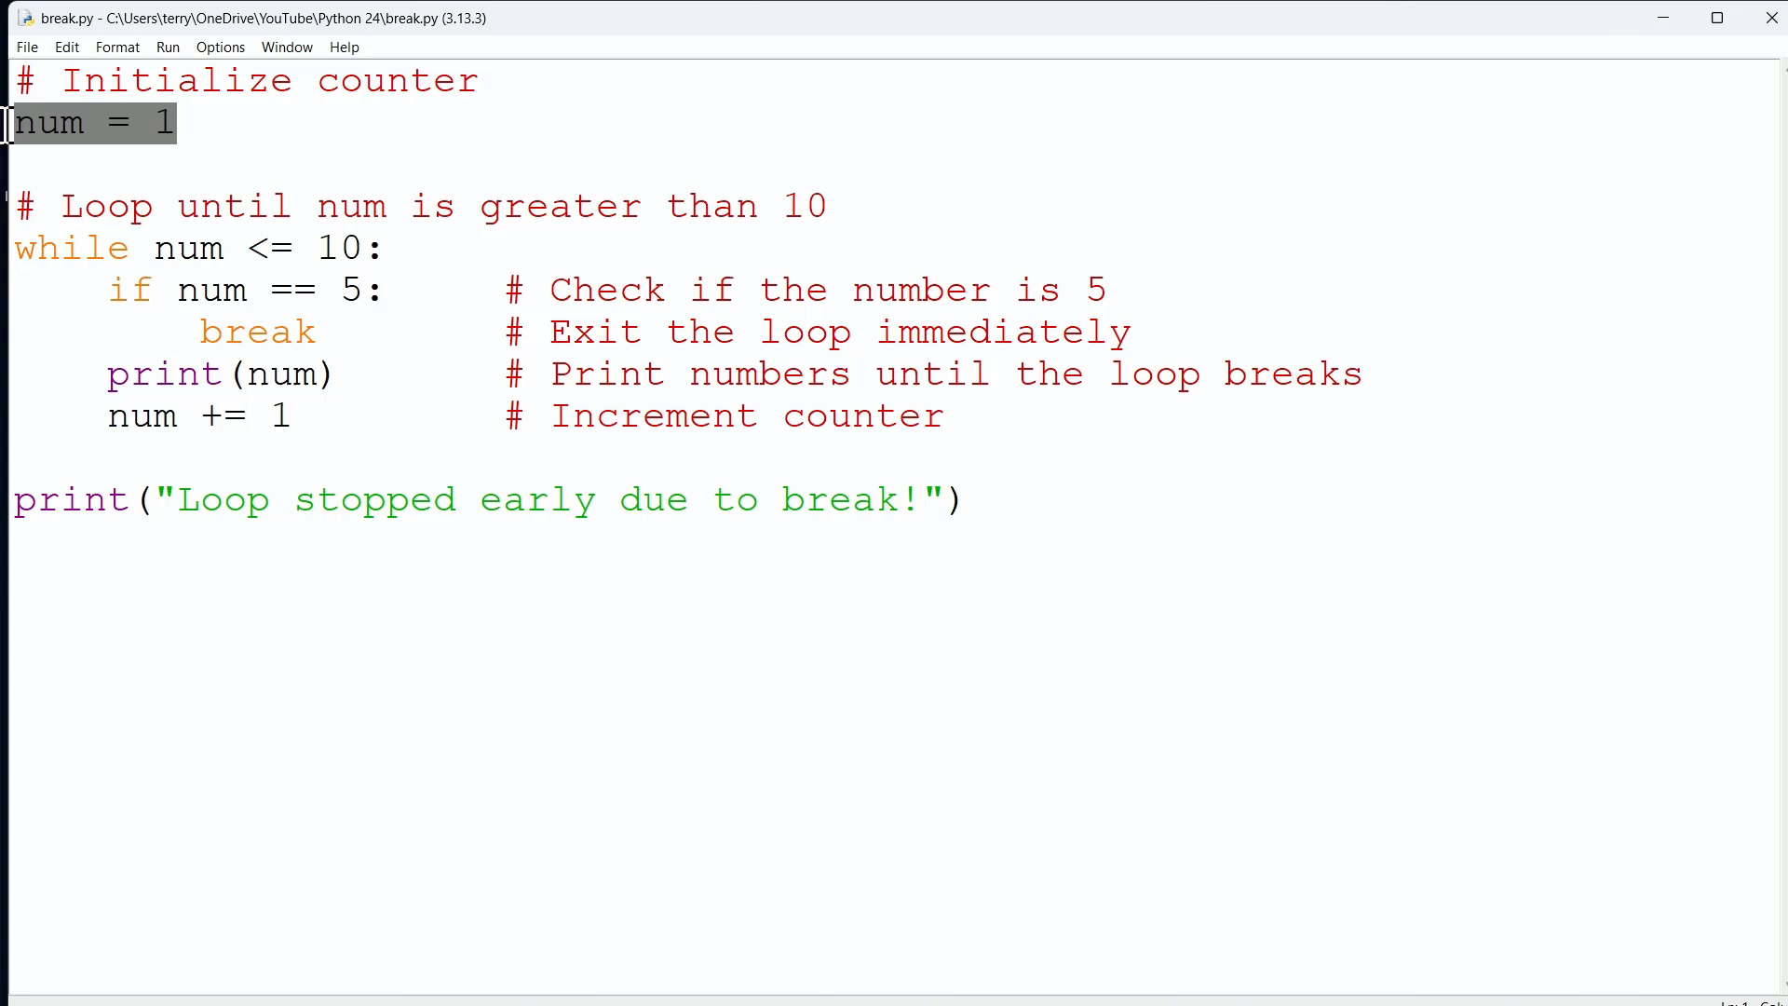
- Walk through break.py, highlighting the break keyword and num increment, then open the Run menu
left_click(966, 500)
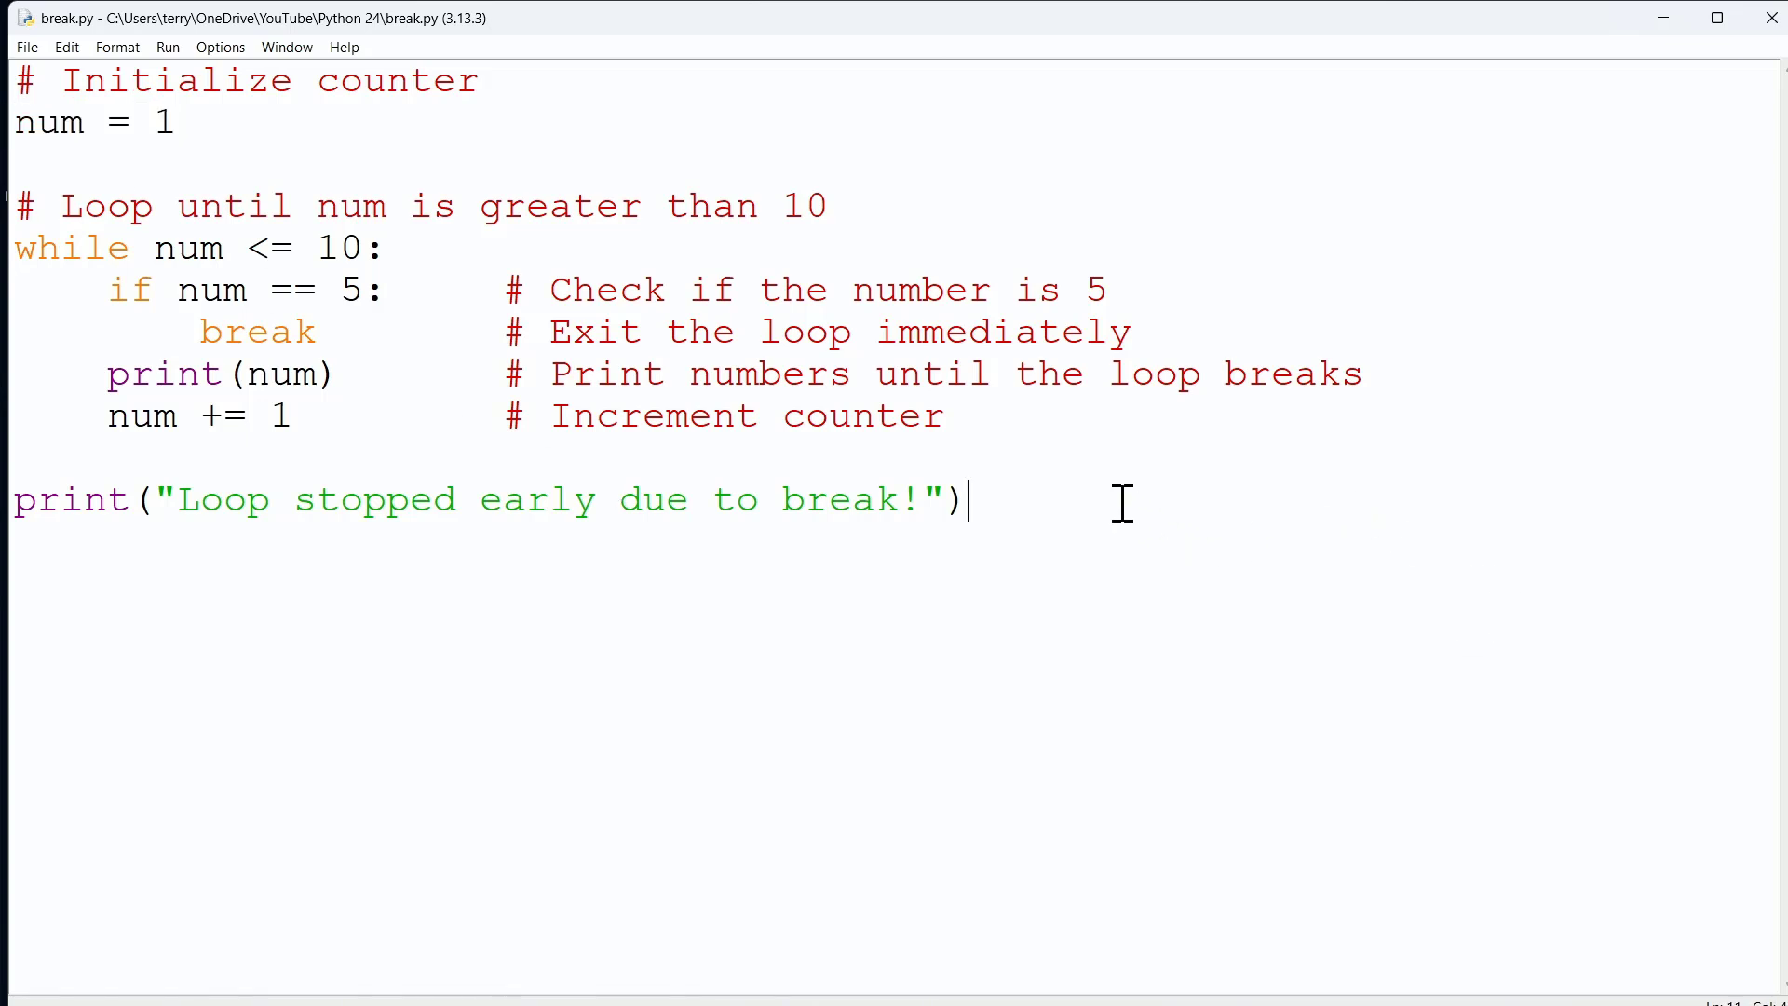
mouse_move(1374, 507)
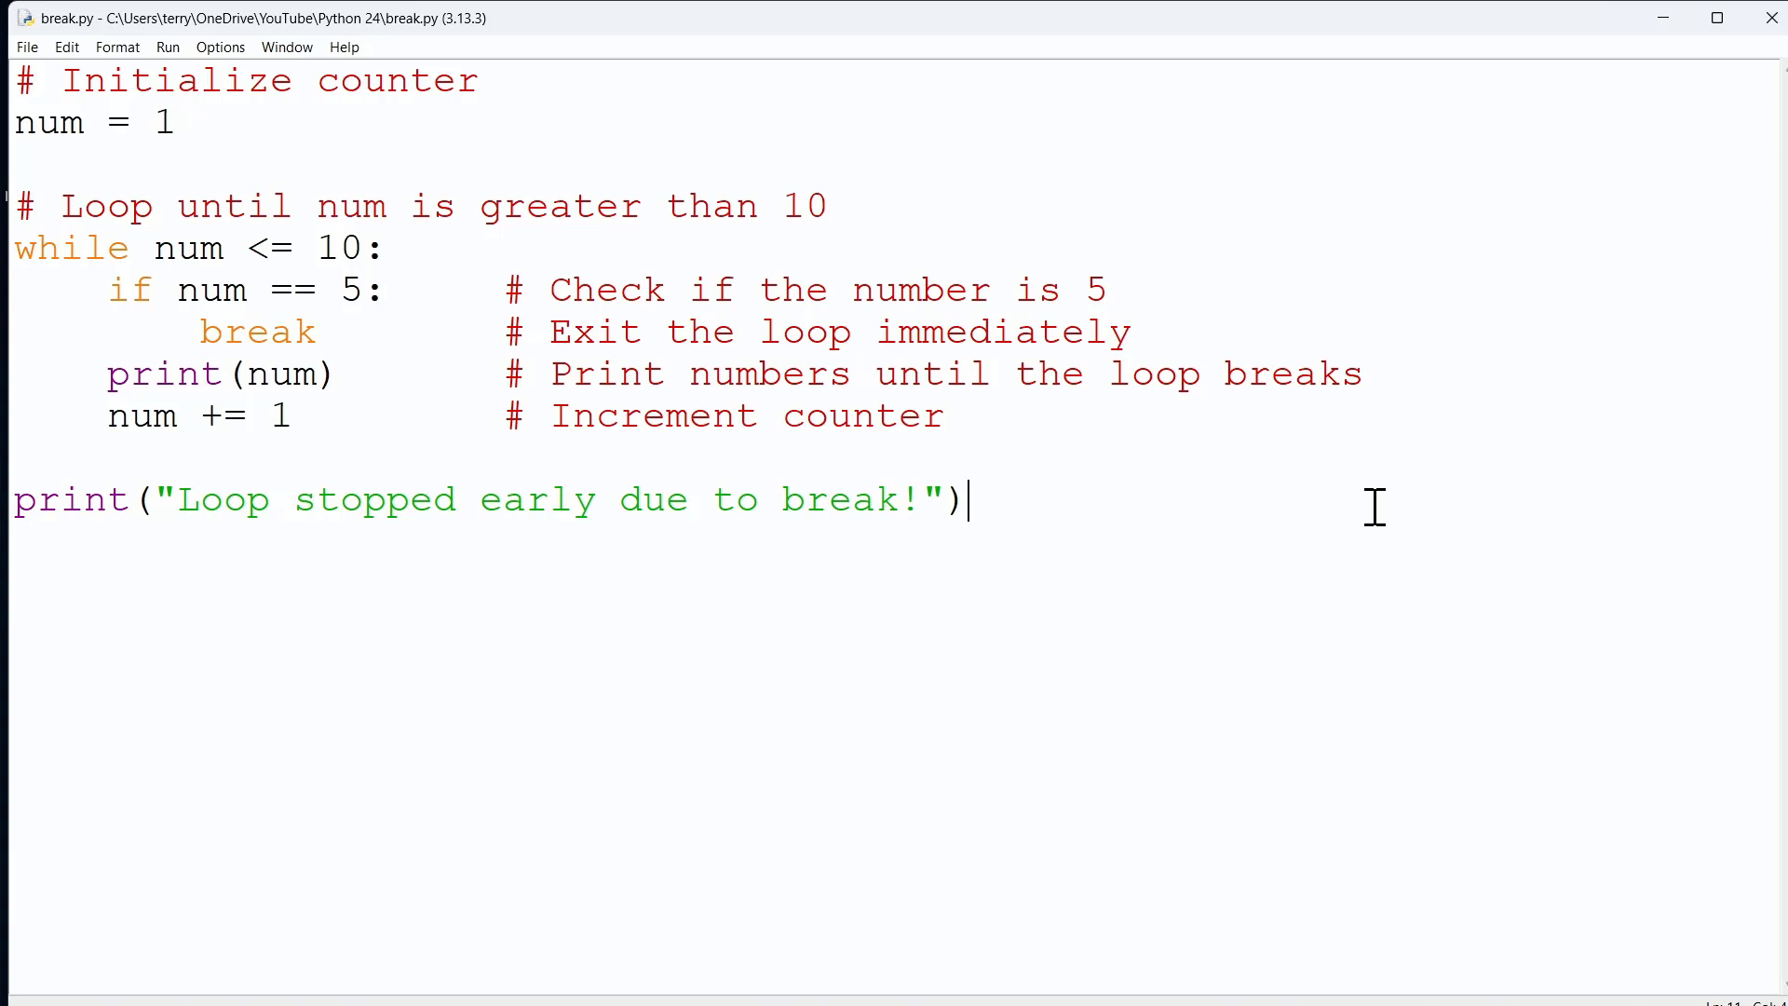
mouse_move(894, 191)
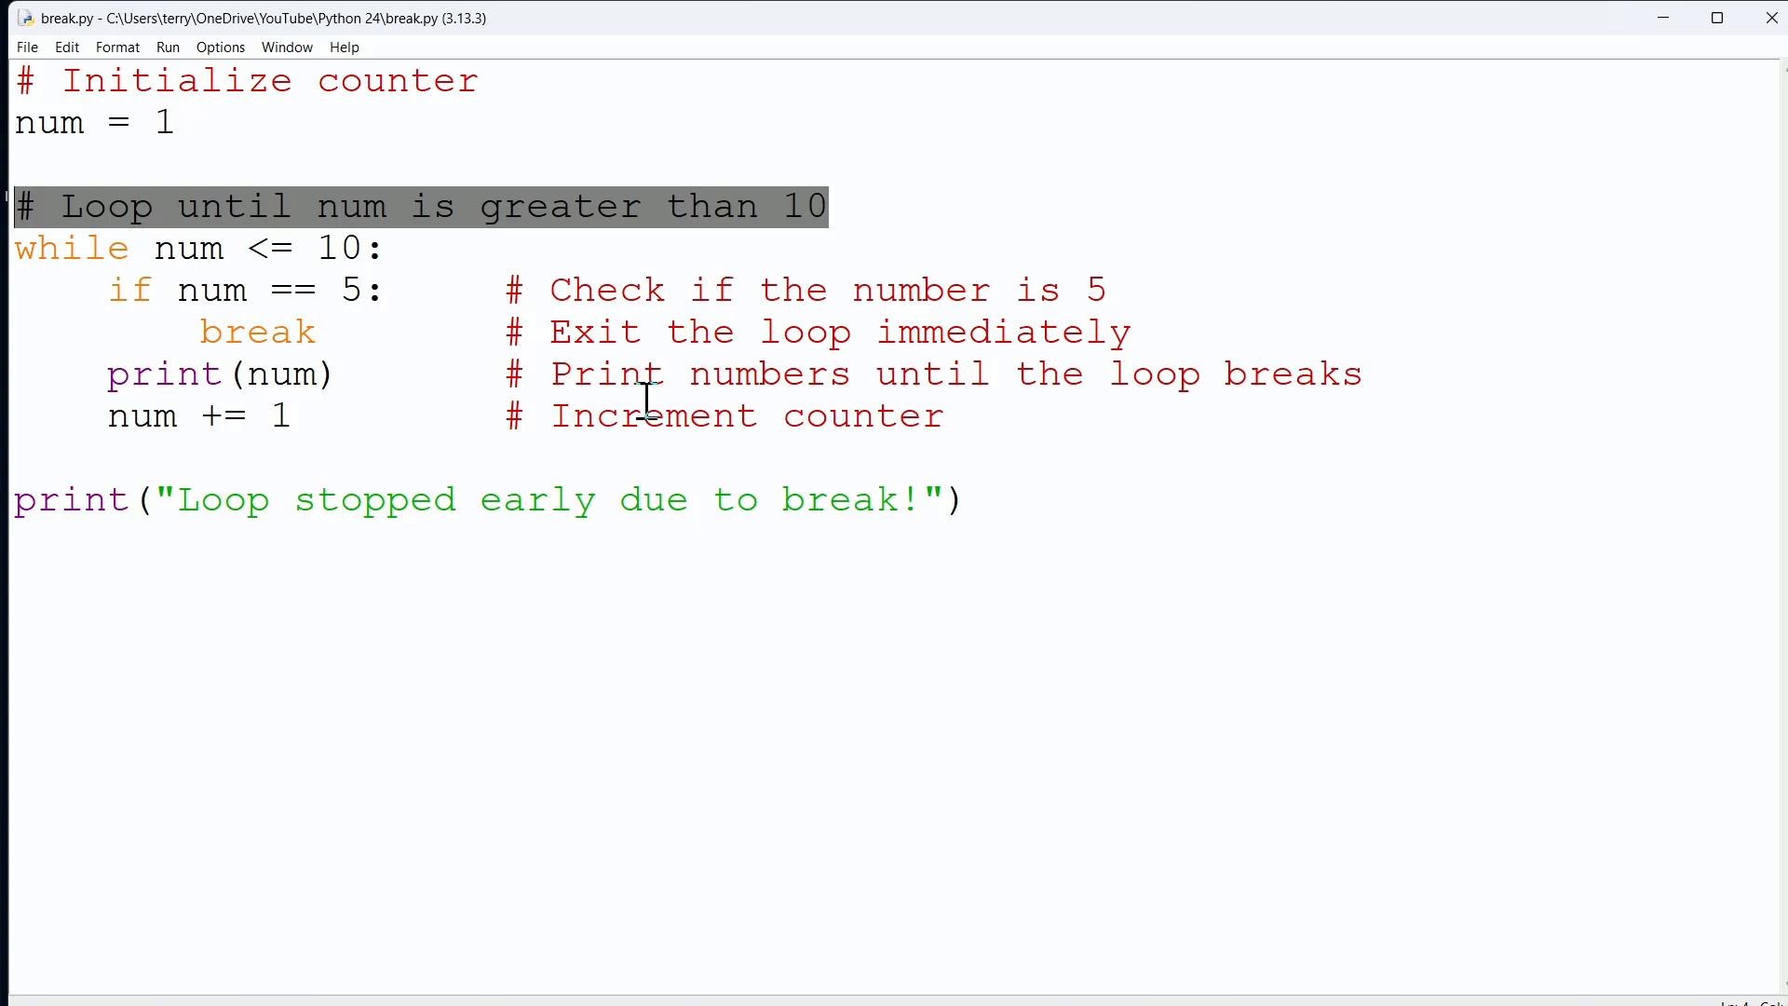
left_click(159, 248)
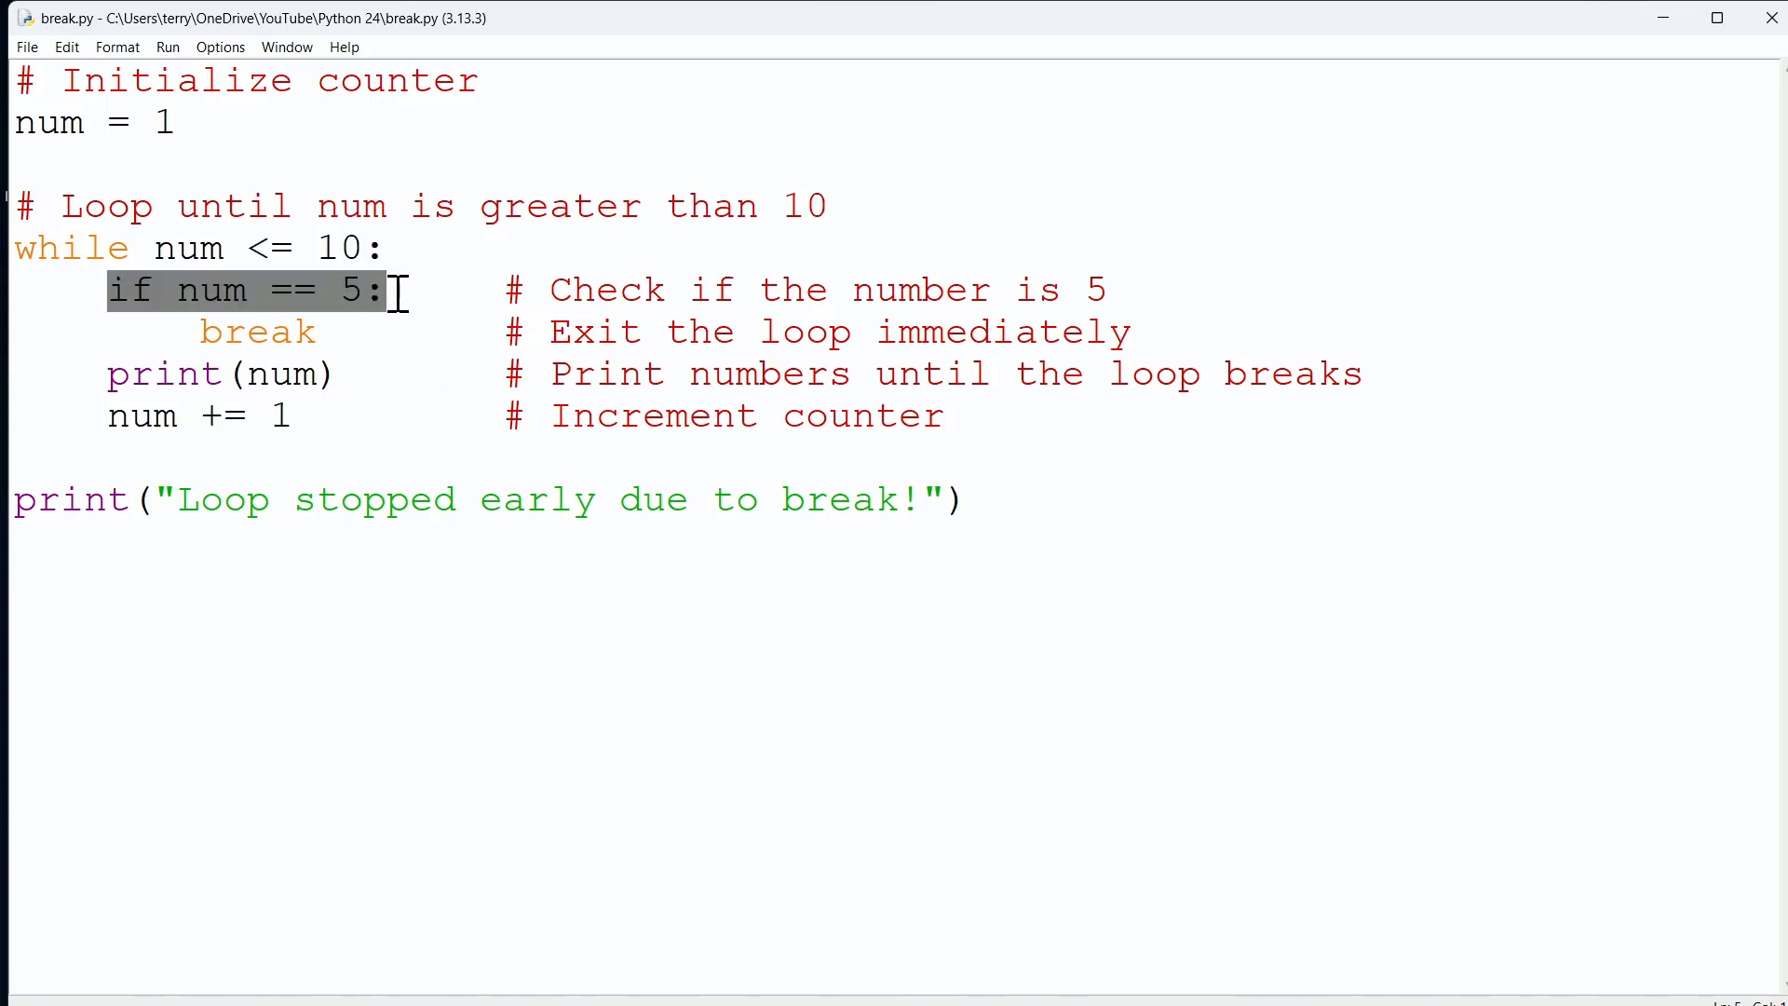
mouse_move(972, 736)
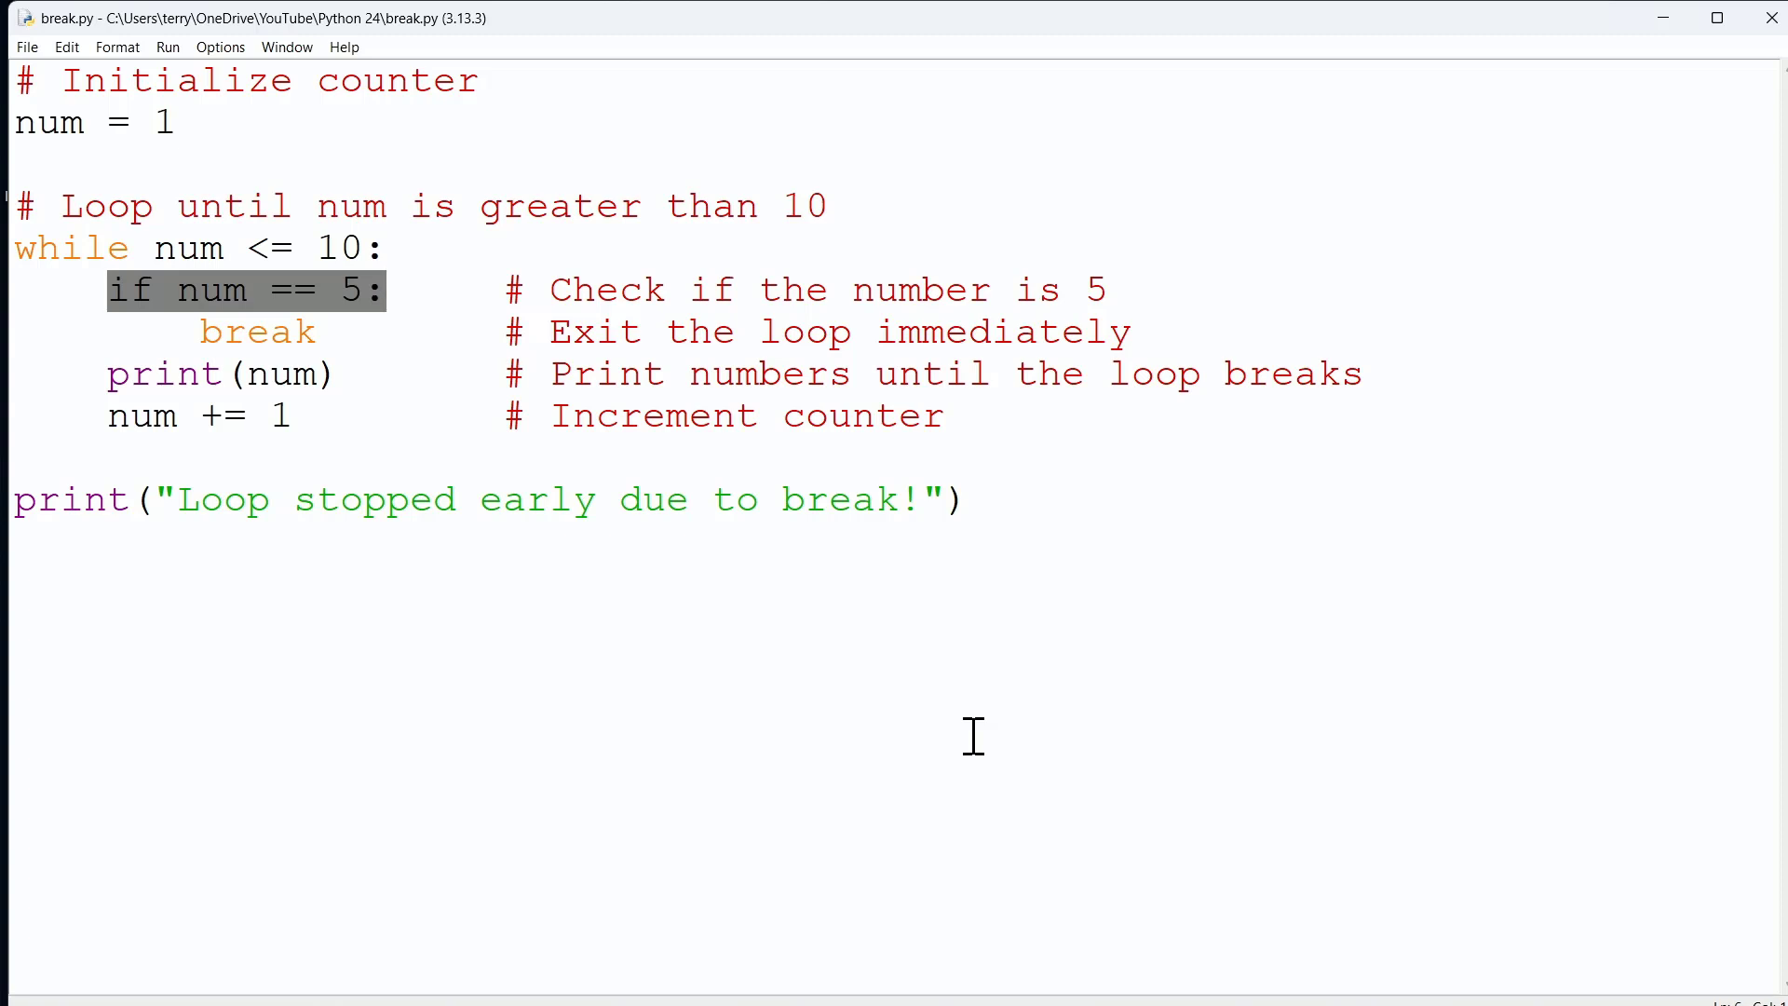
mouse_move(251, 330)
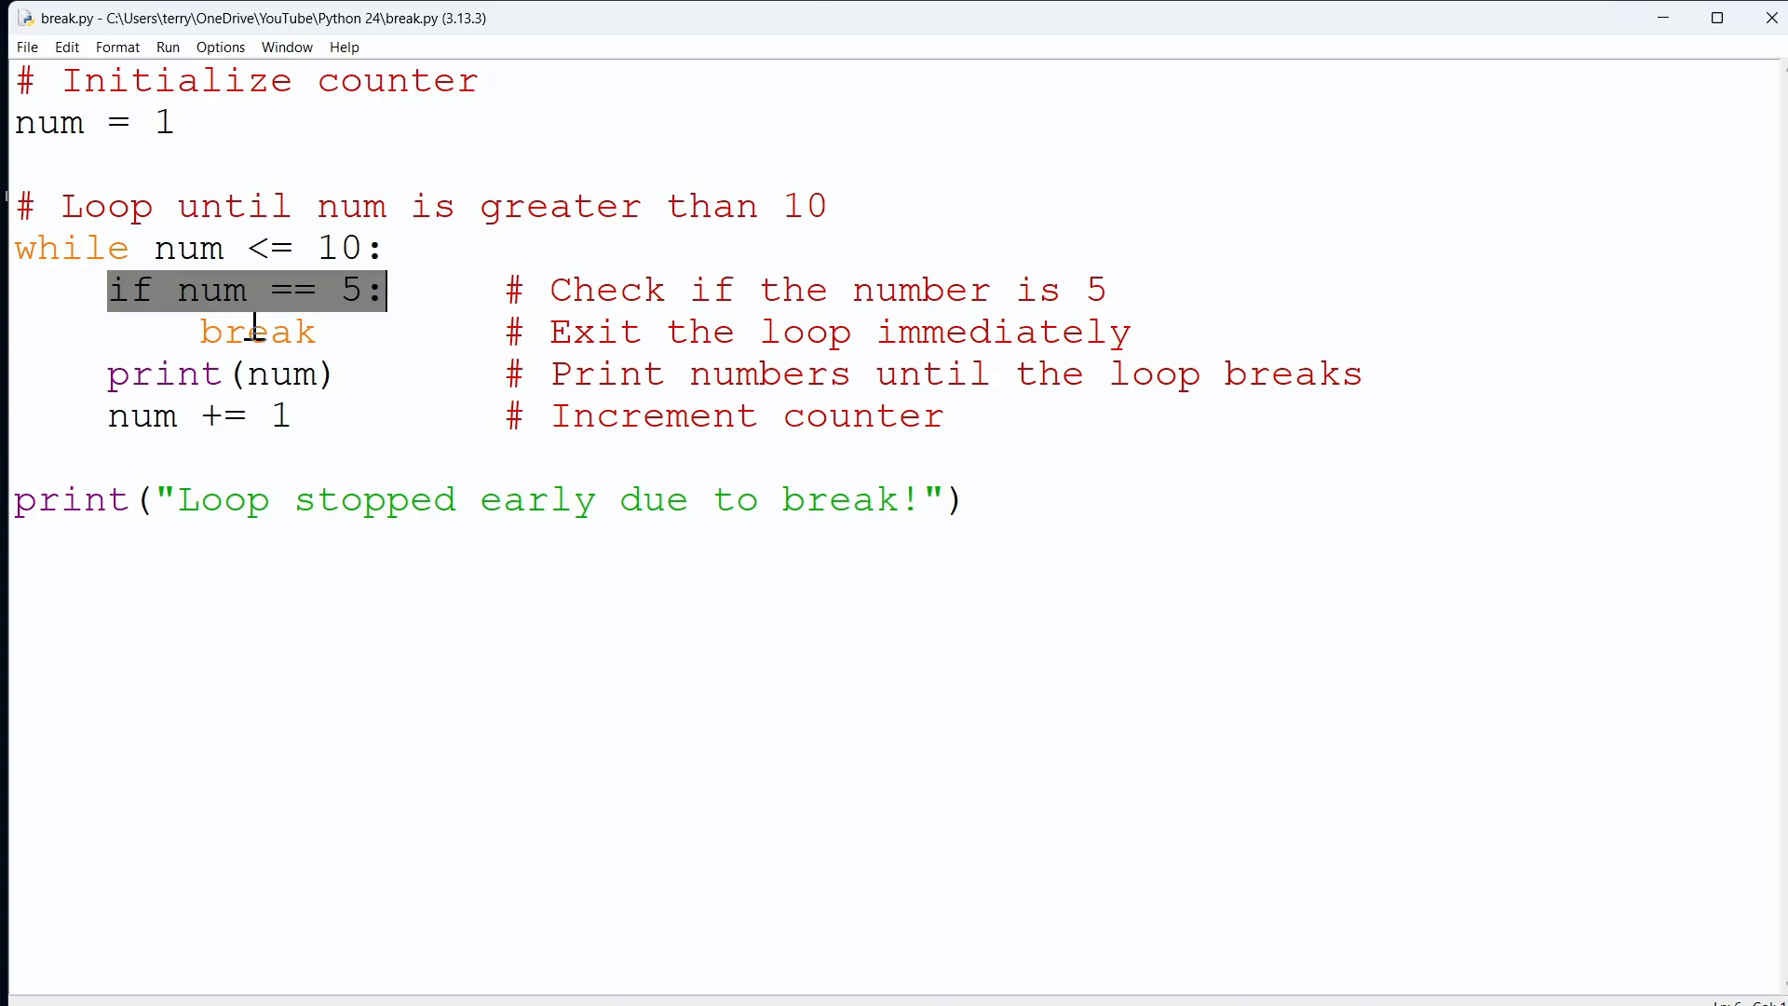
double_click(256, 331)
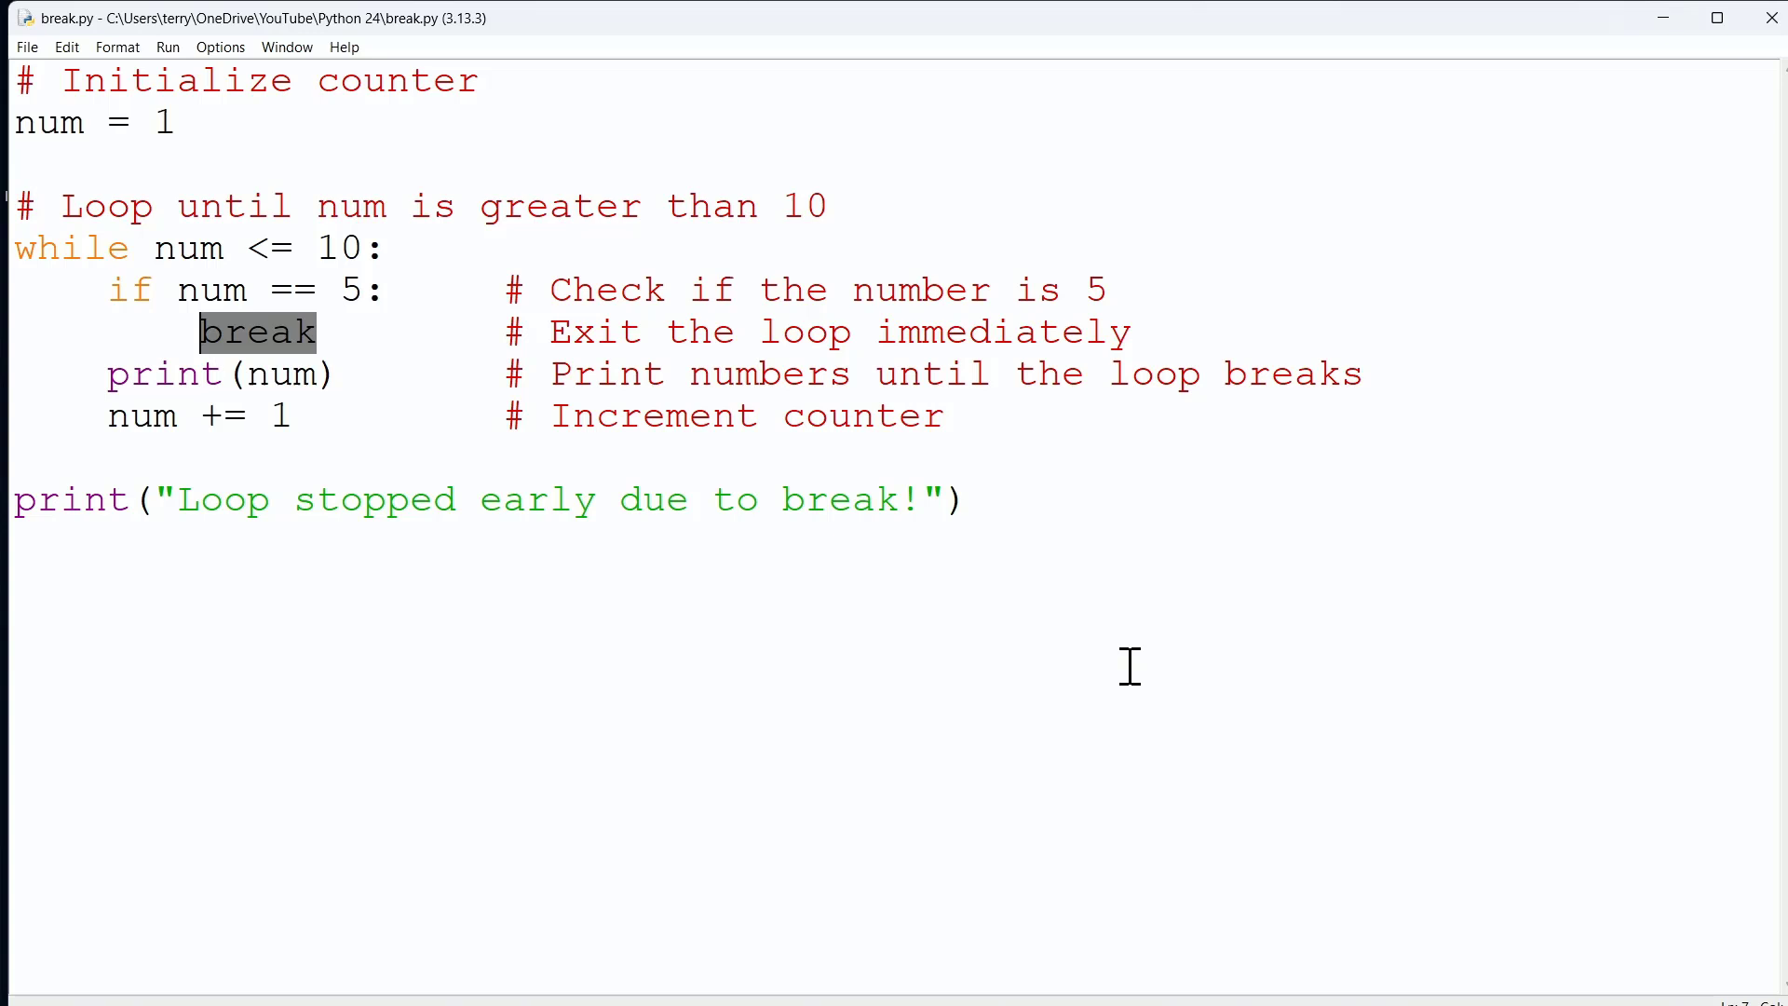
mouse_move(570, 547)
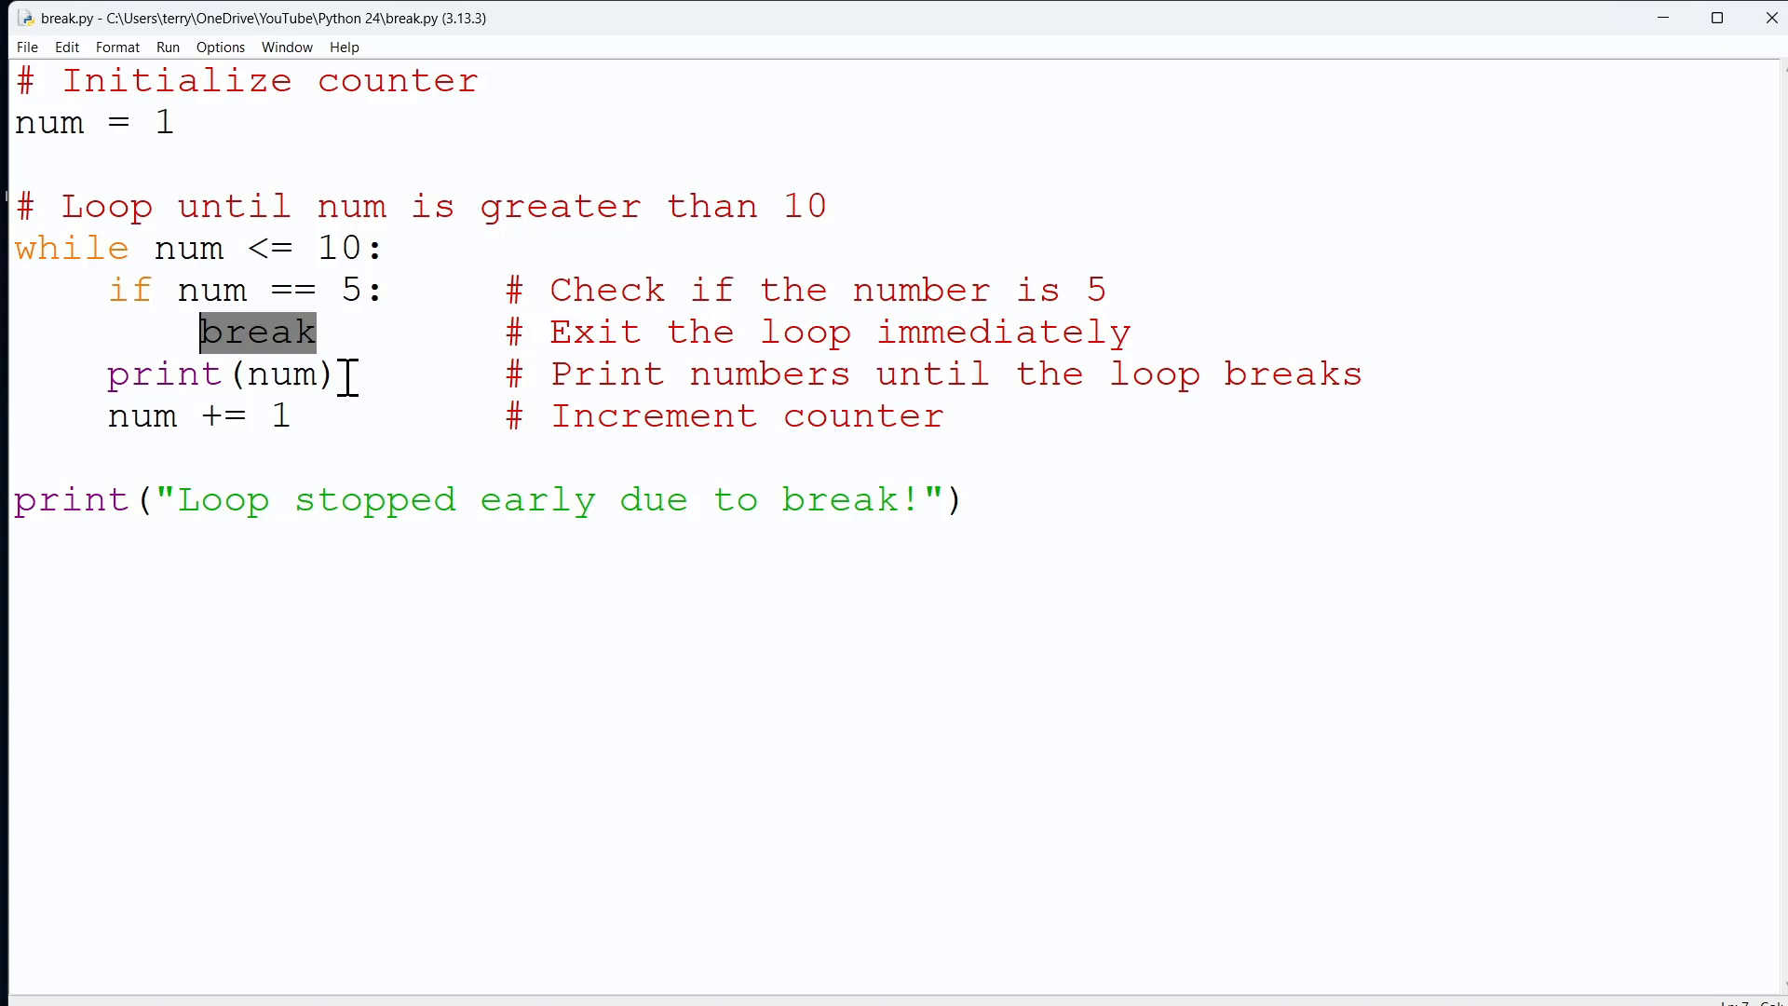
double_click(214, 375)
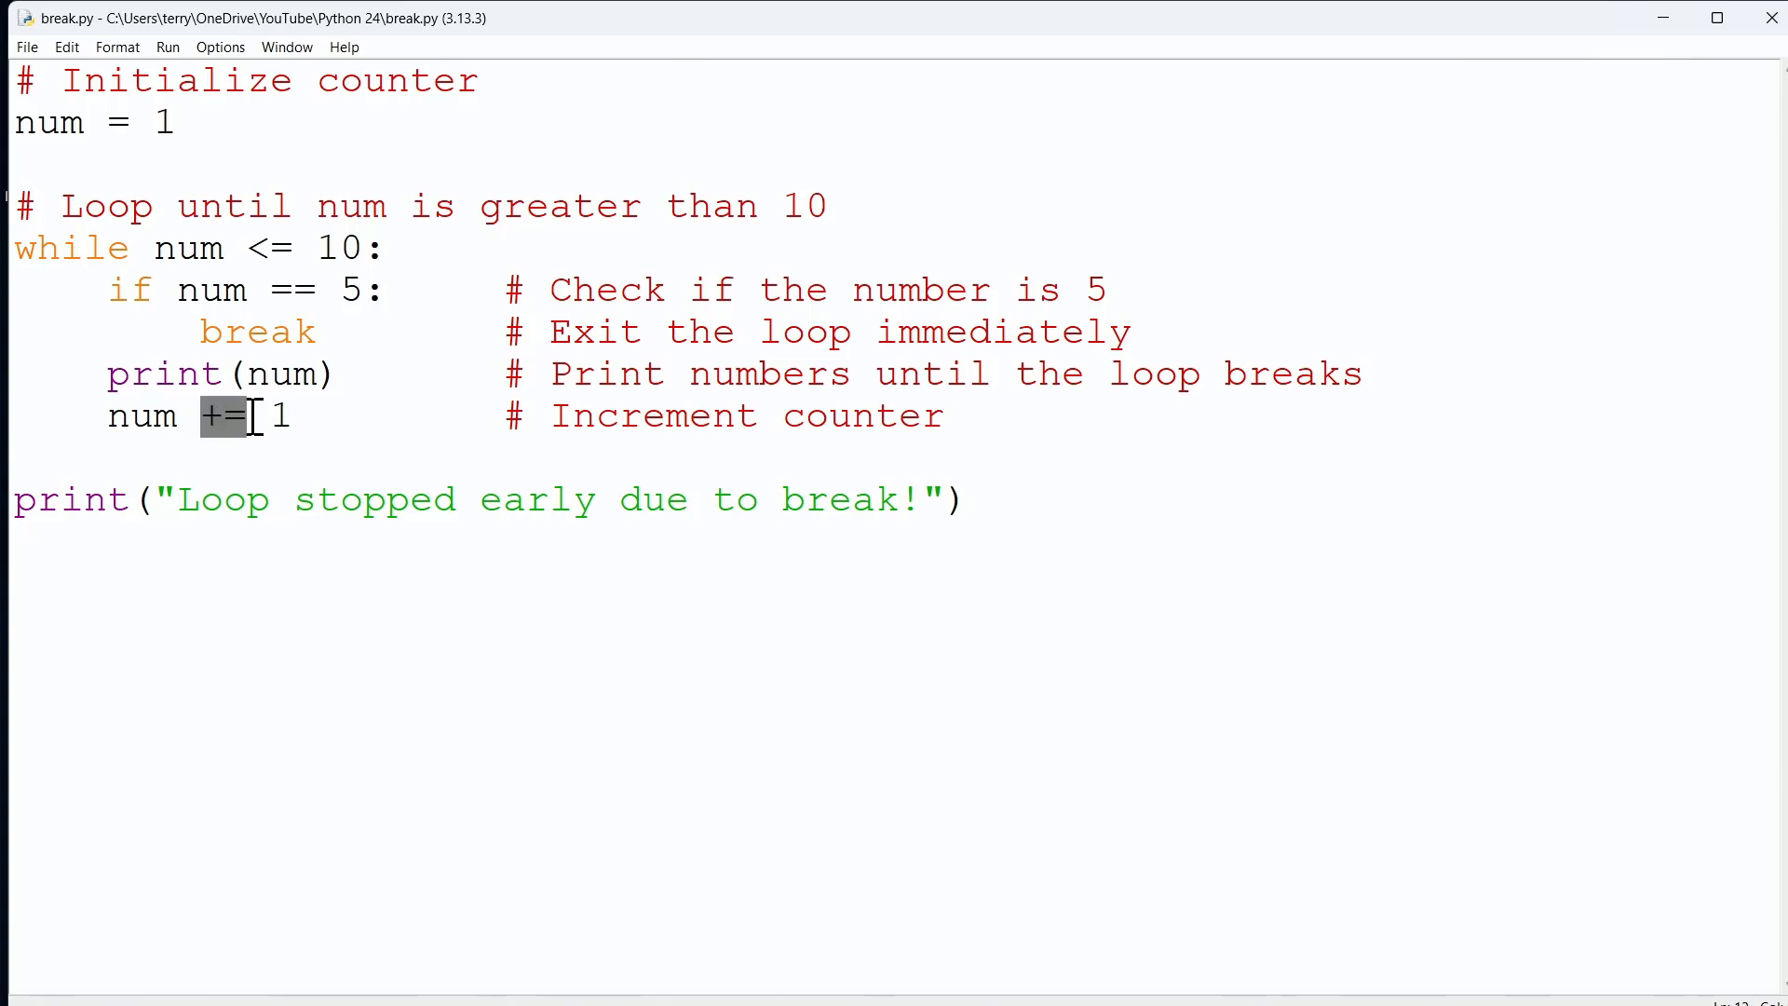
mouse_move(413, 692)
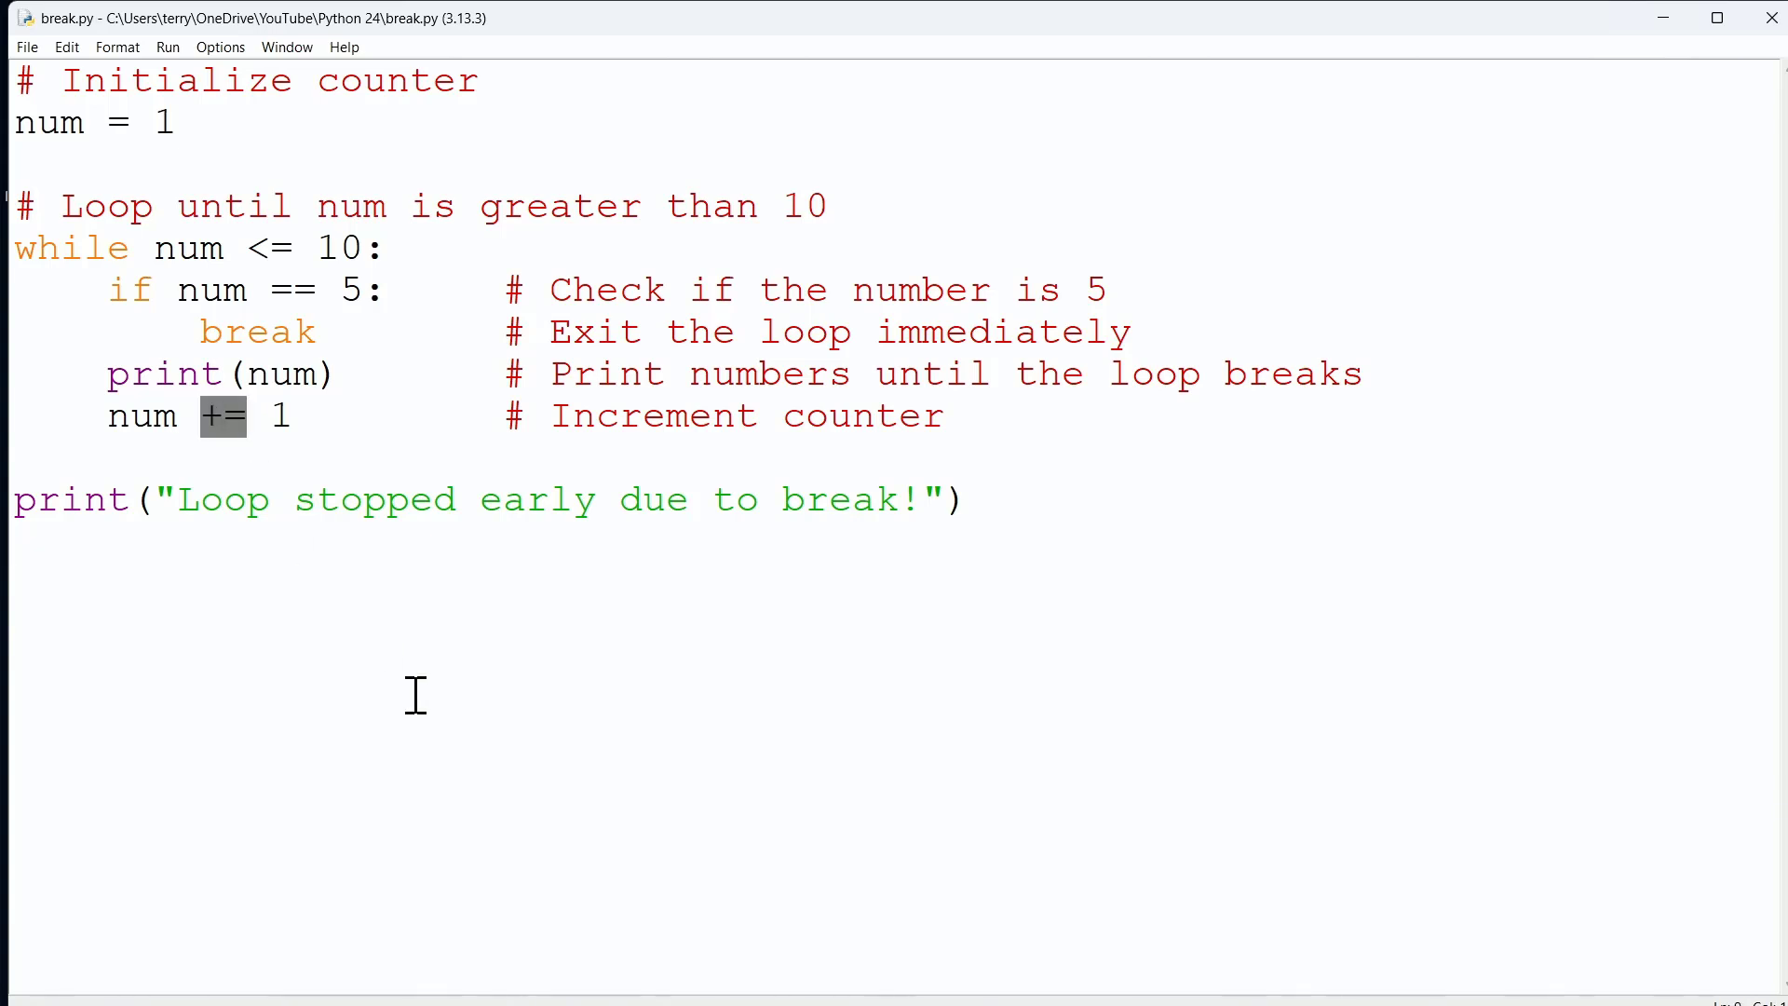
mouse_move(148, 416)
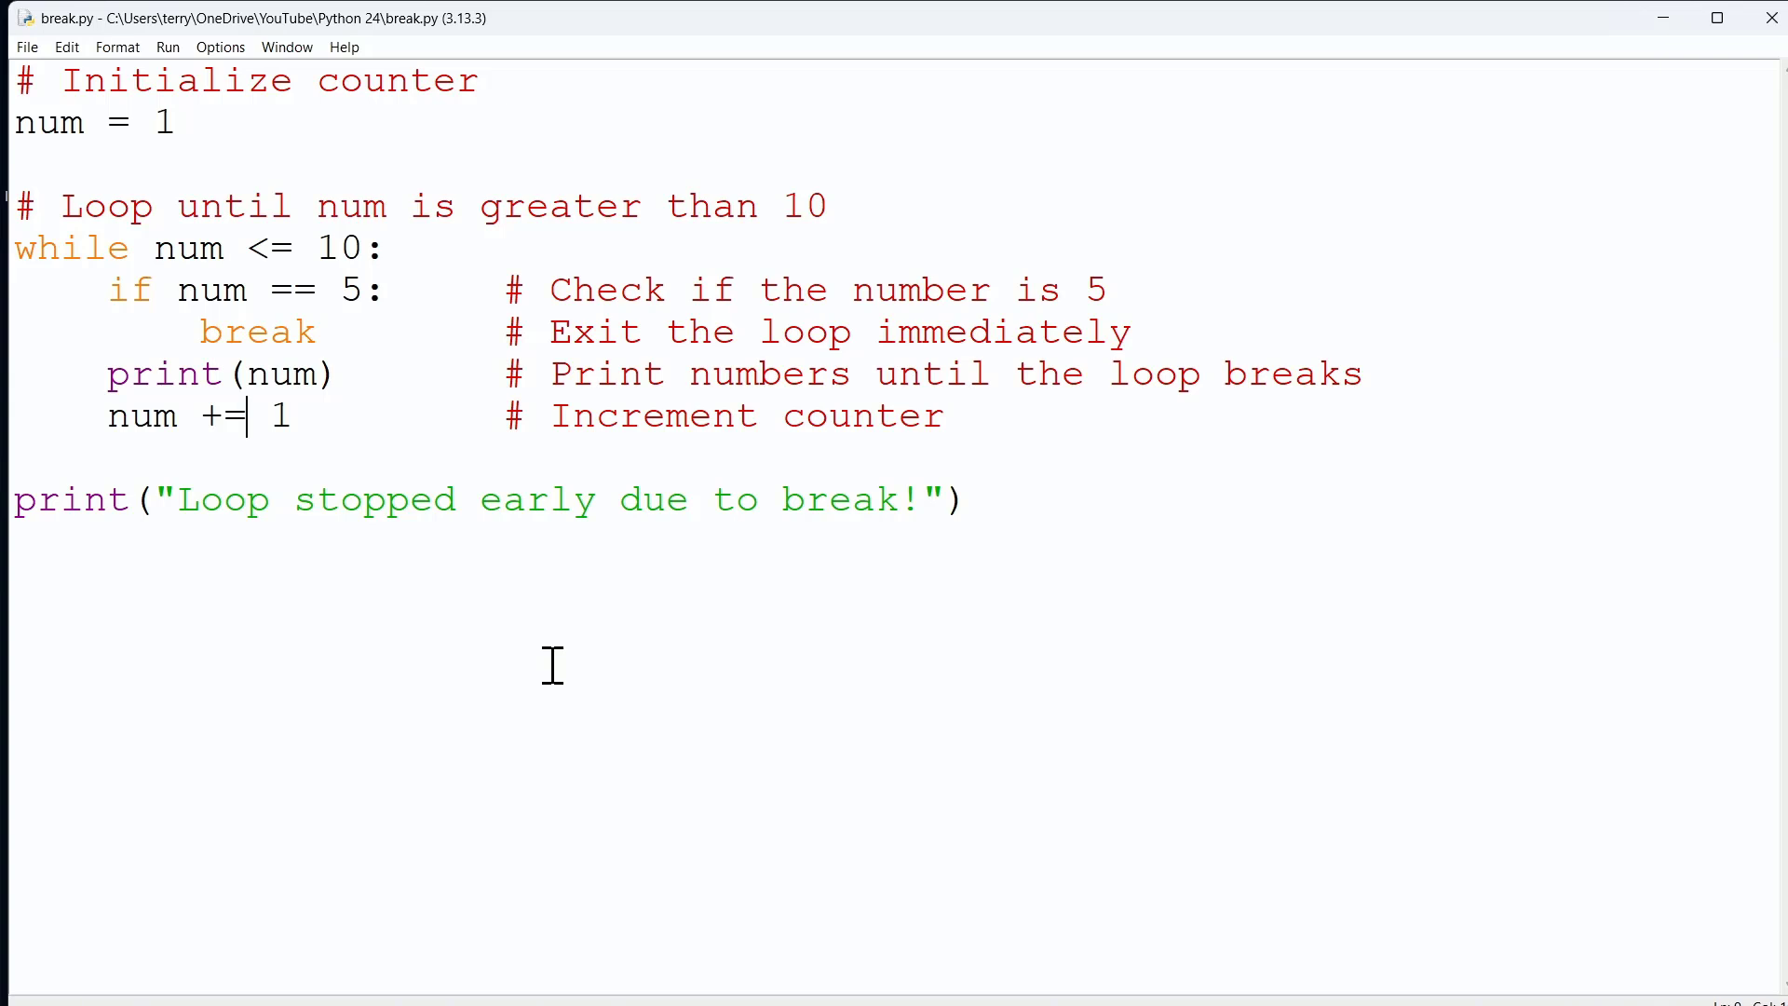
double_click(140, 413)
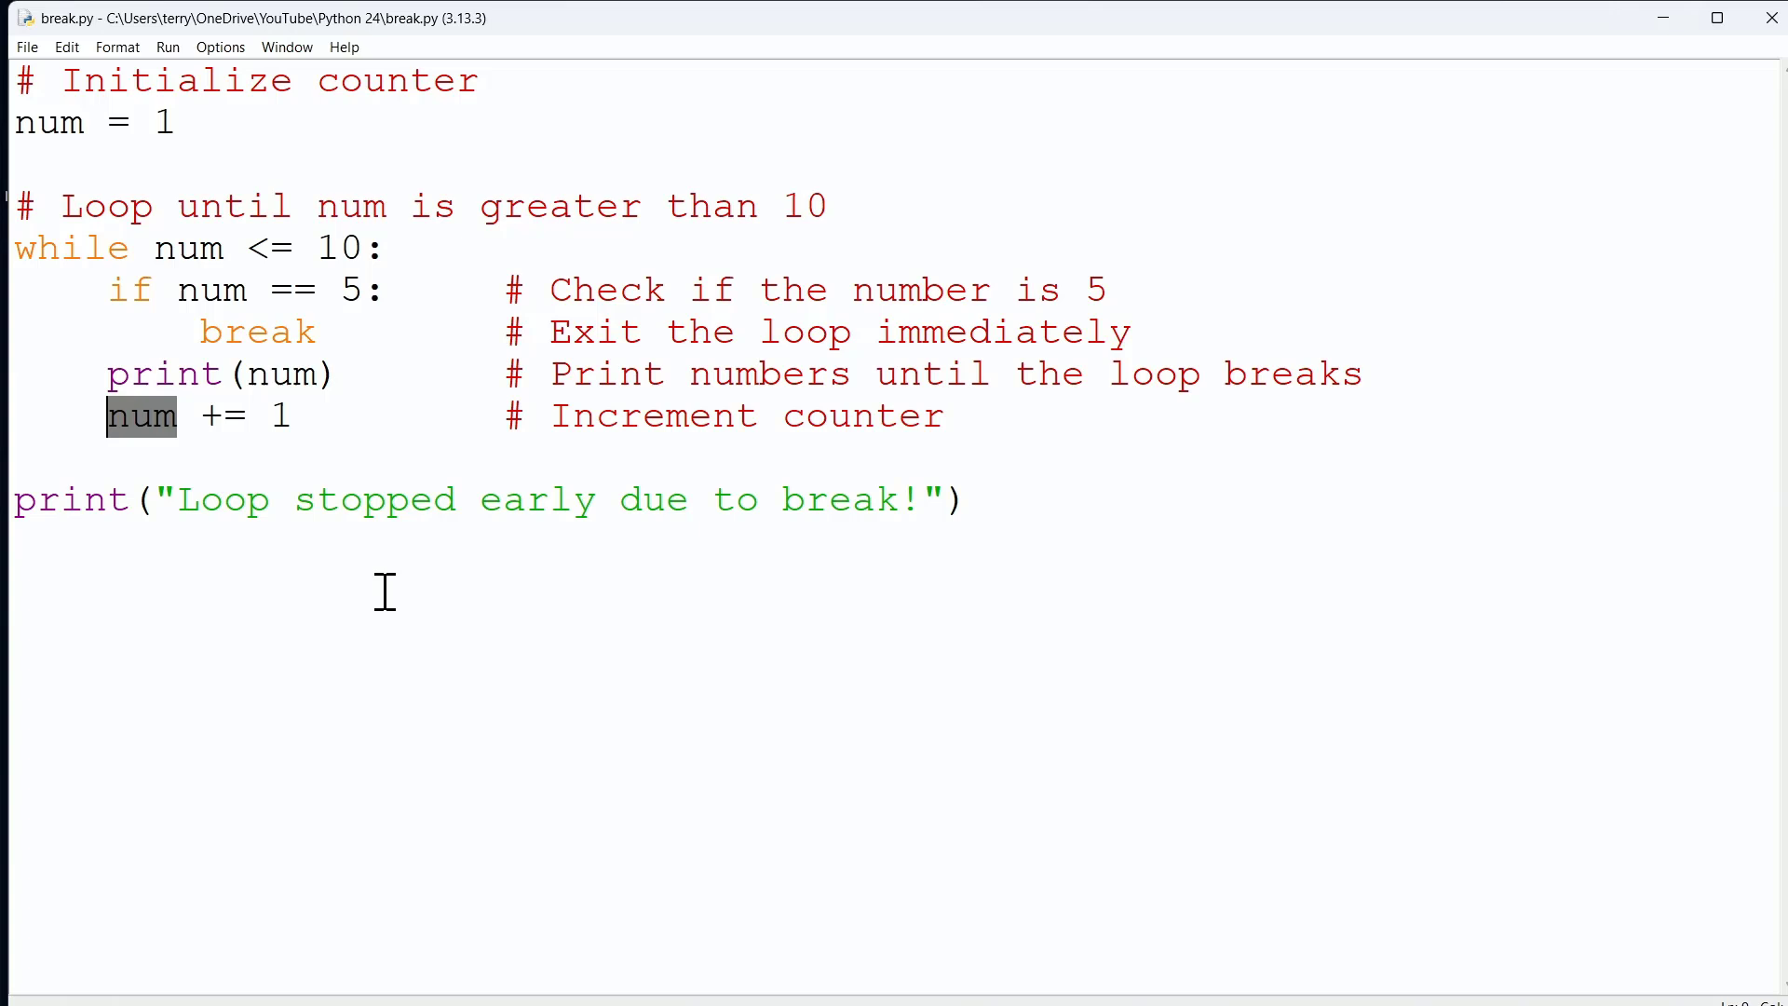
left_click(963, 500)
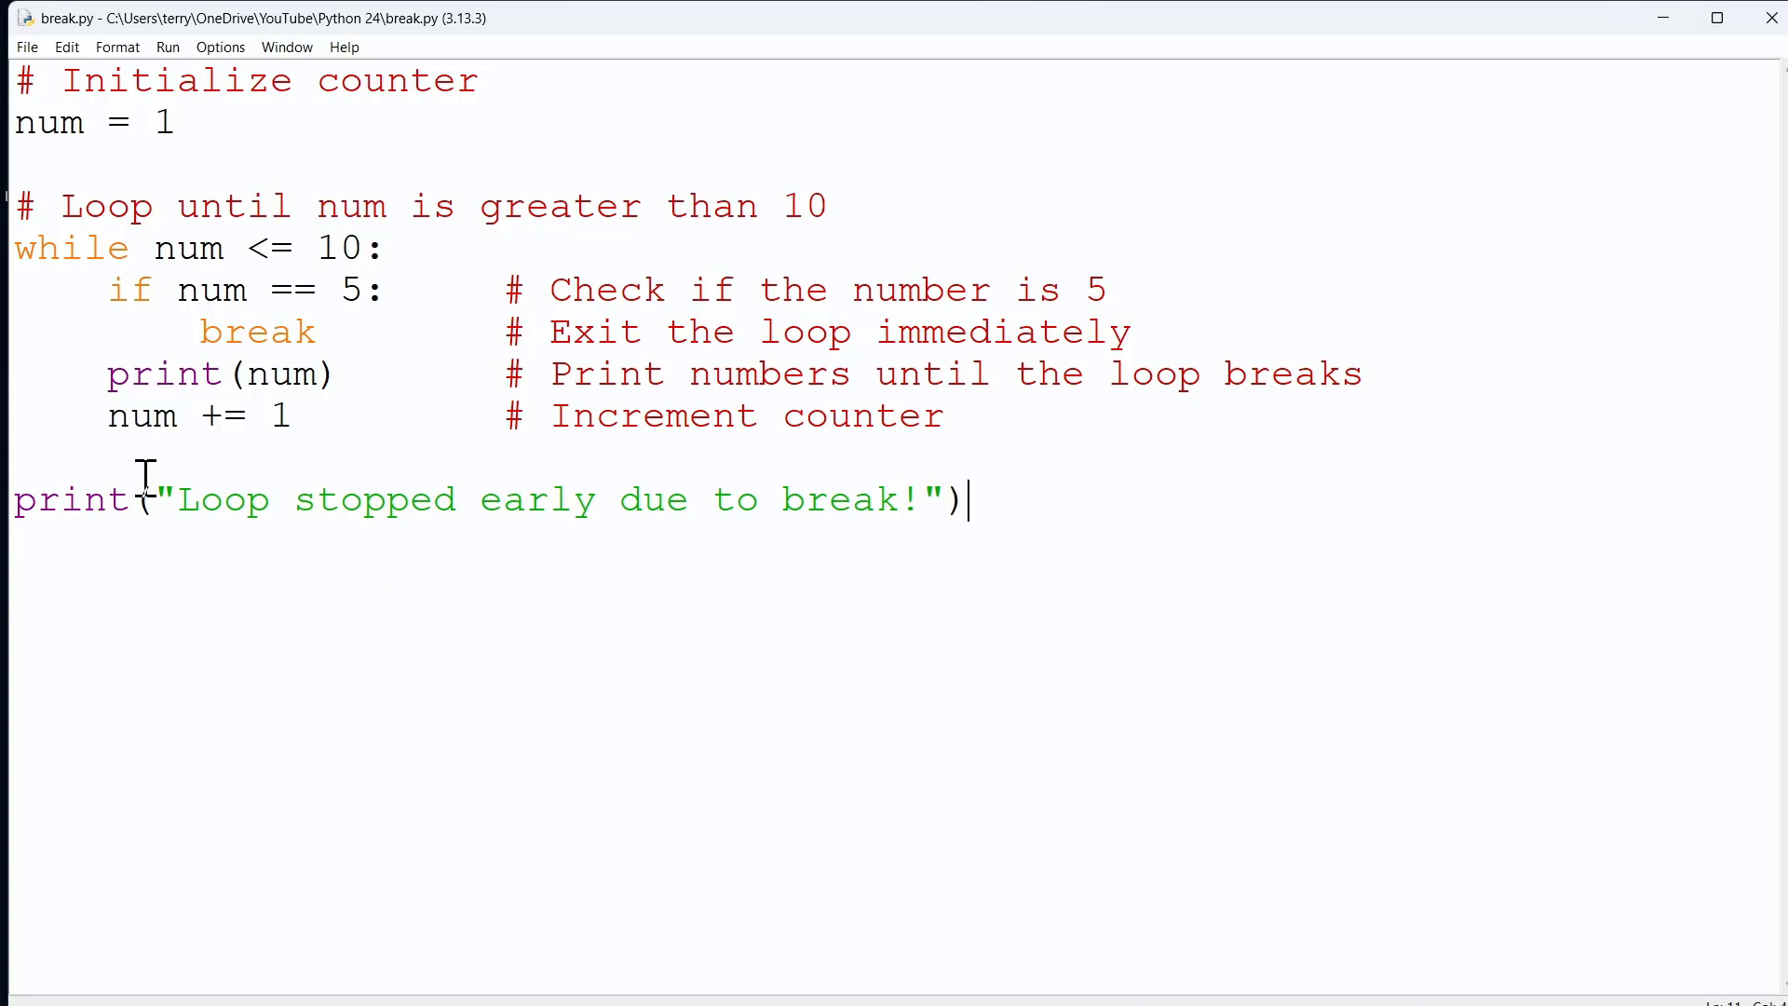
mouse_move(1351, 509)
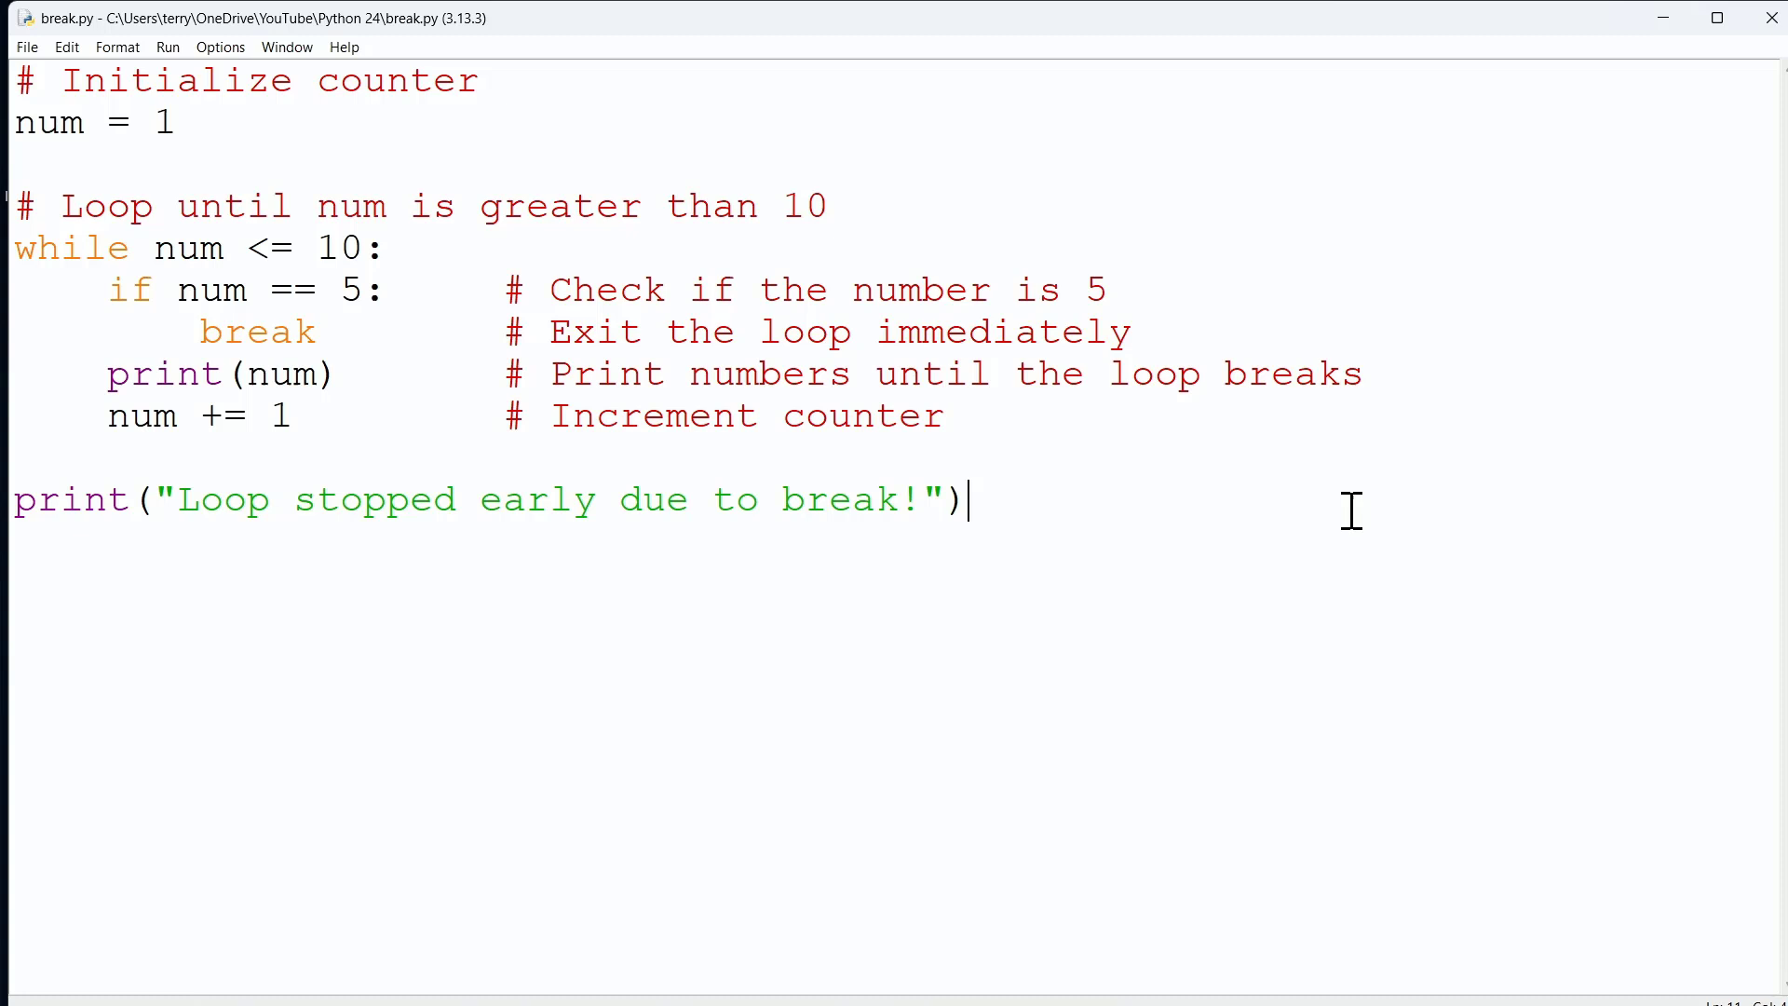
mouse_move(303, 372)
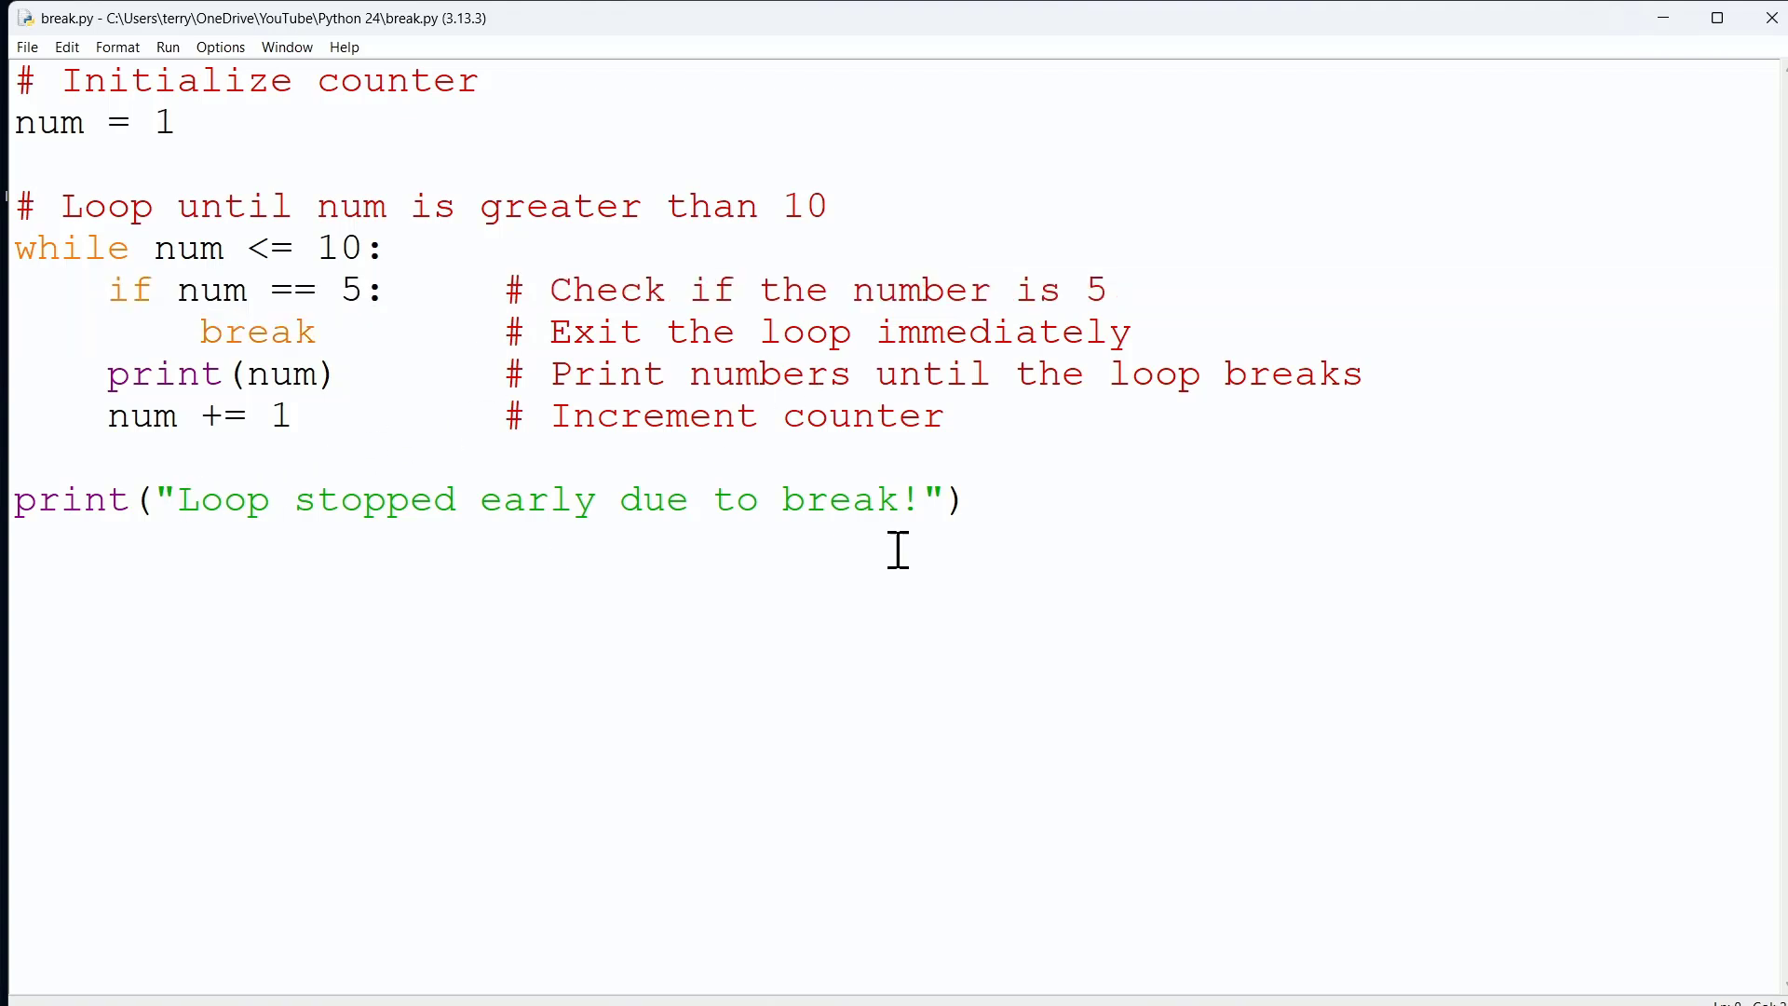
mouse_move(1115, 478)
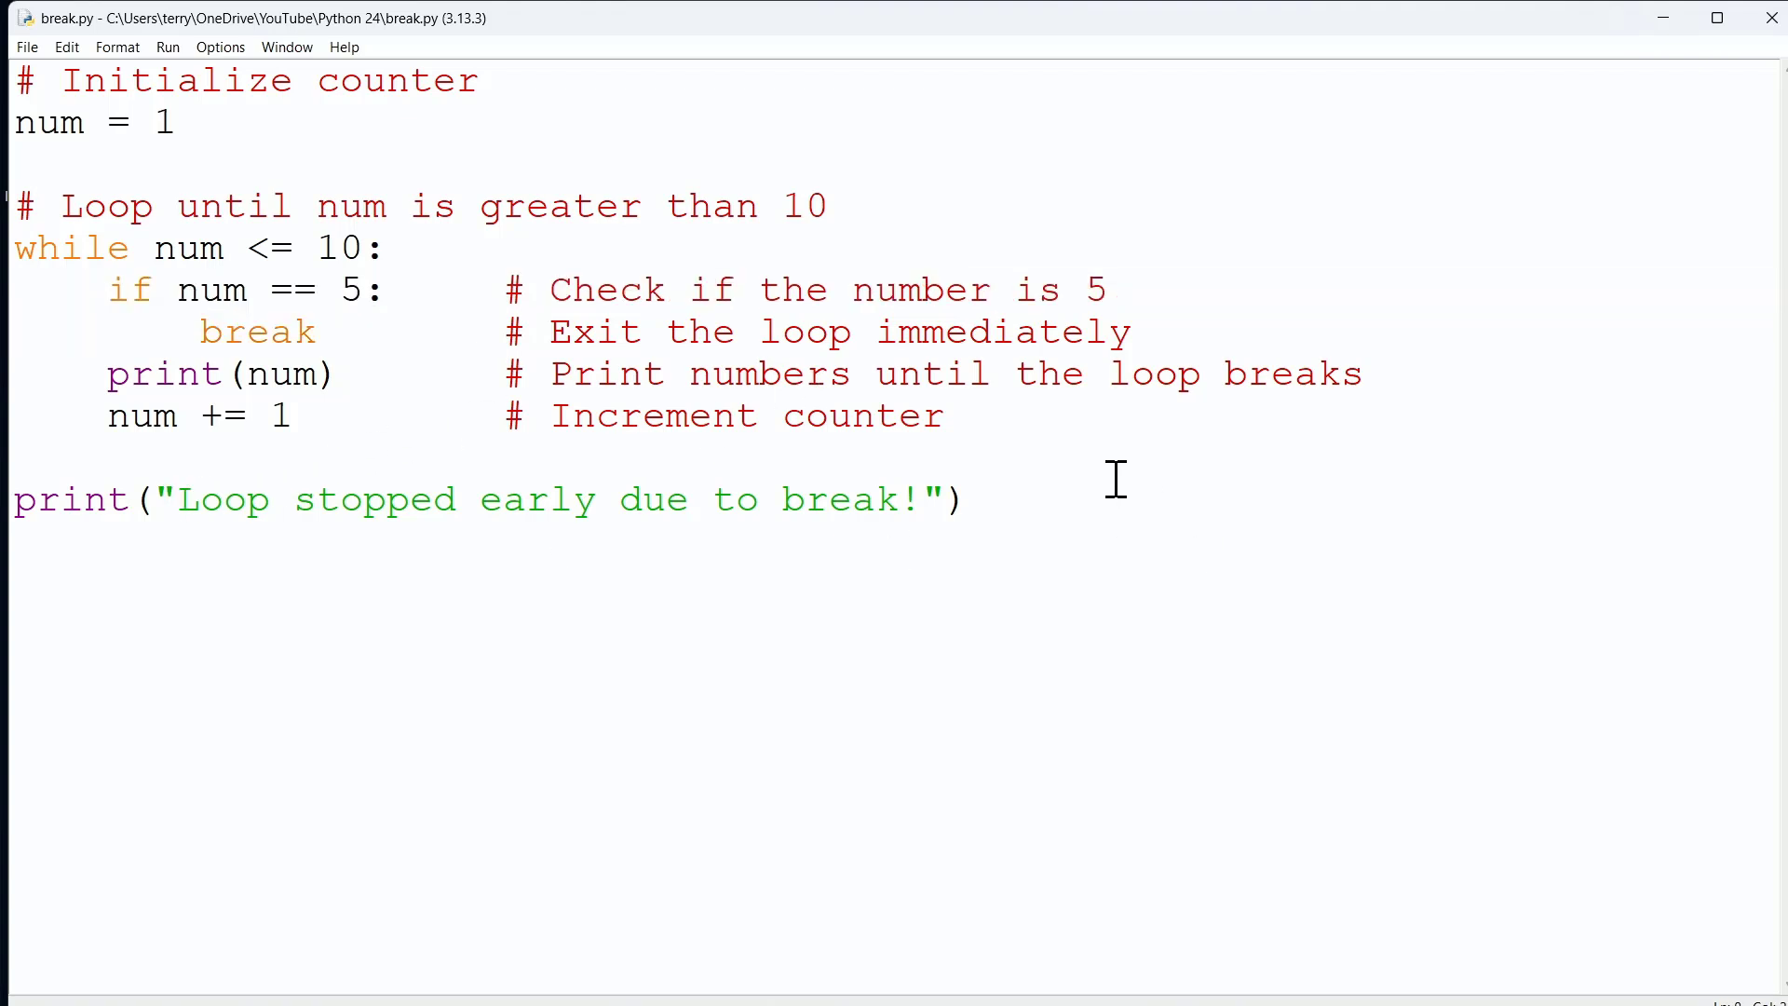
left_click(167, 46)
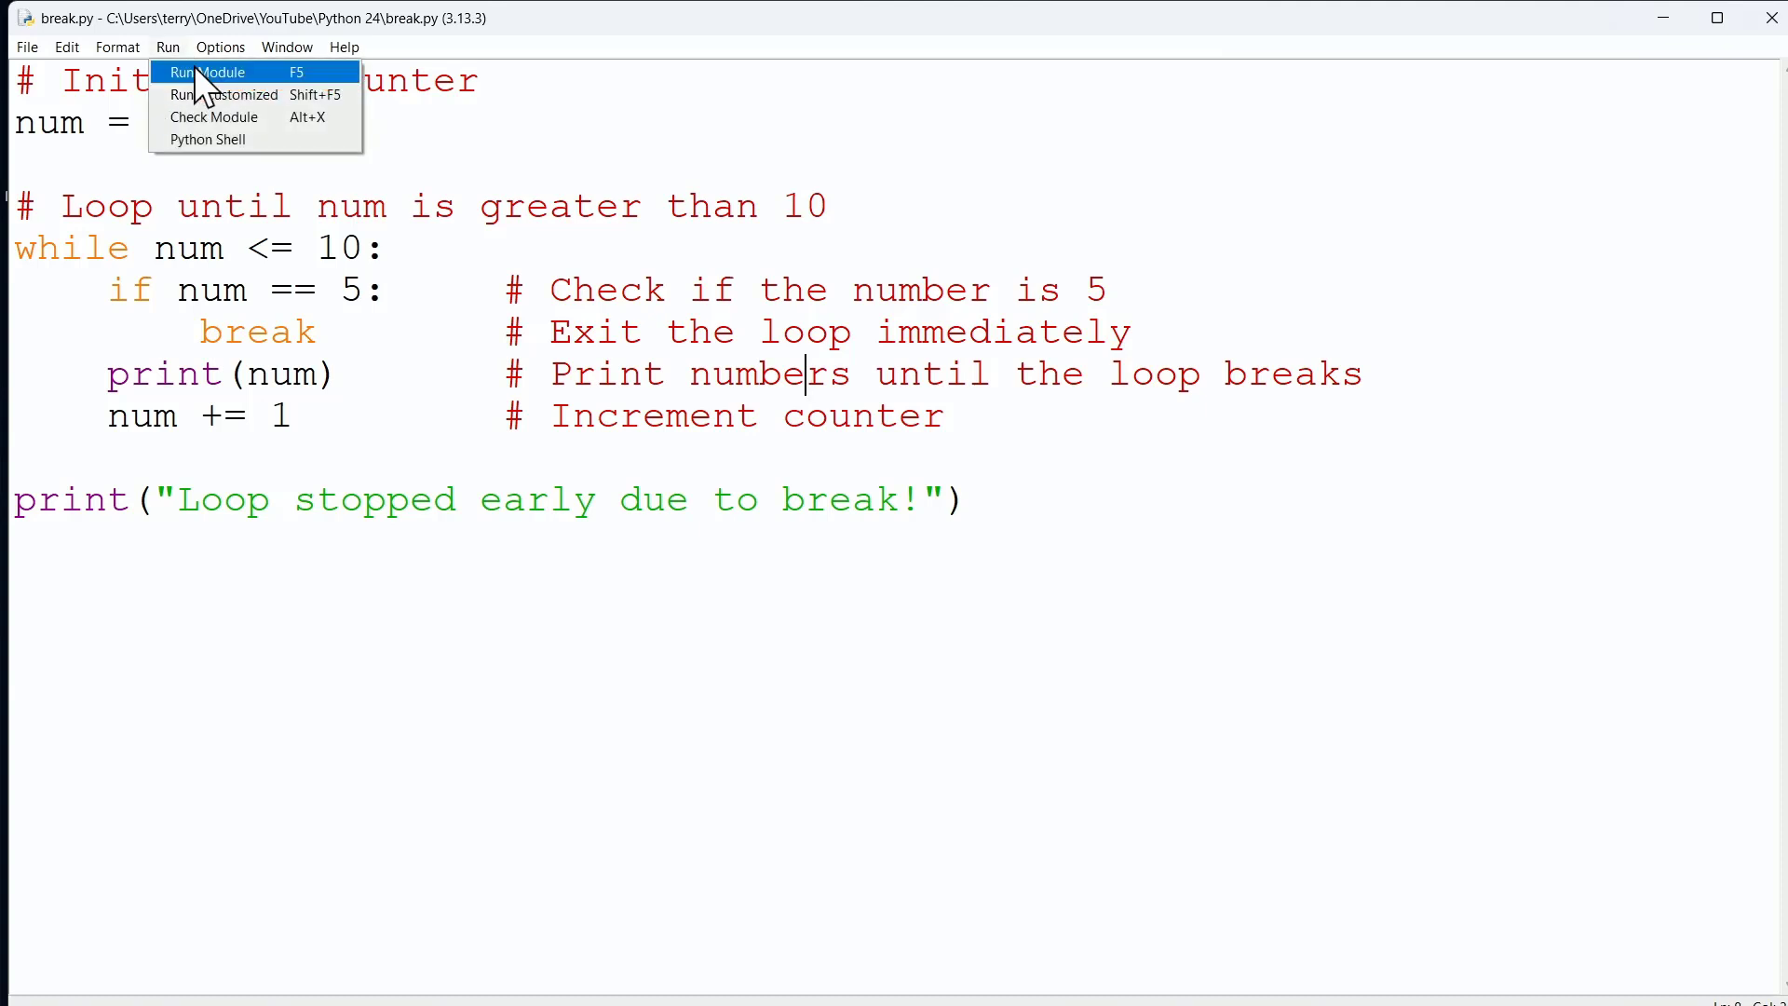
- Choose Run Module to execute break.py with output in IDLE Shell
left_click(207, 71)
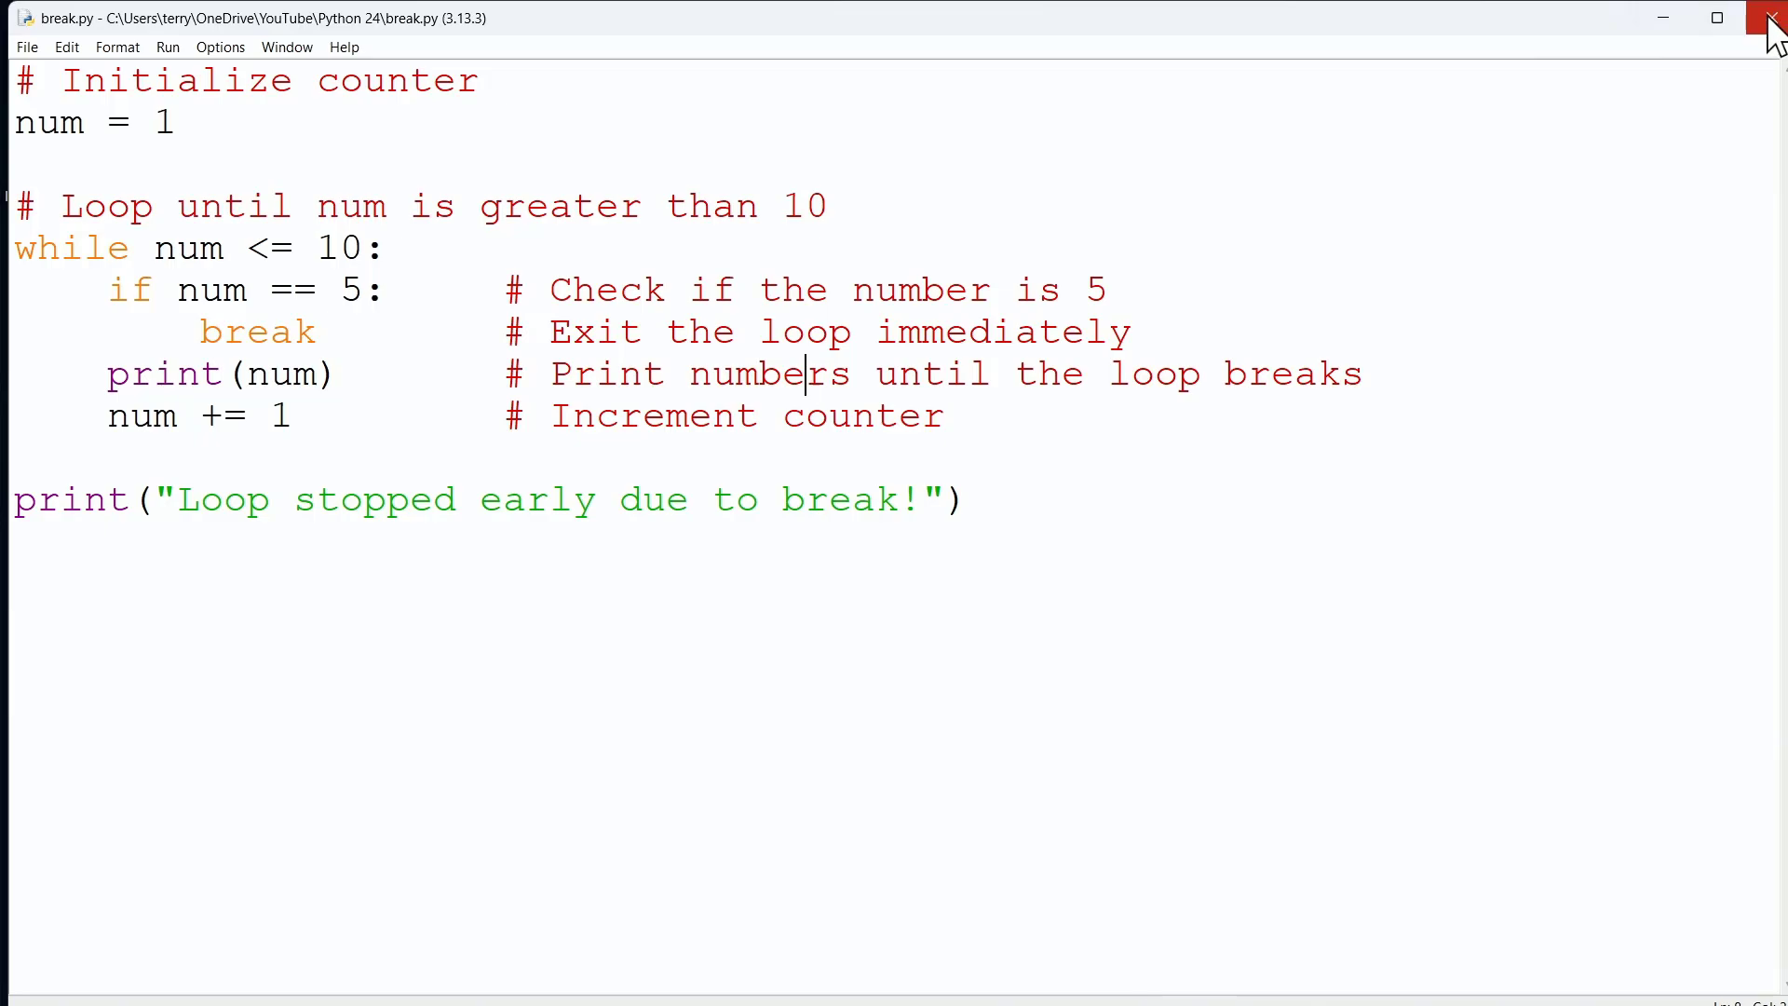
- Close the break.py editor and switch to the continue.py window
left_click(1768, 20)
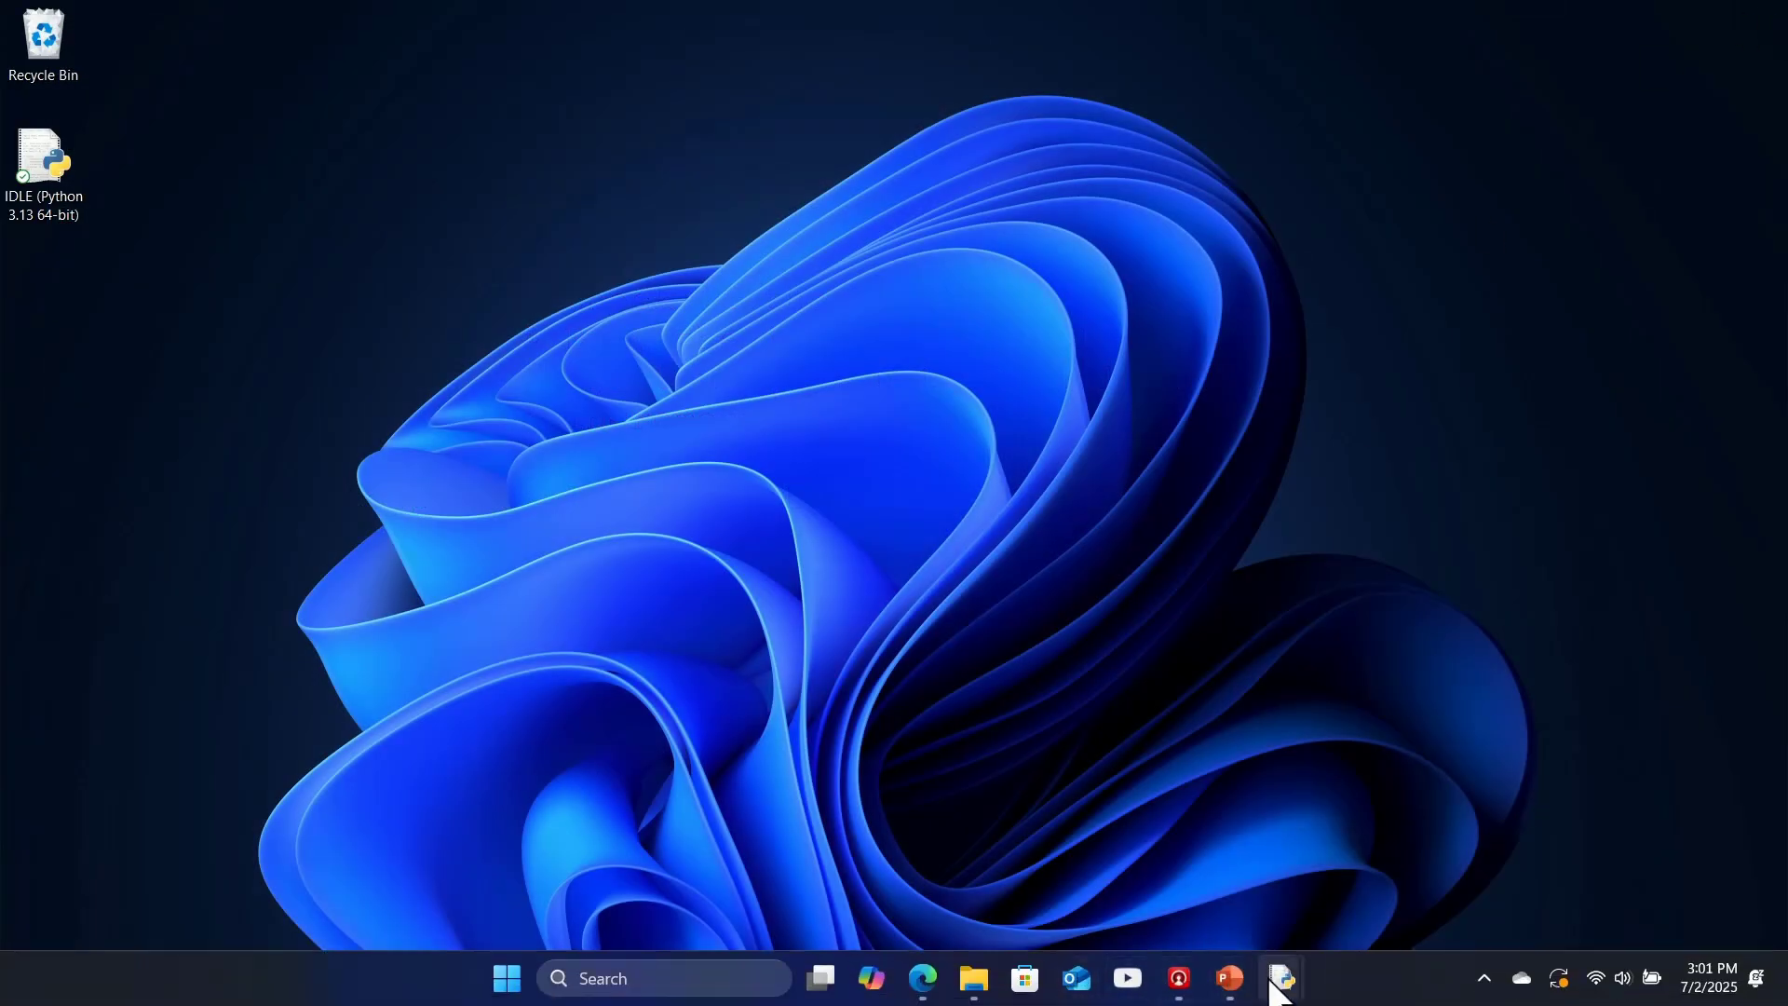
mouse_move(1280, 977)
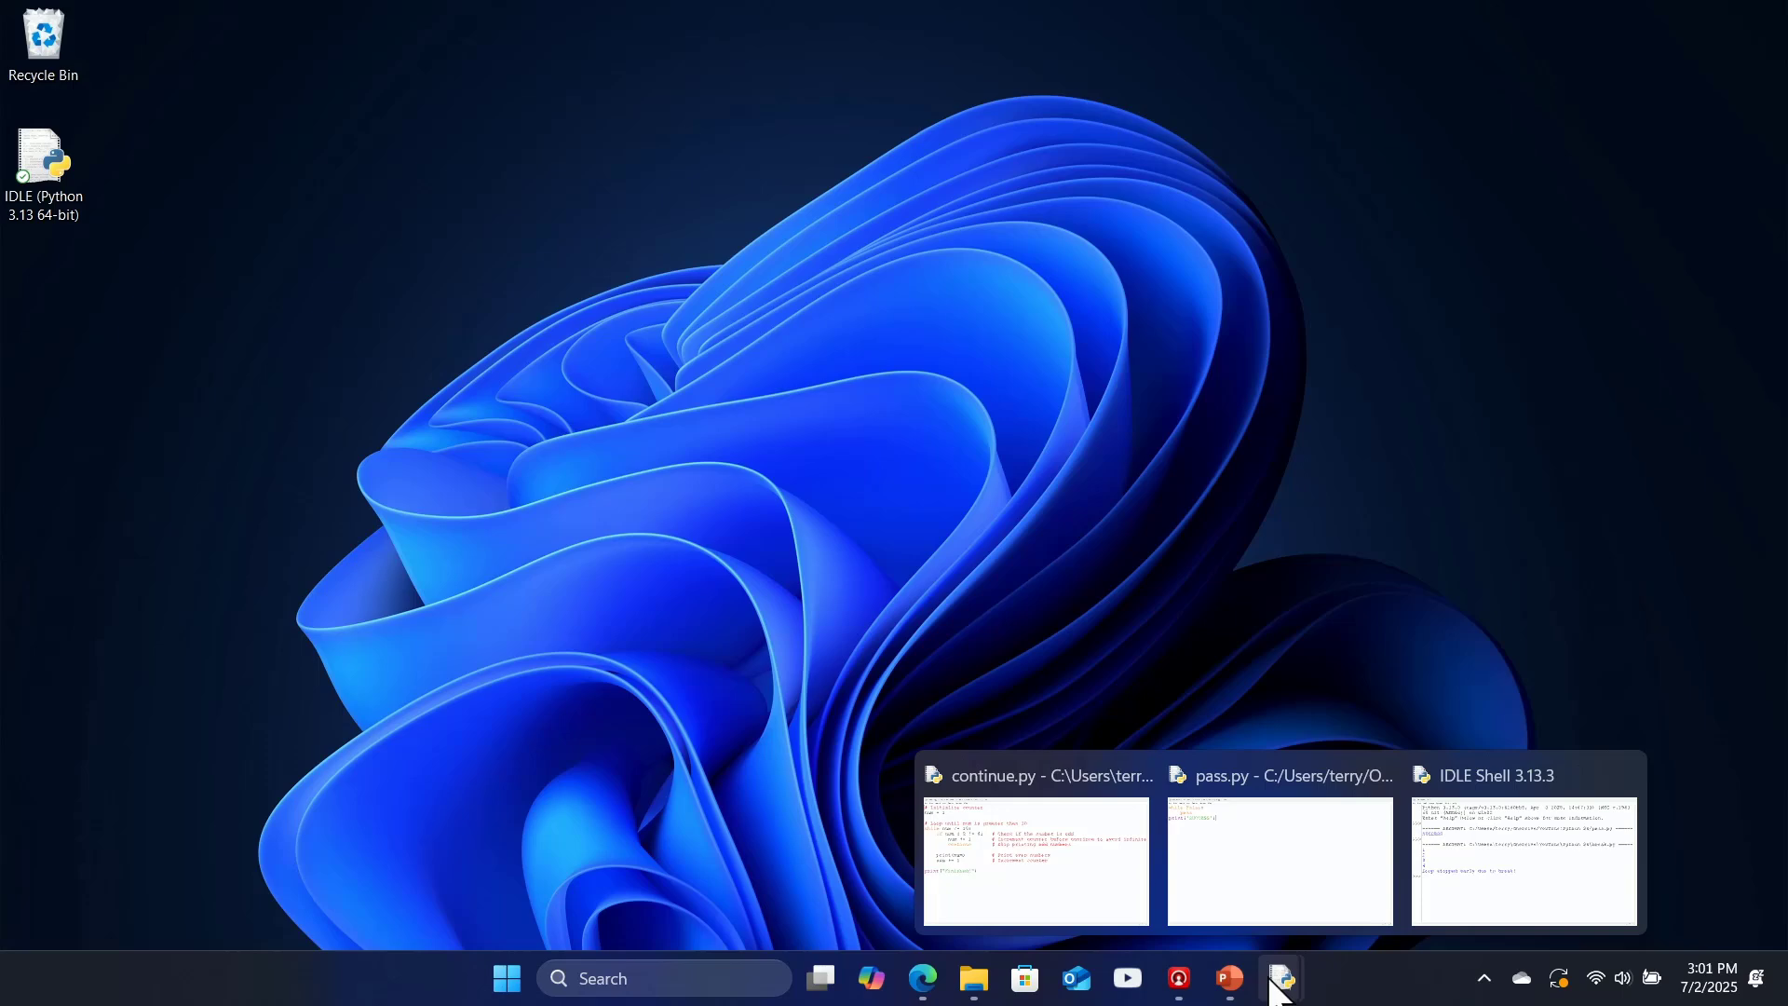
left_click(1032, 861)
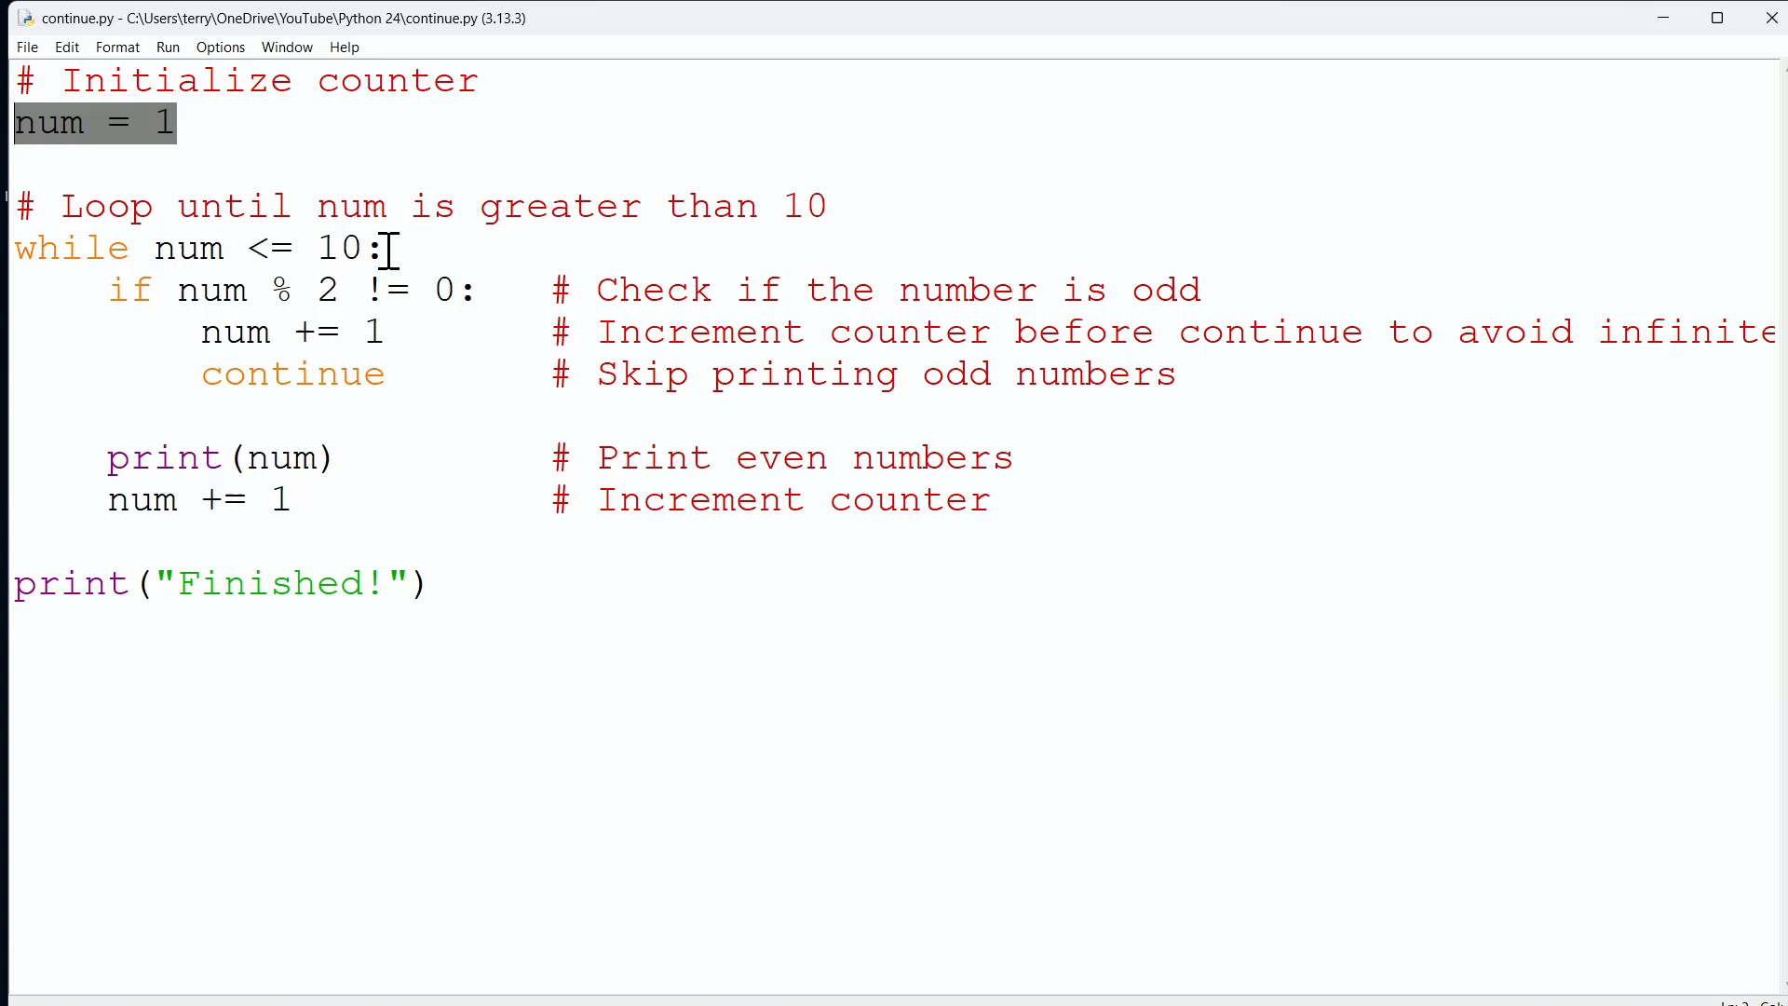
- Highlight continue.py's while line and odd-skipping if block, then open the Run menu
left_click(205, 249)
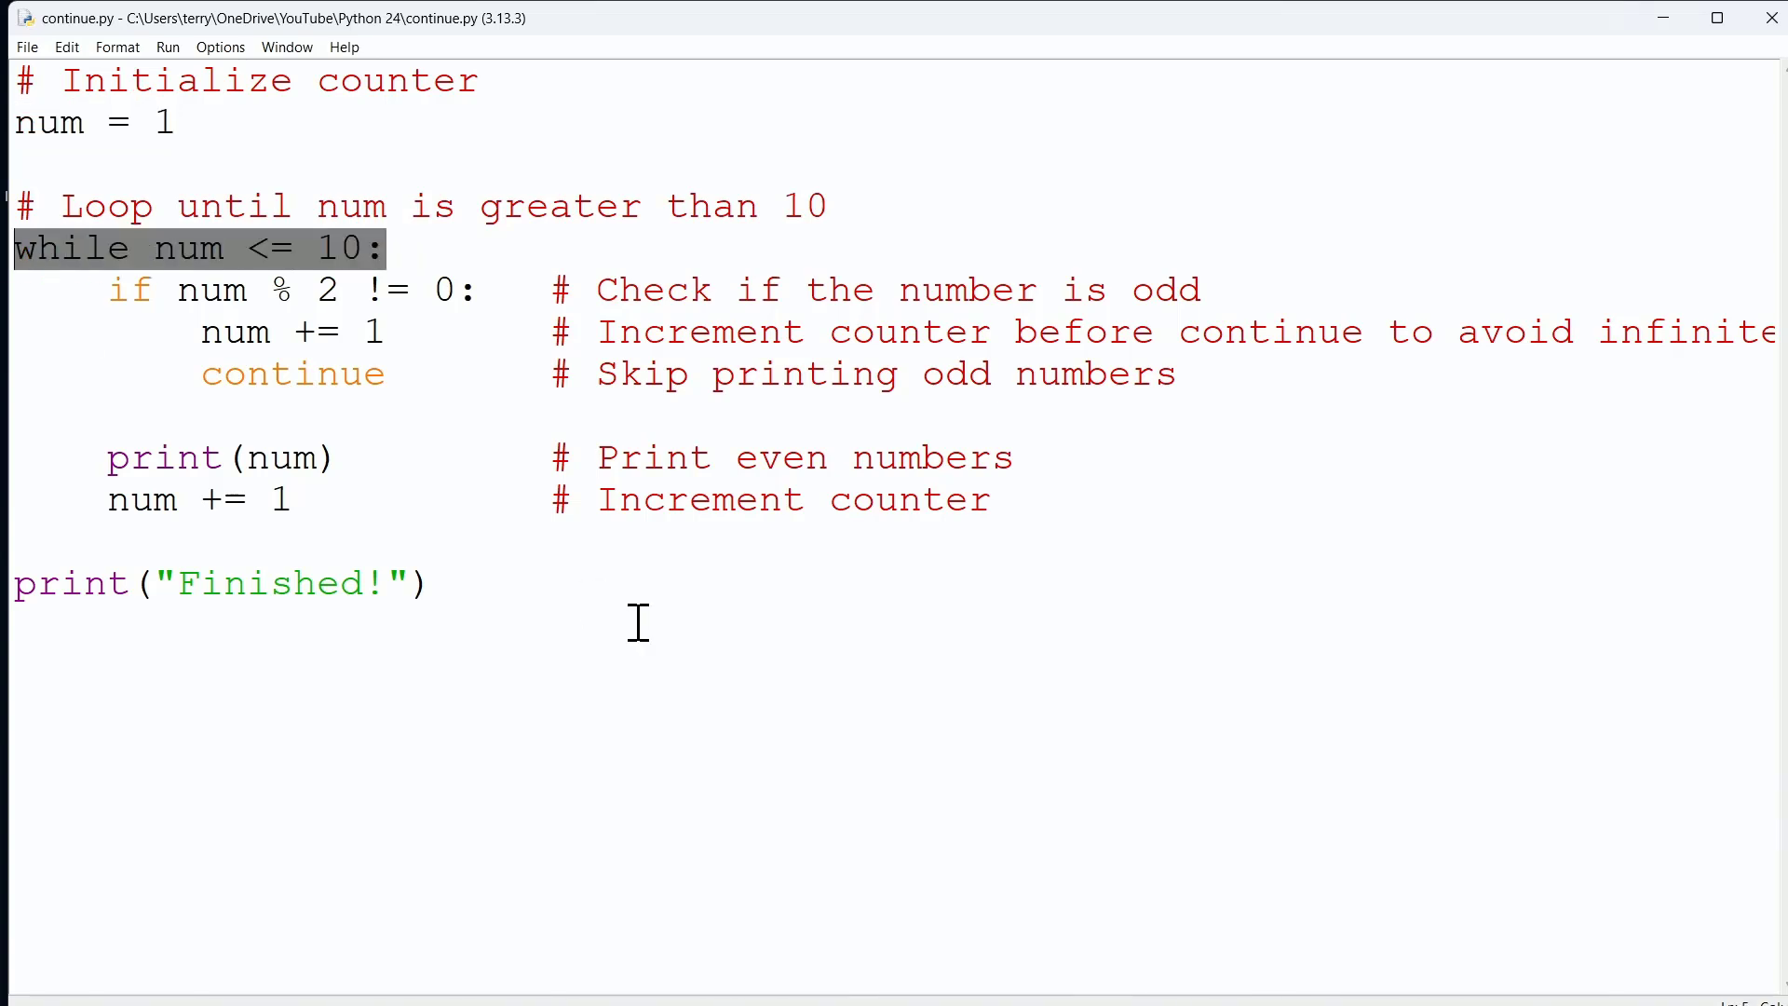
left_click(1203, 289)
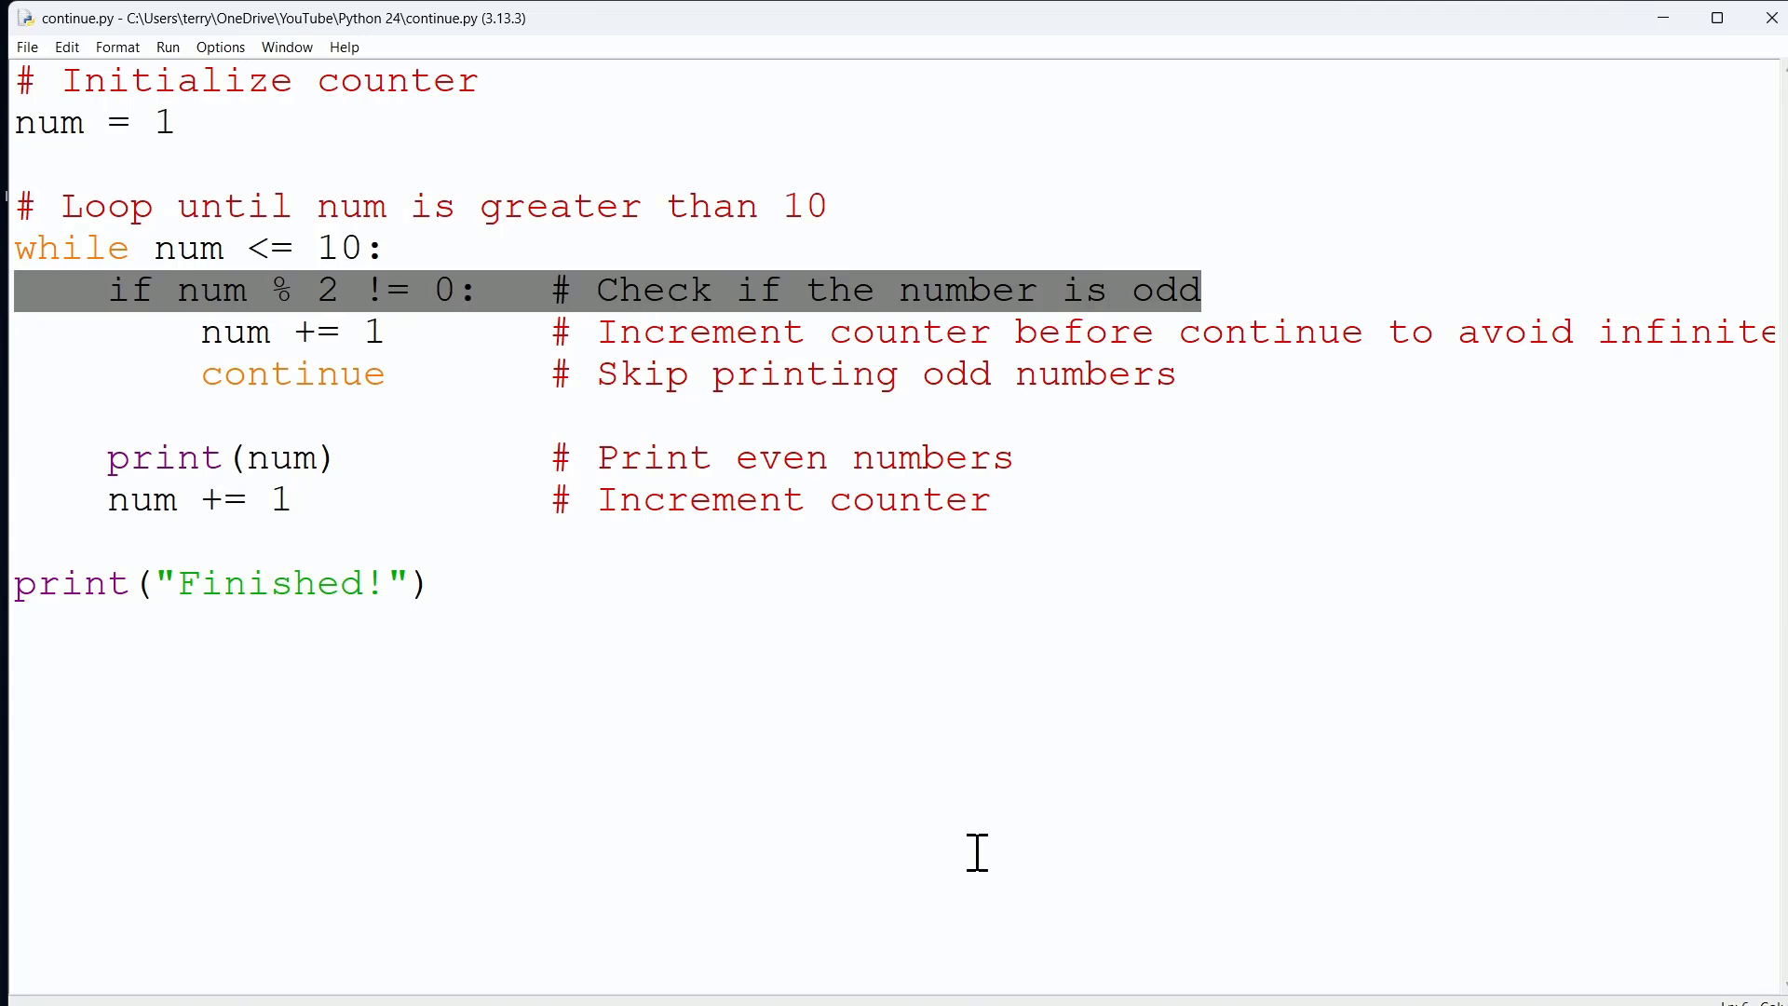
mouse_move(1072, 320)
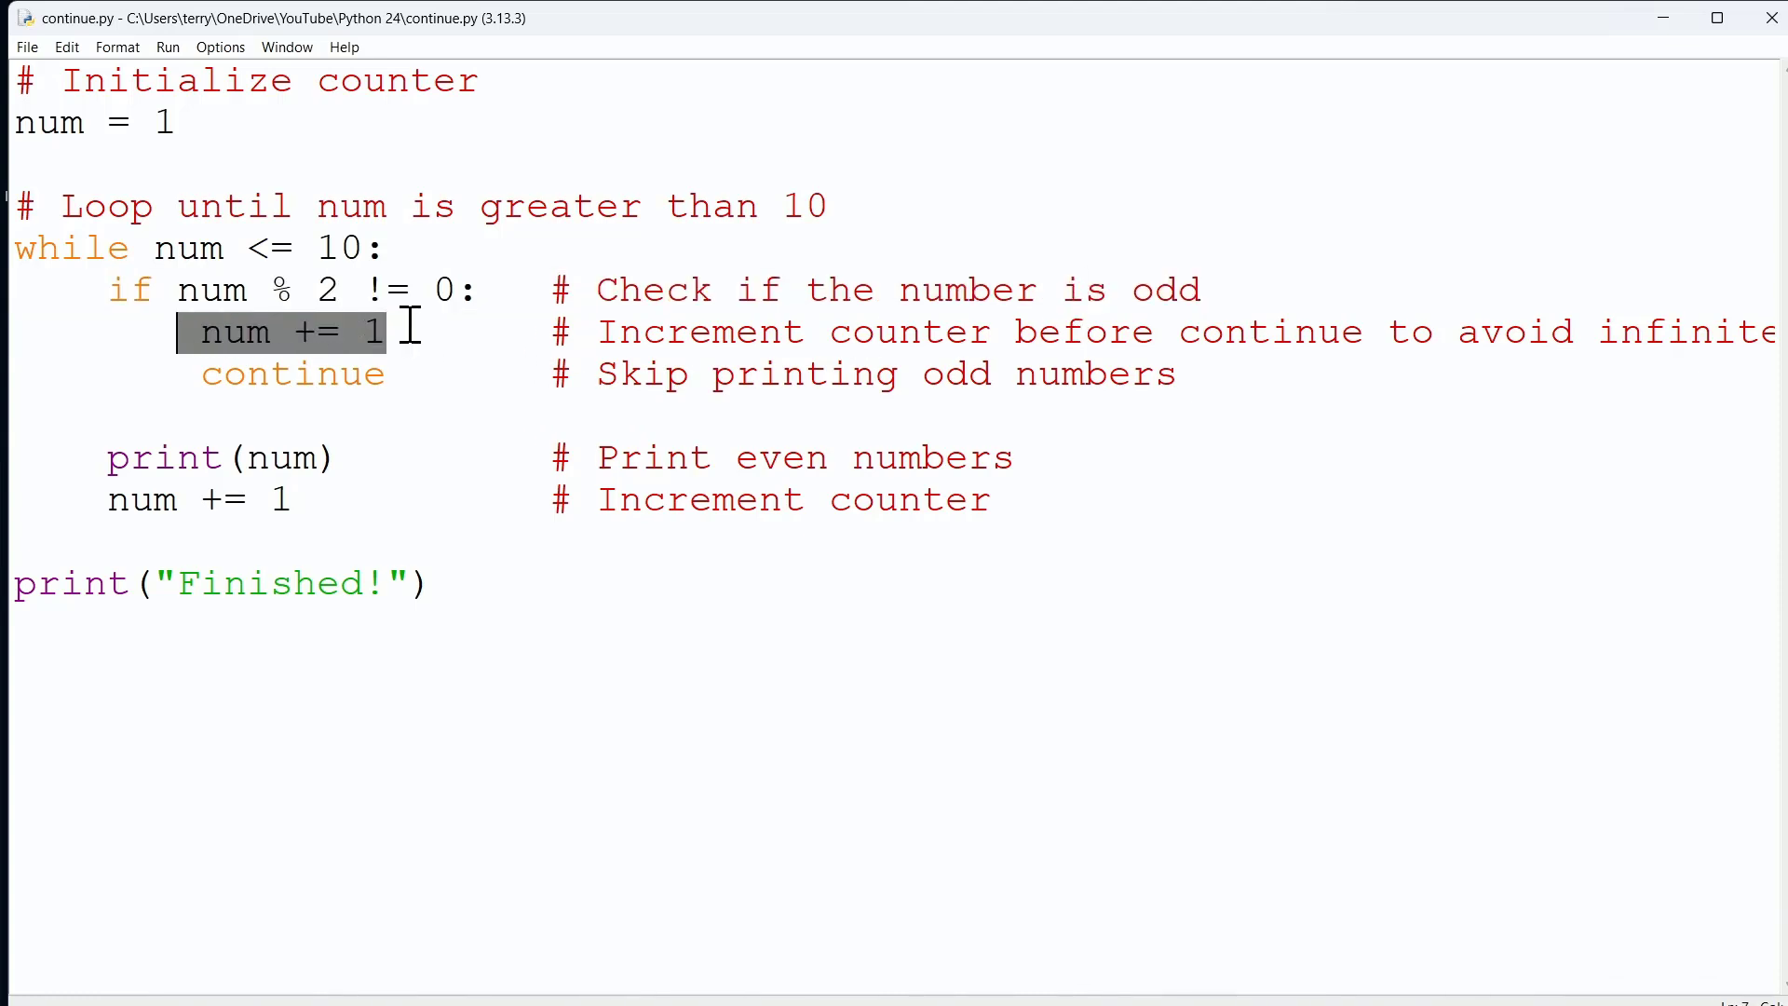
mouse_move(559, 427)
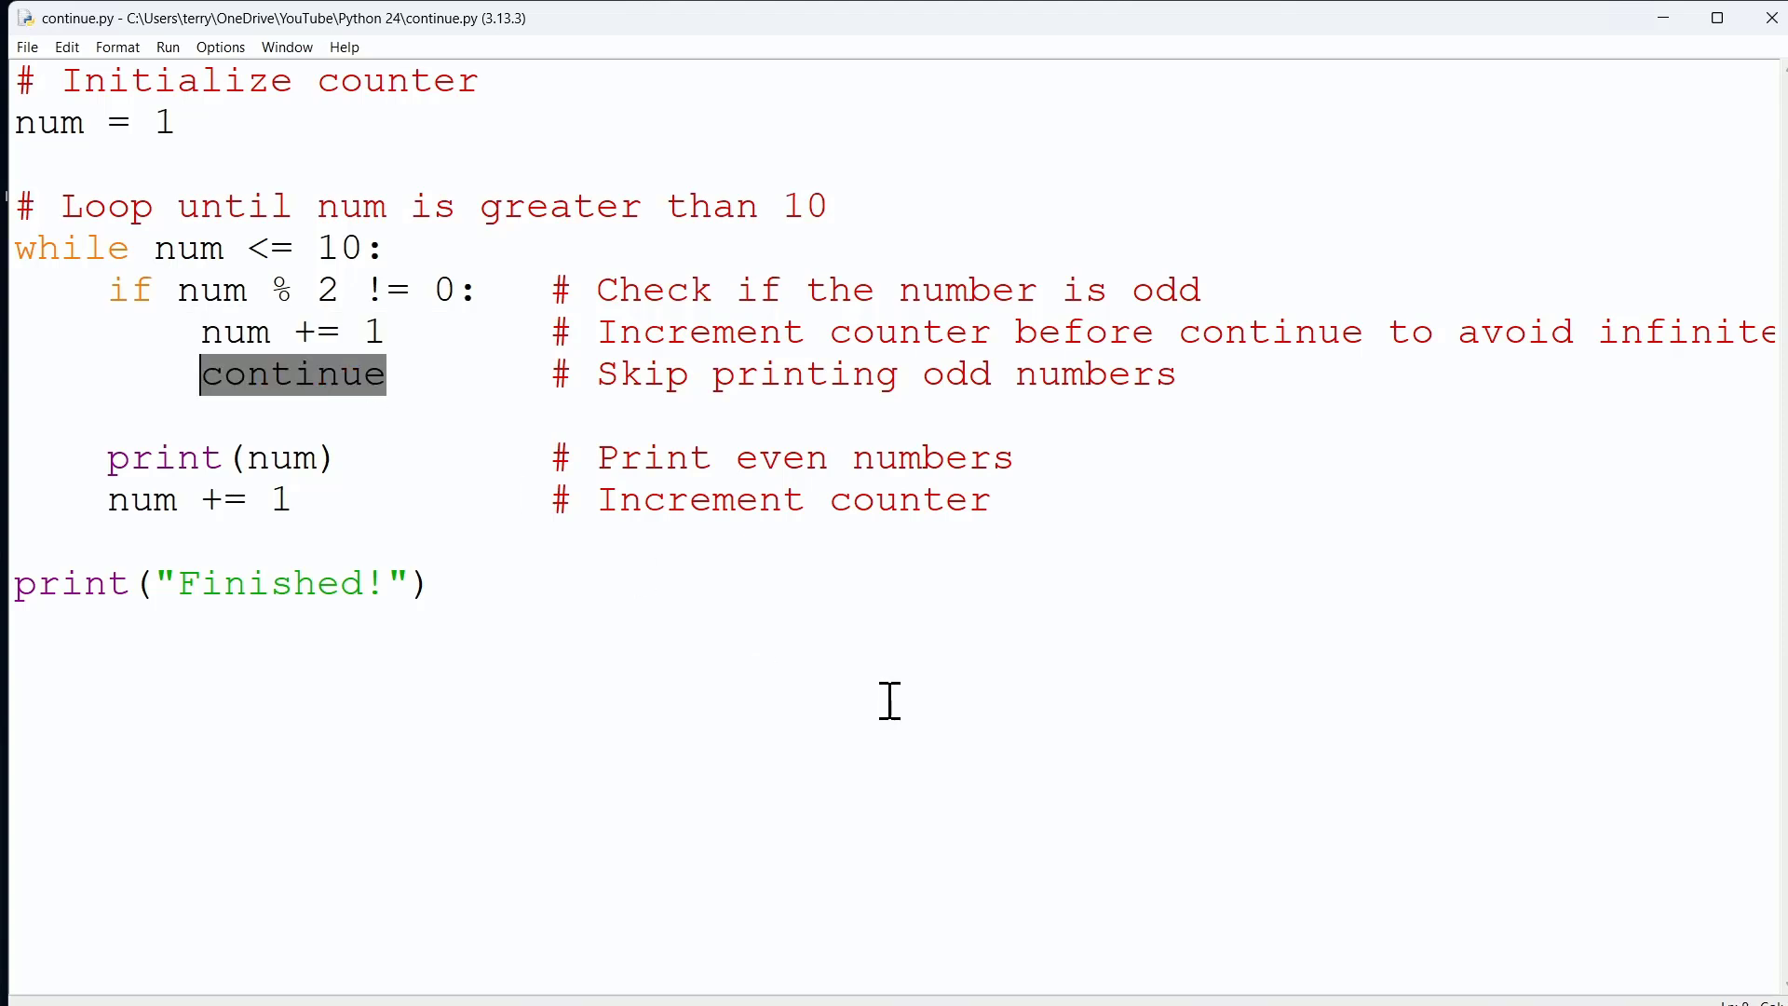
mouse_move(393, 262)
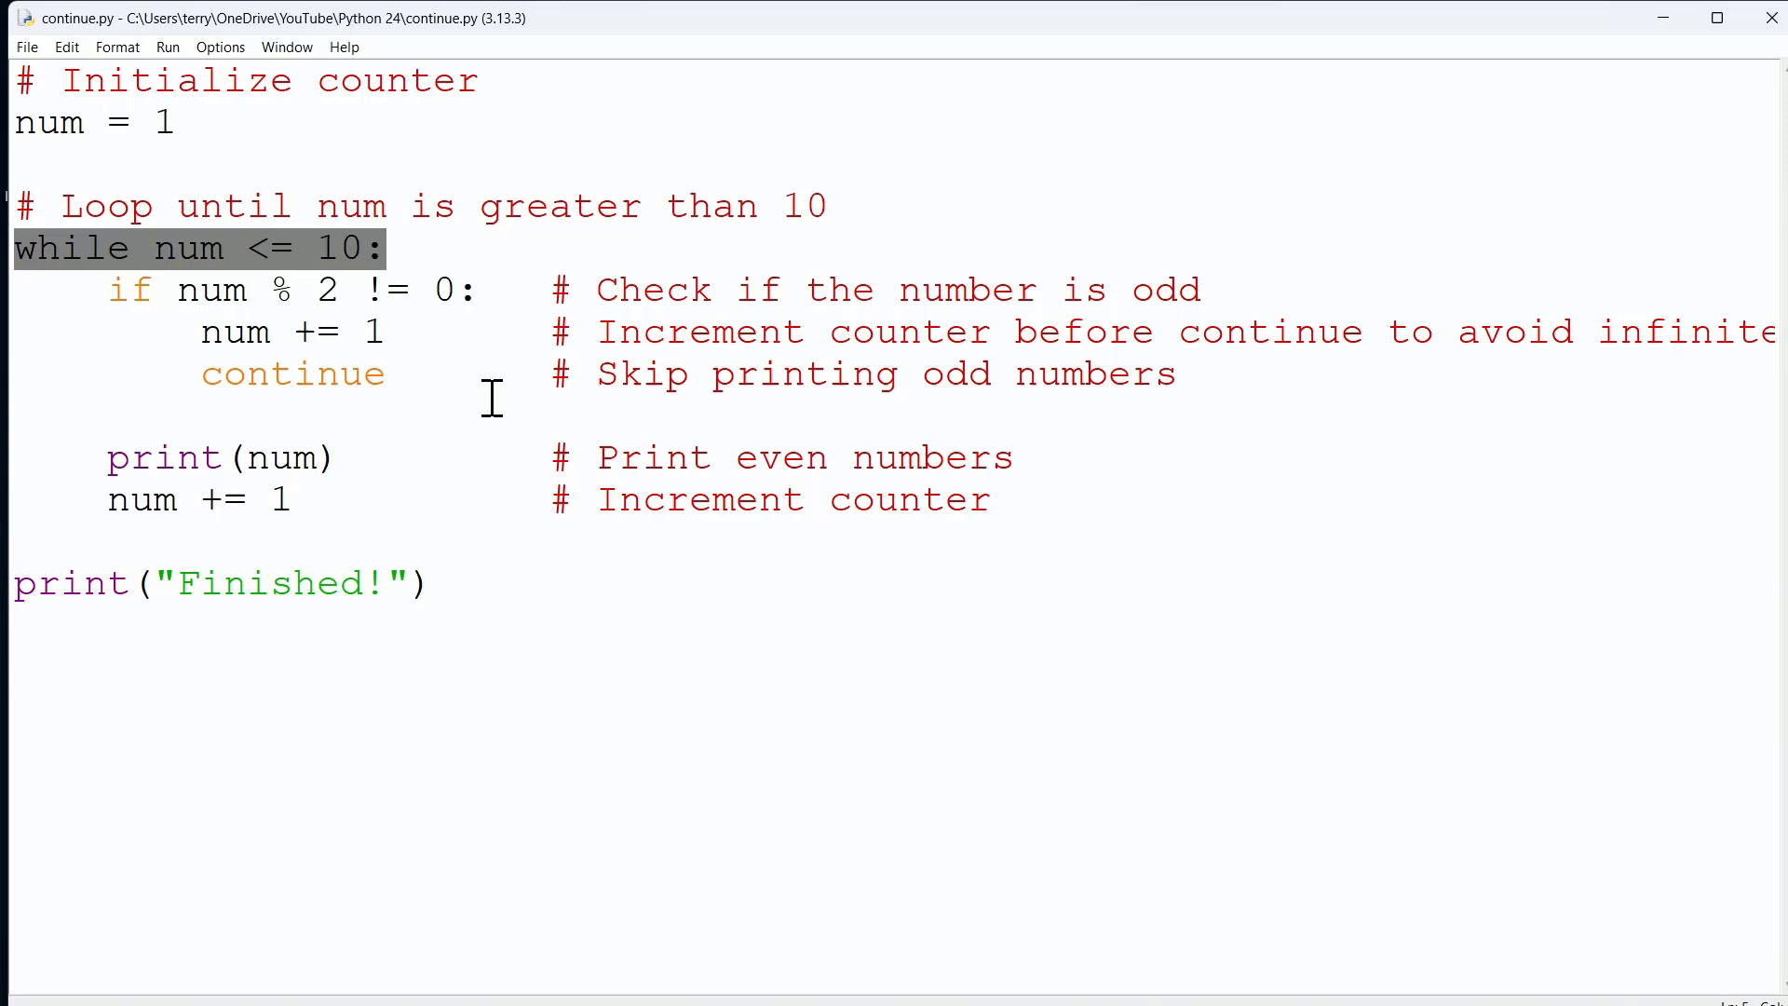
left_click(193, 289)
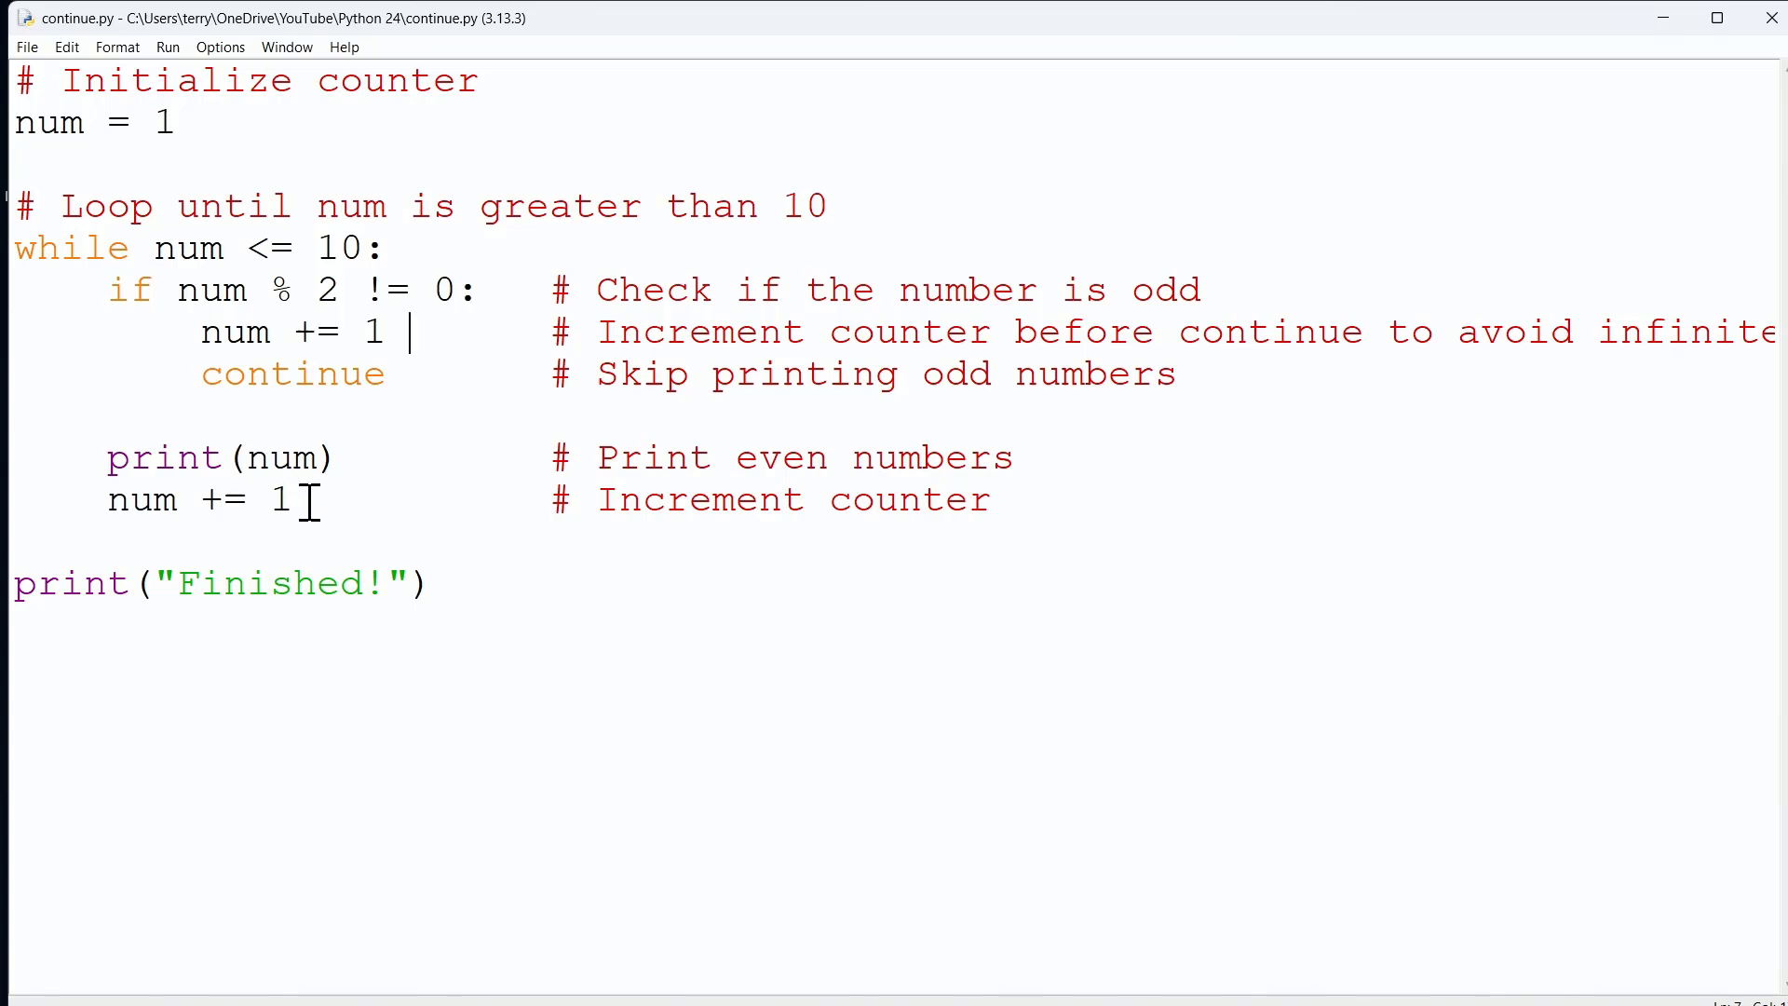
left_click_drag(107, 288, 478, 374)
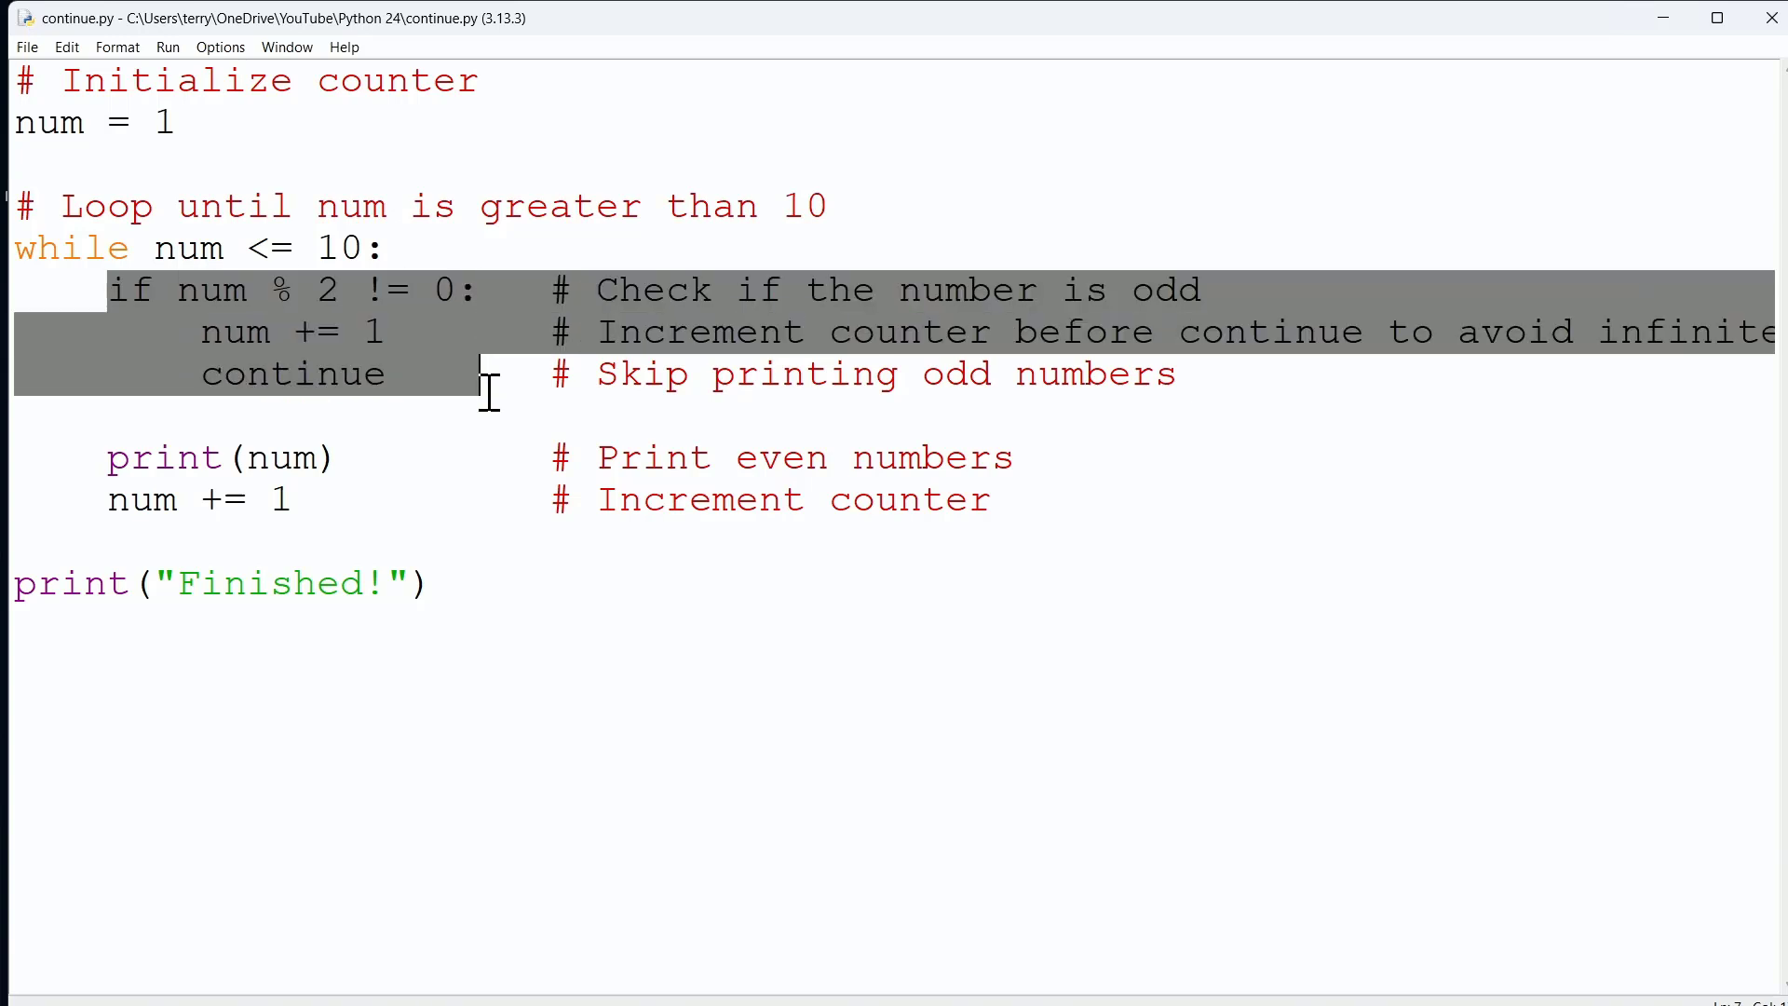
left_click(319, 499)
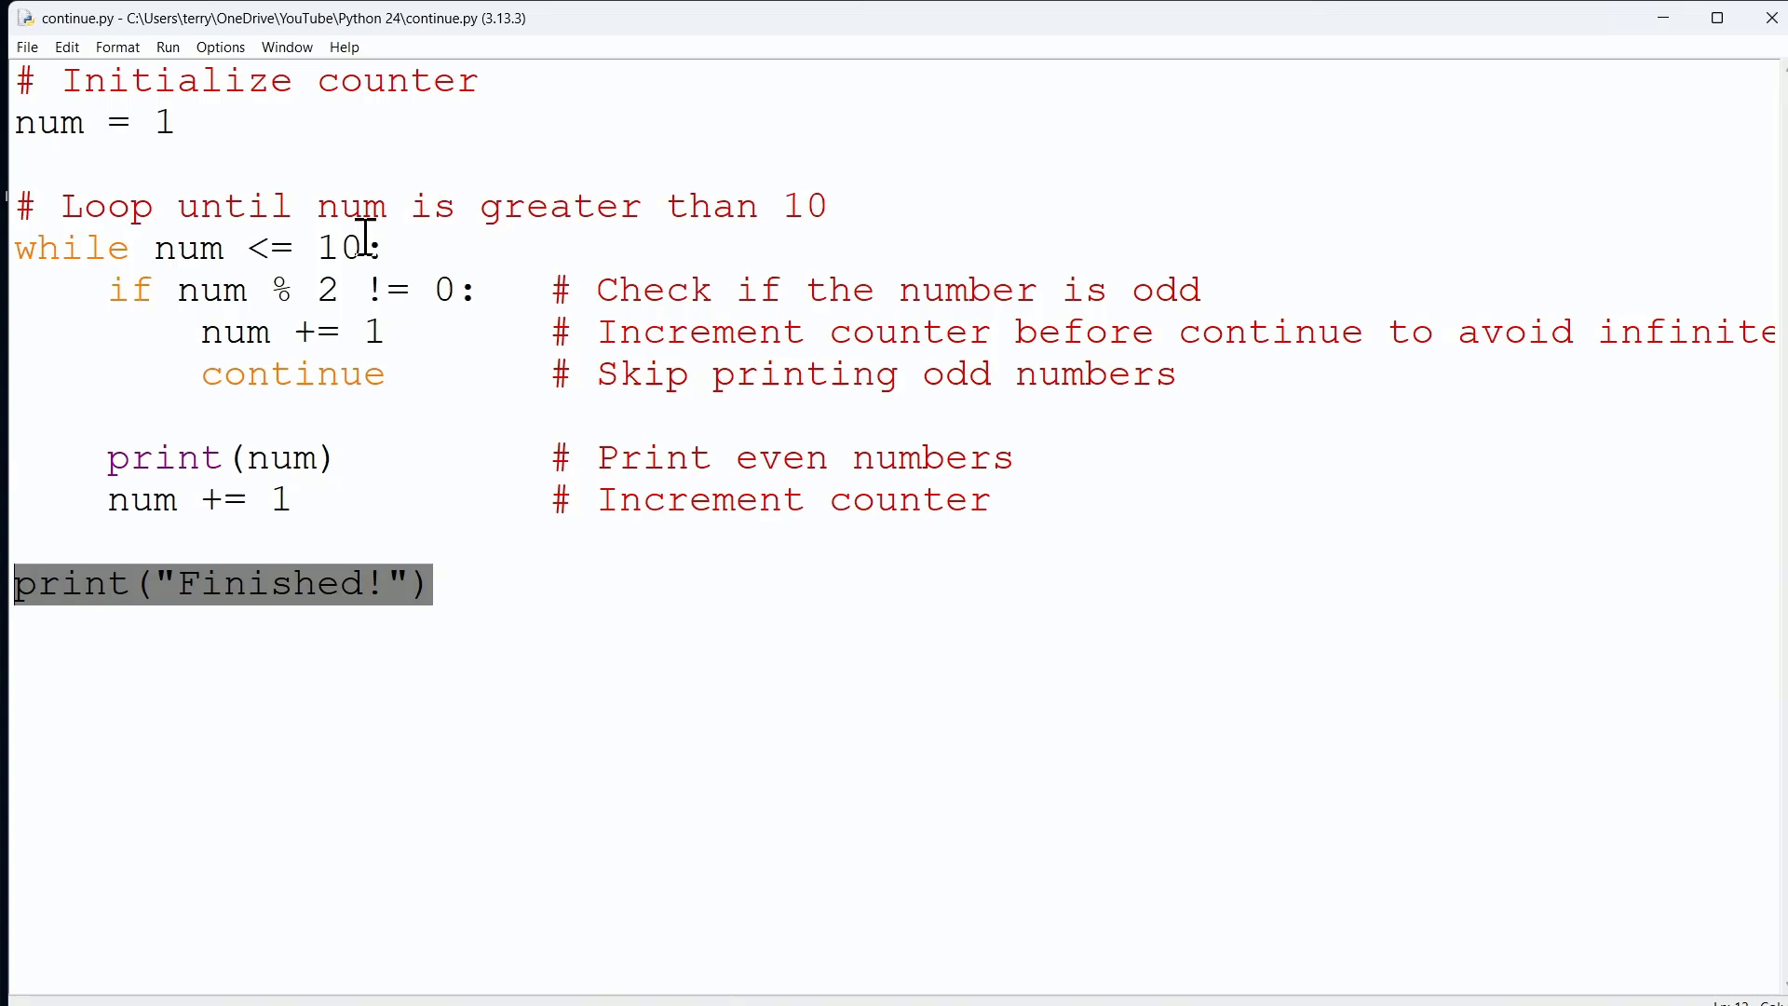
left_click(445, 583)
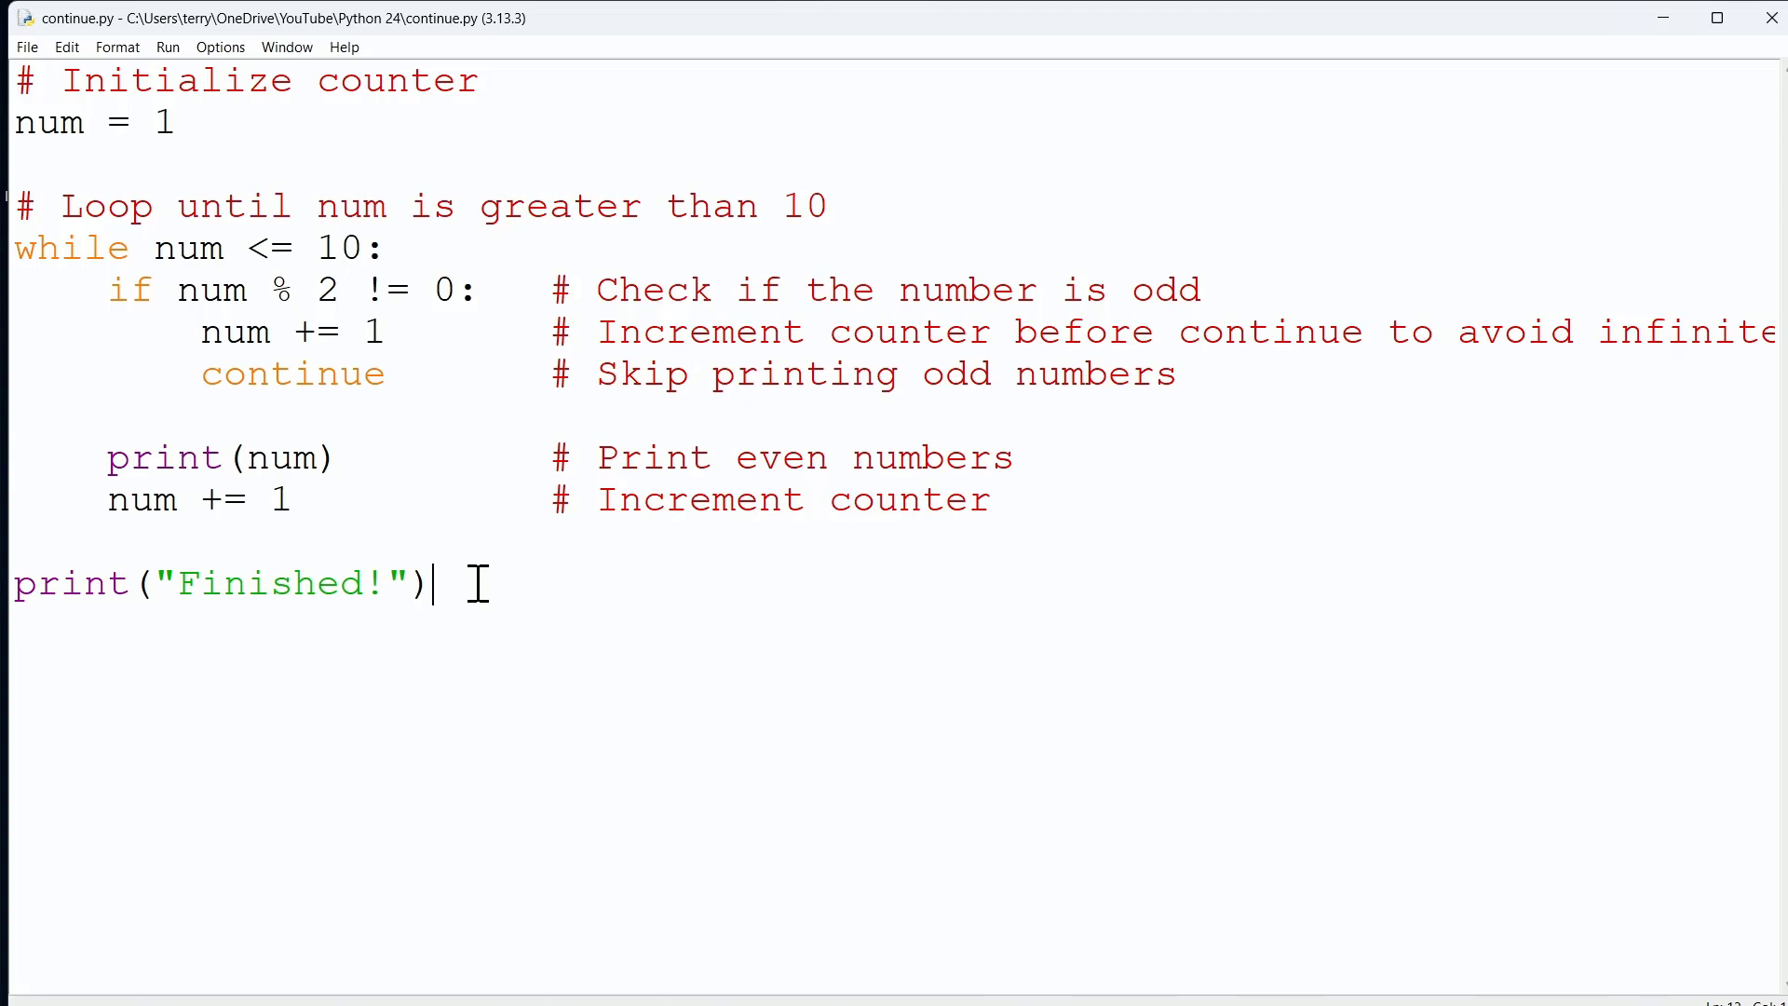
left_click(166, 47)
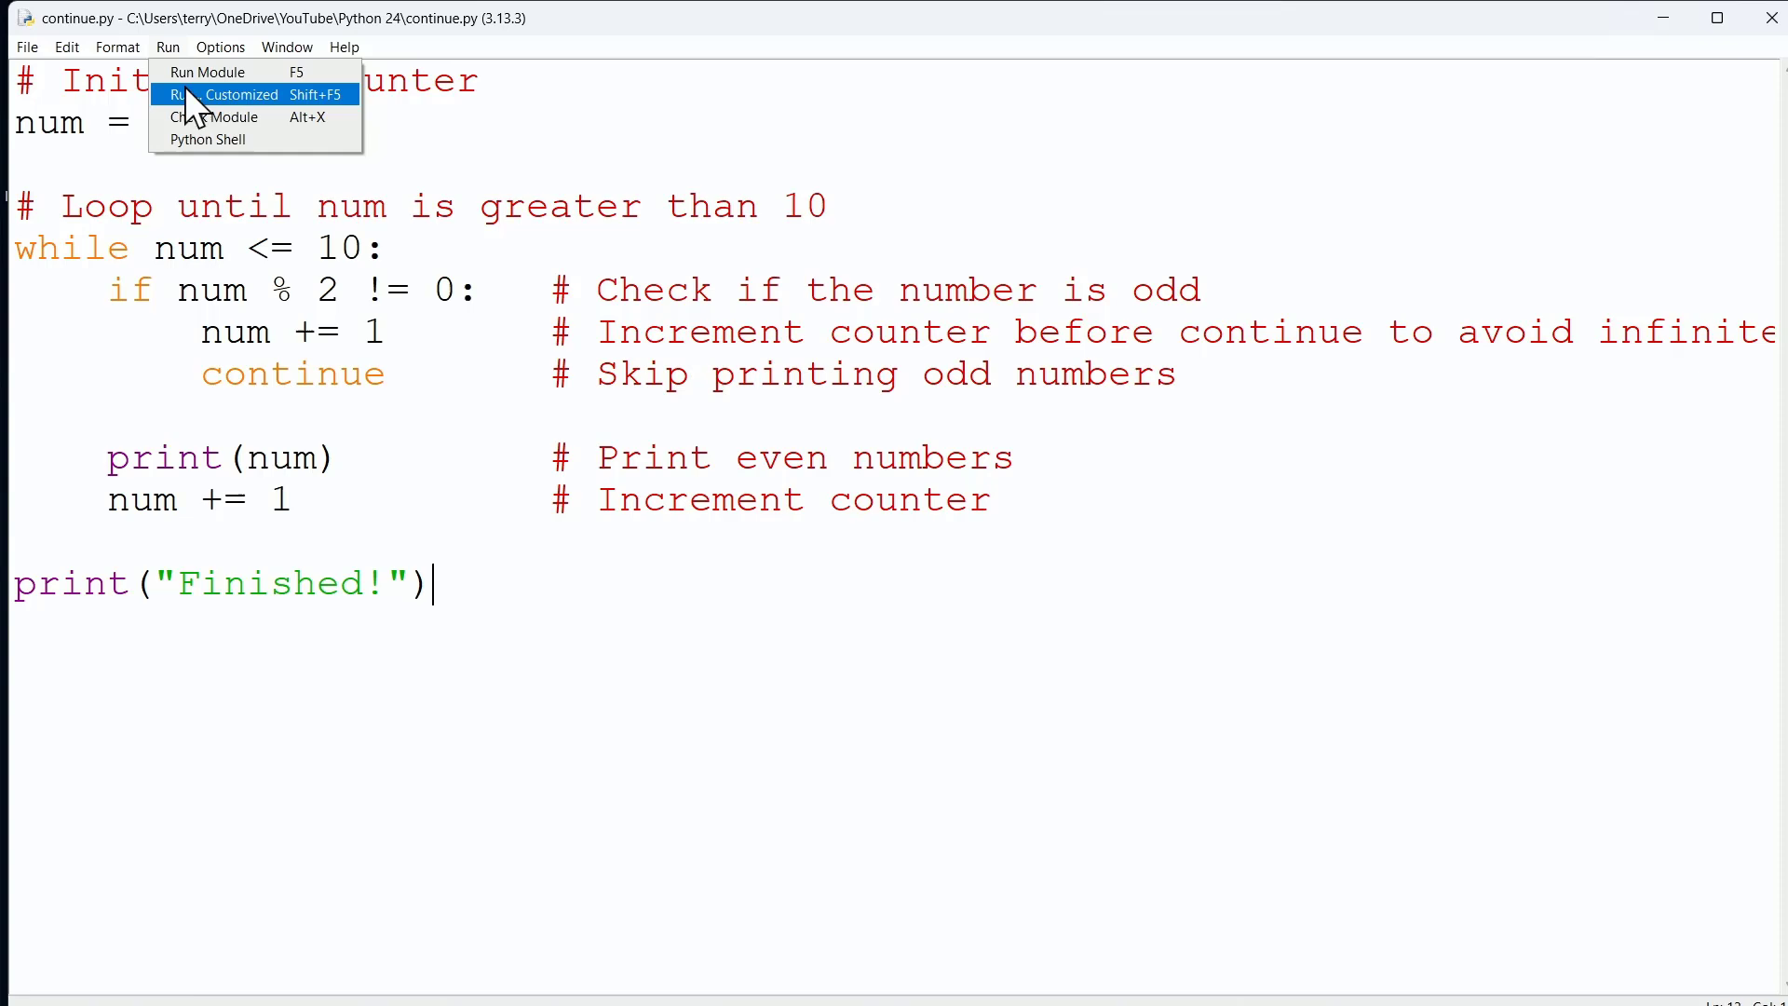
- Run continue.py via Run Module, then return to its editor window
left_click(208, 71)
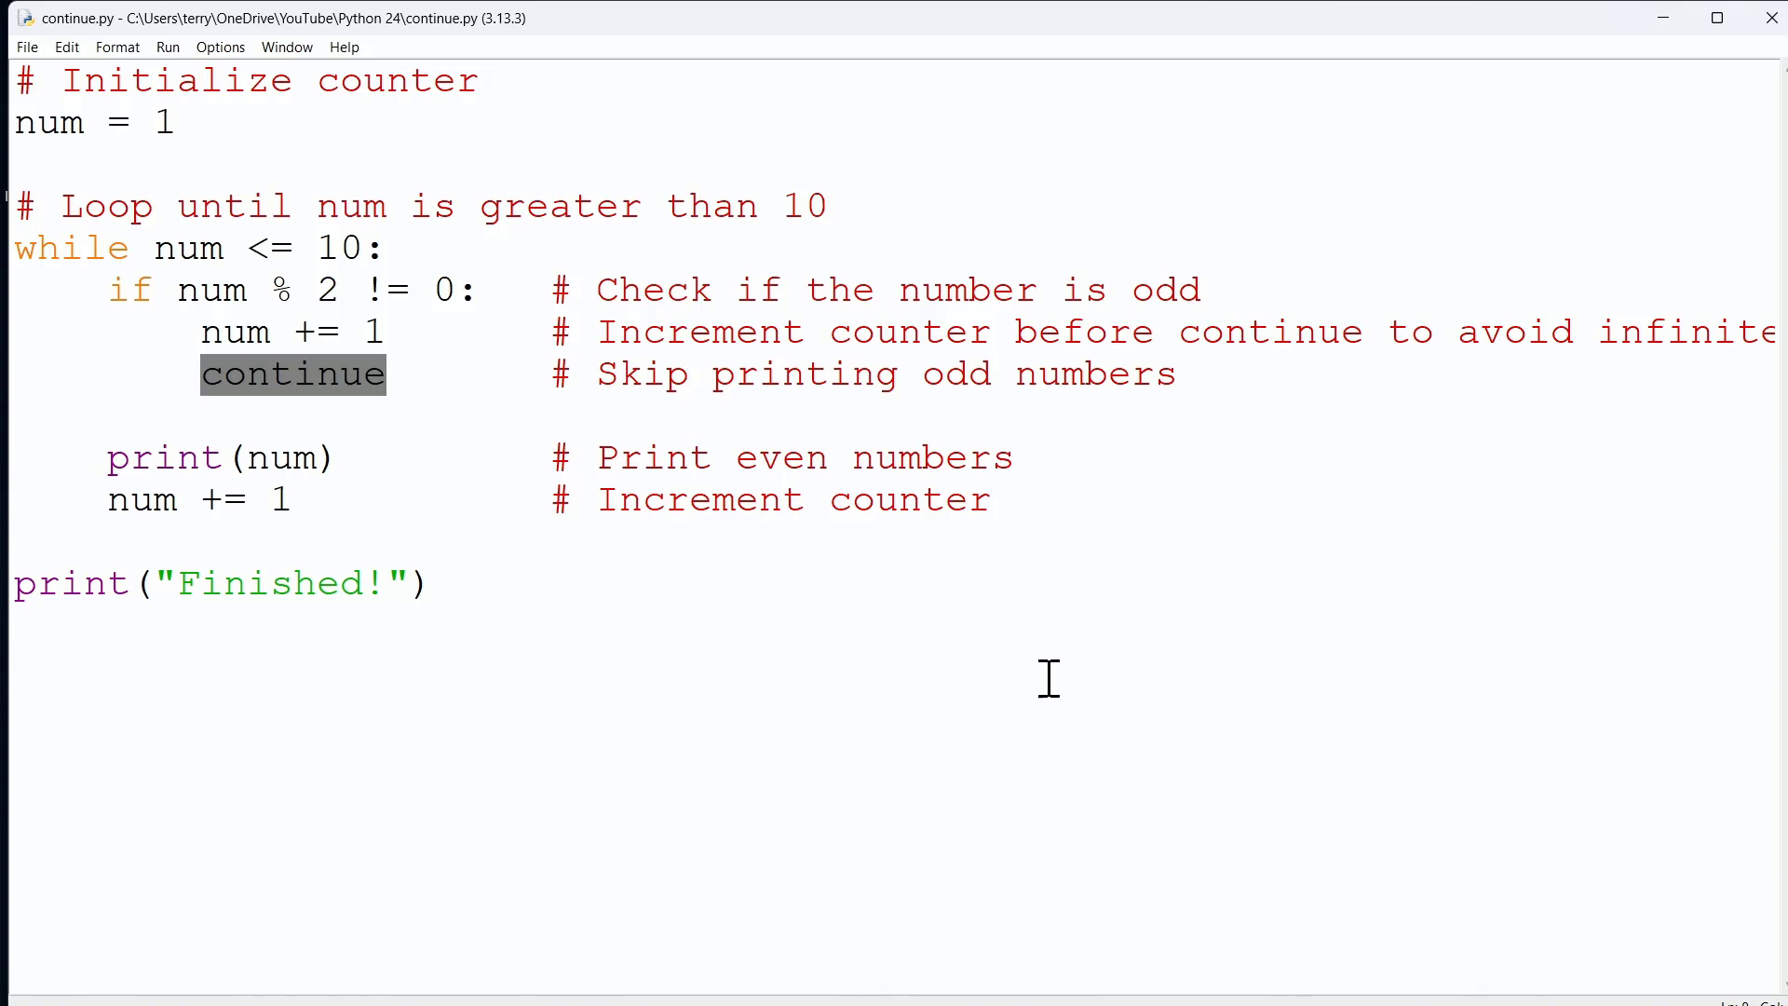
left_click(436, 583)
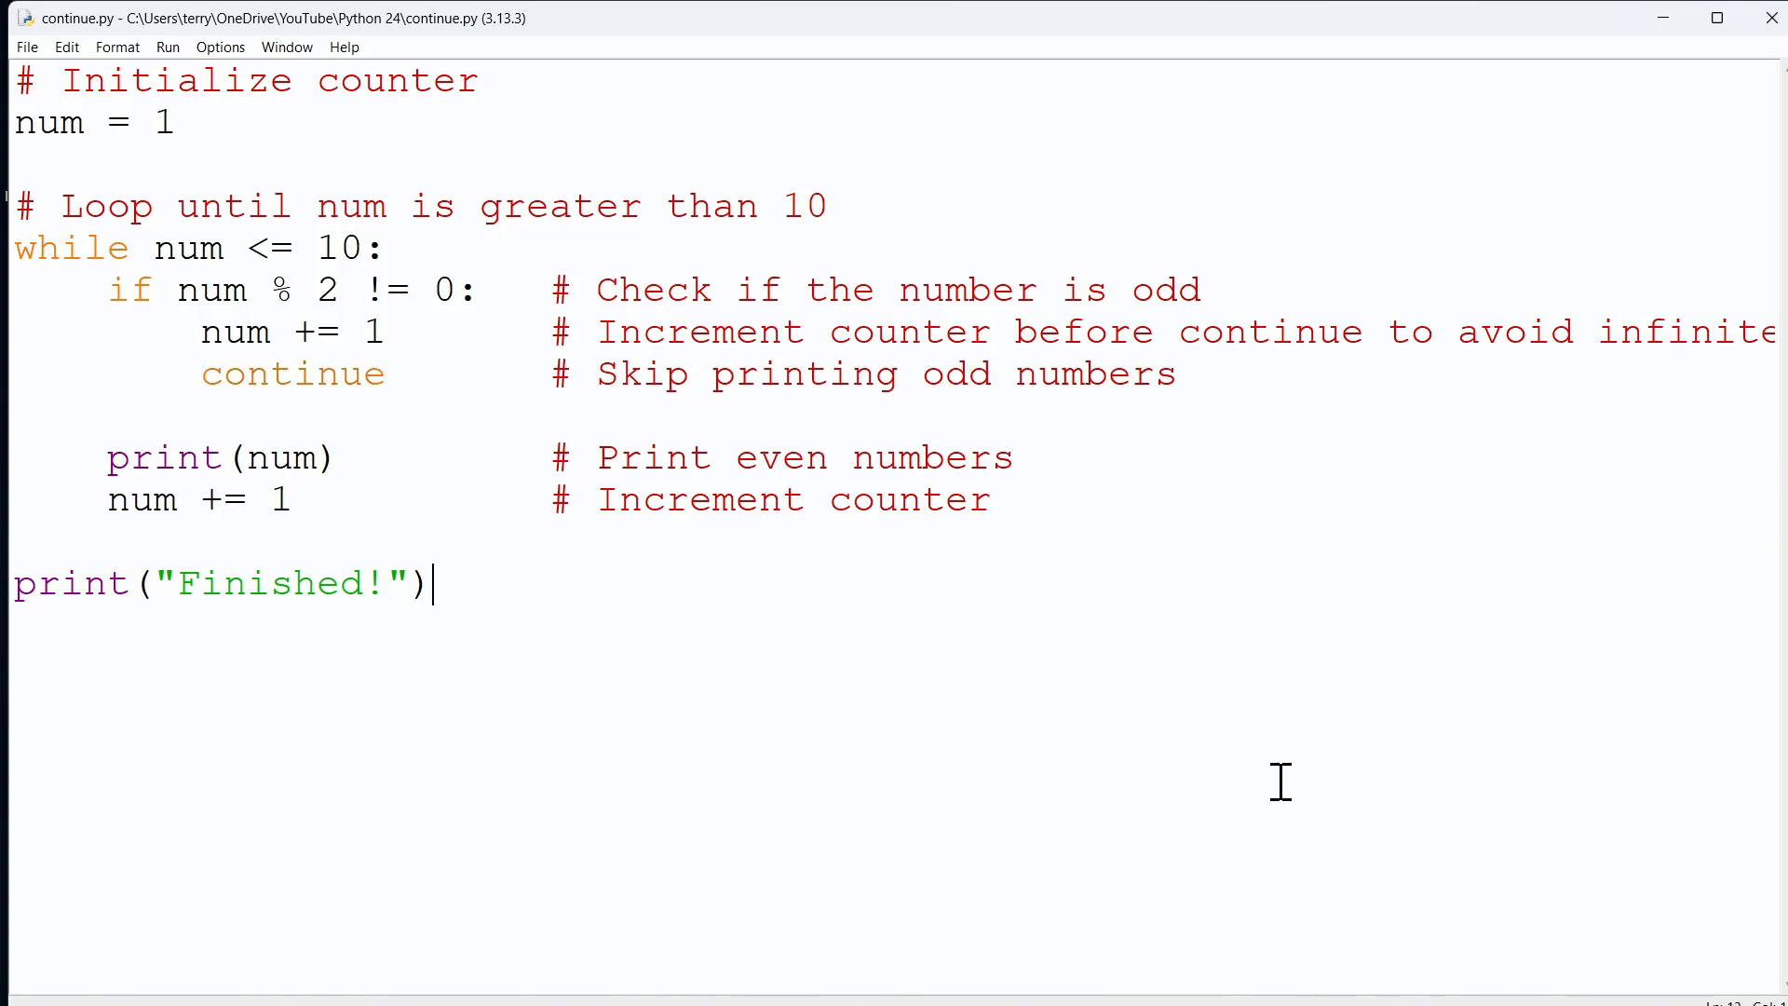